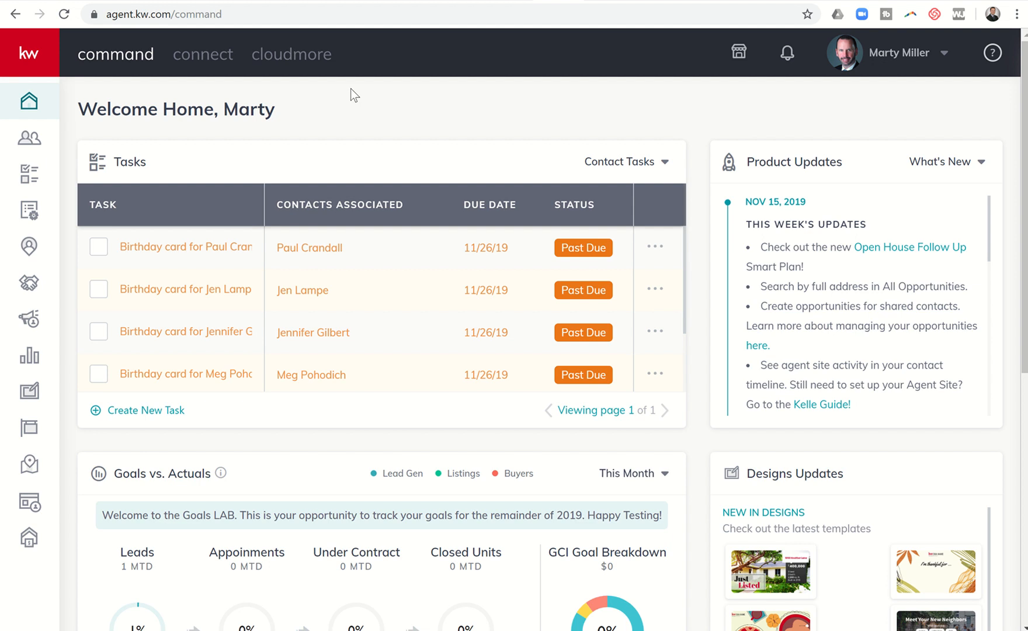
pyautogui.moveTo(675, 109)
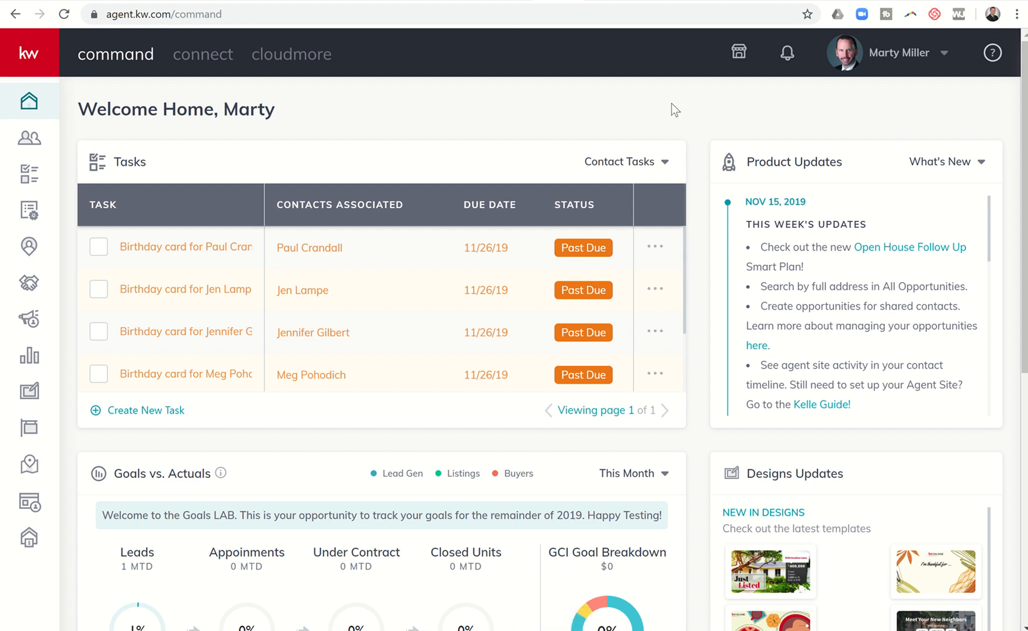
pyautogui.moveTo(30, 140)
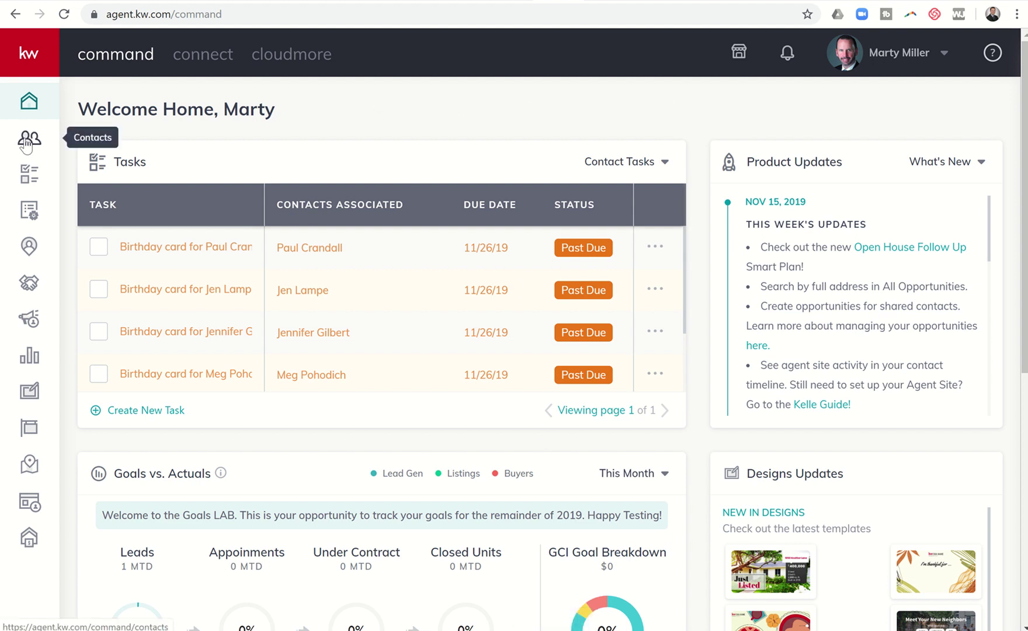
# Open the Contacts list from the left sidebar and scroll through the 2,786 contacts.
pyautogui.click(28, 140)
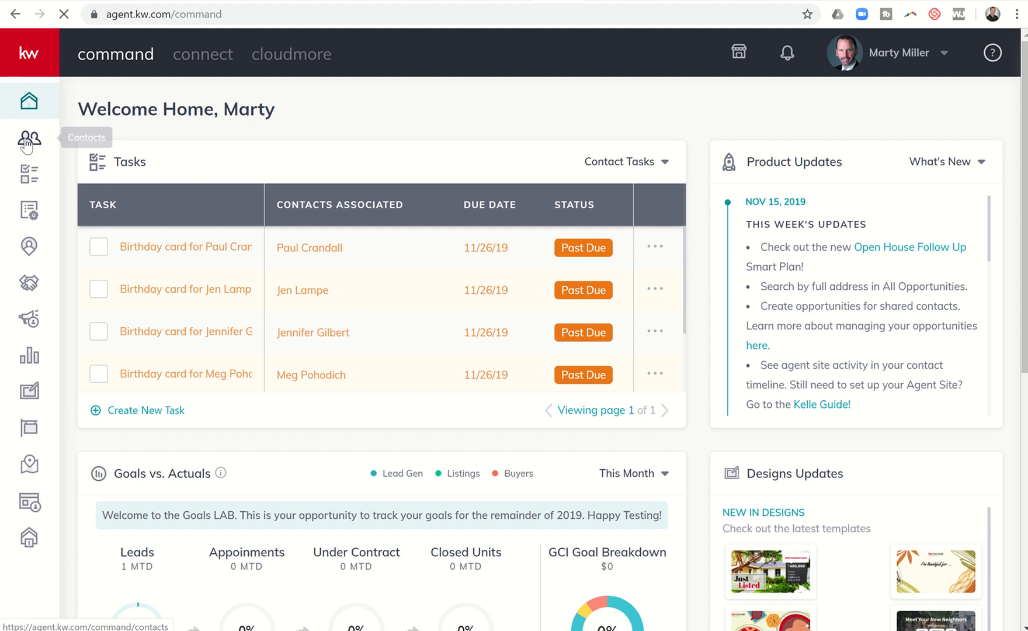
pyautogui.click(29, 140)
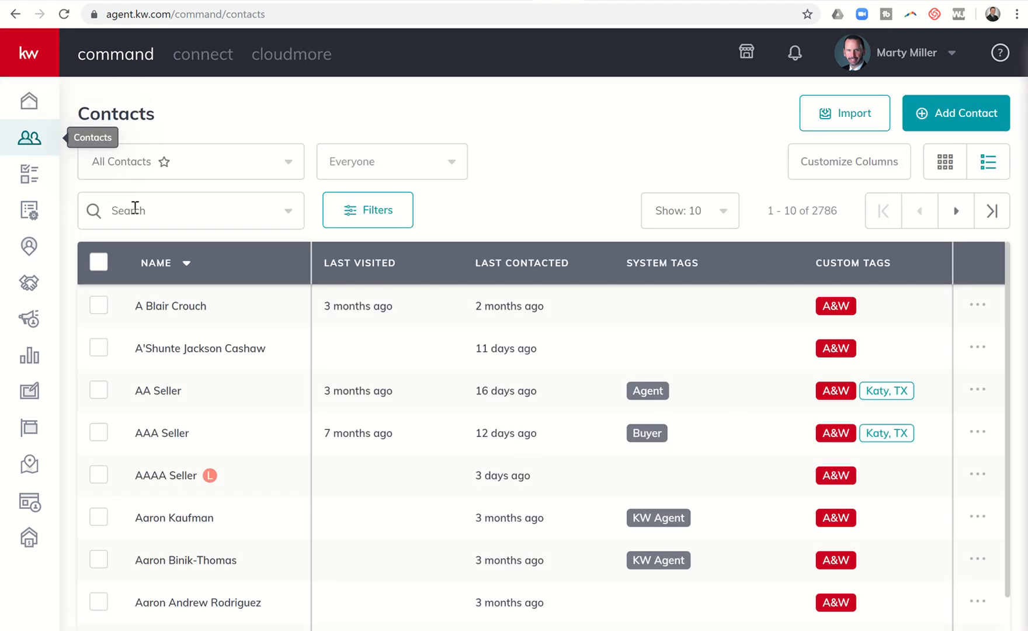
pyautogui.scroll(-3)
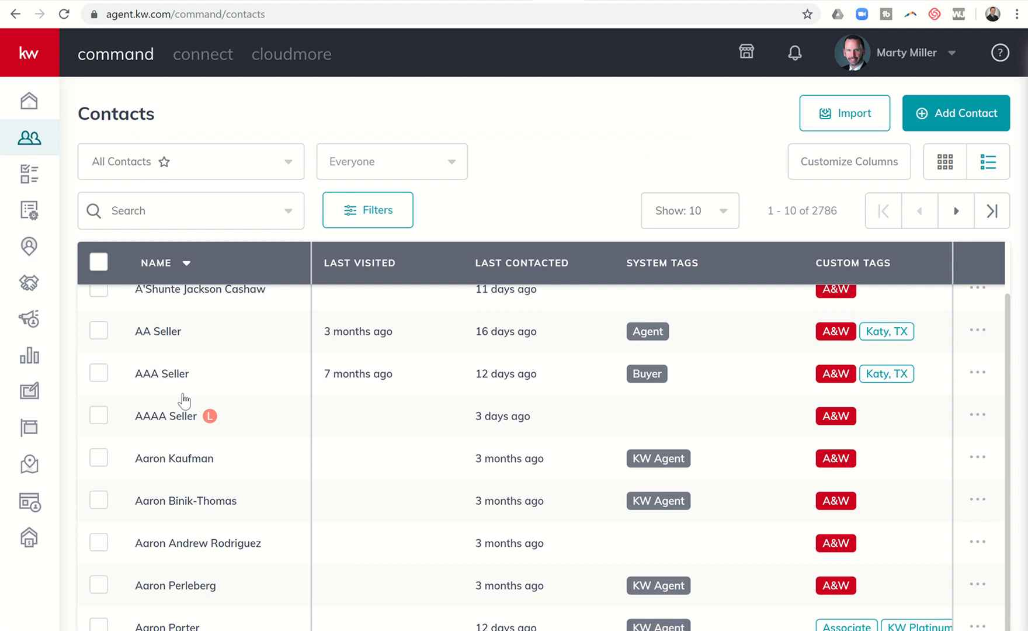
pyautogui.moveTo(974, 123)
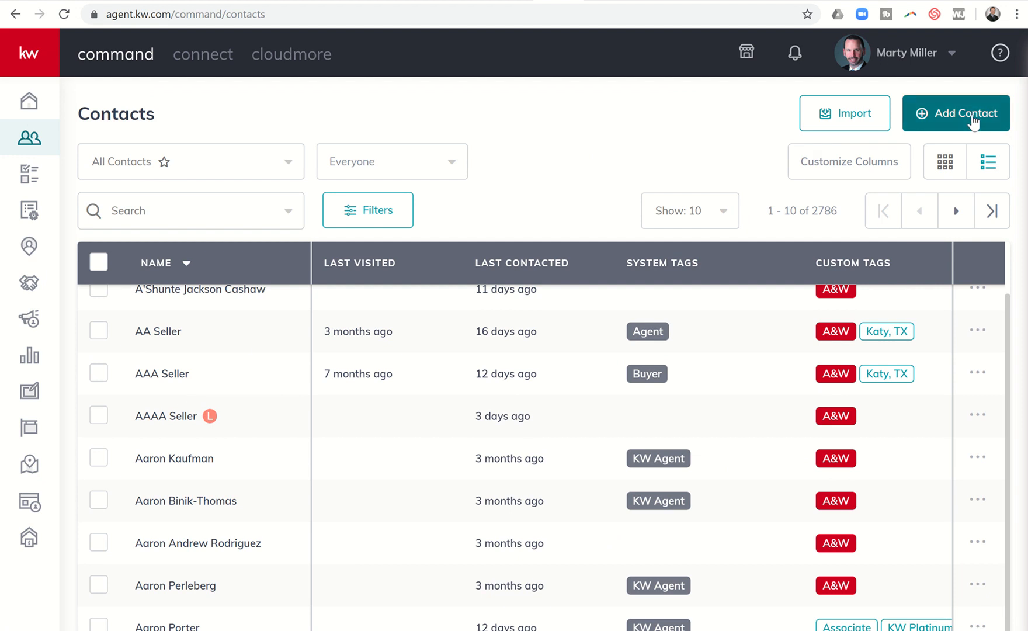
pyautogui.click(955, 113)
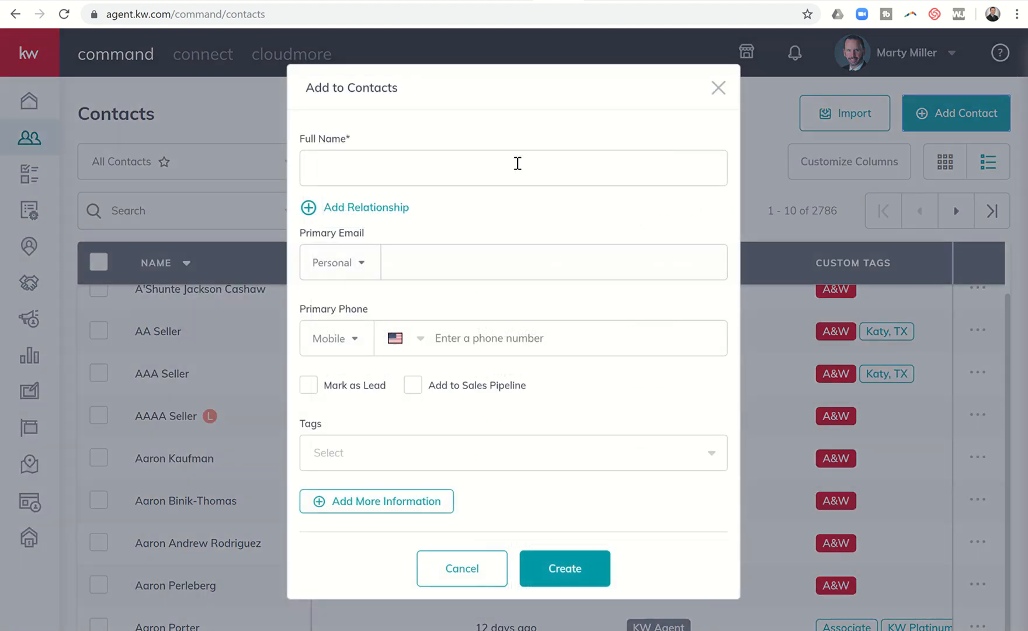
pyautogui.write('A Seller')
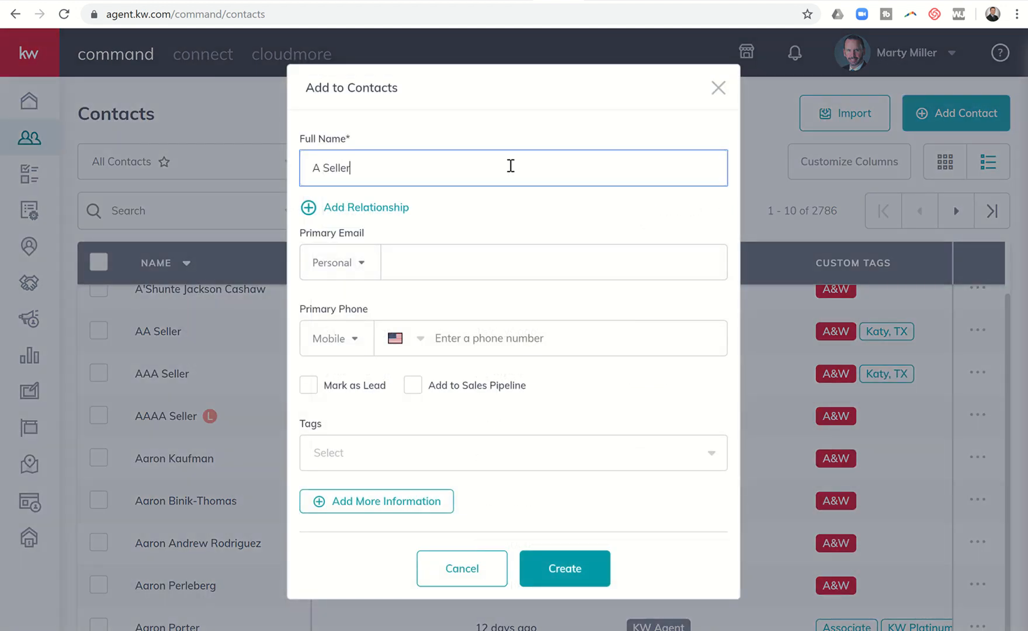
pyautogui.click(553, 262)
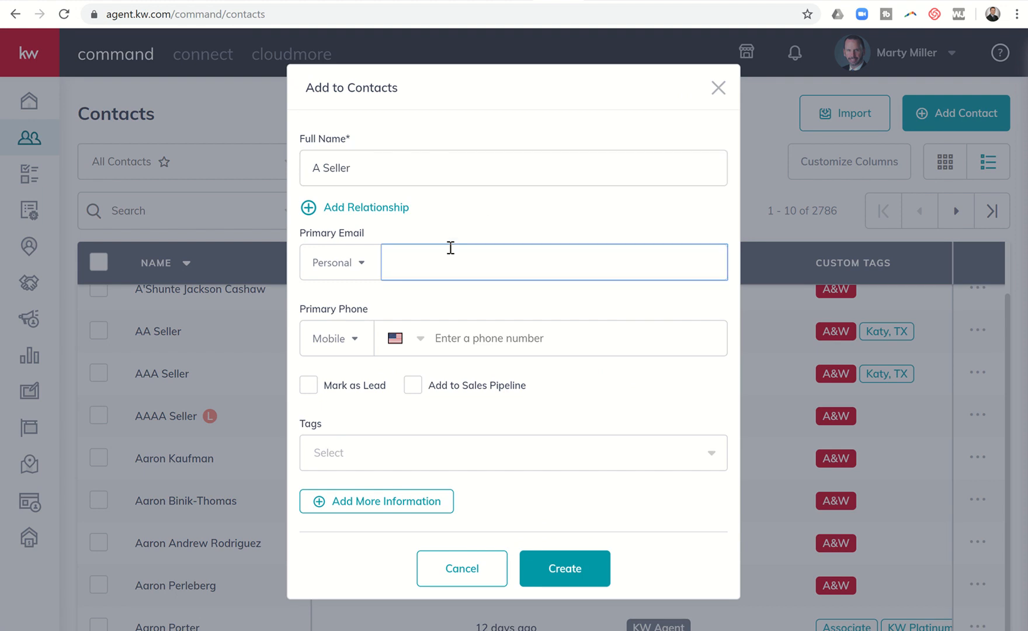
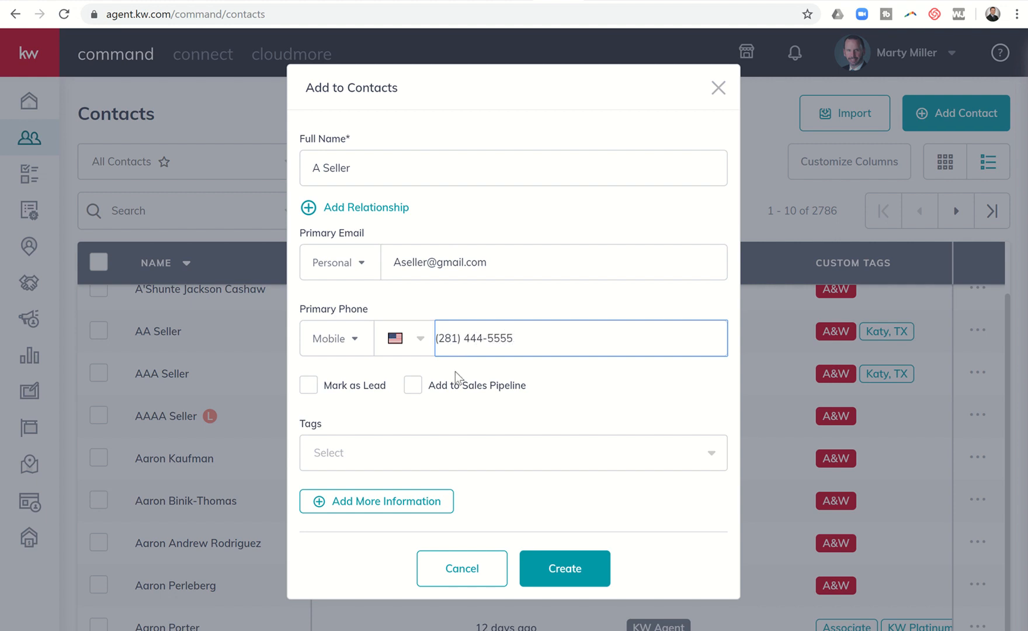
pyautogui.moveTo(564, 567)
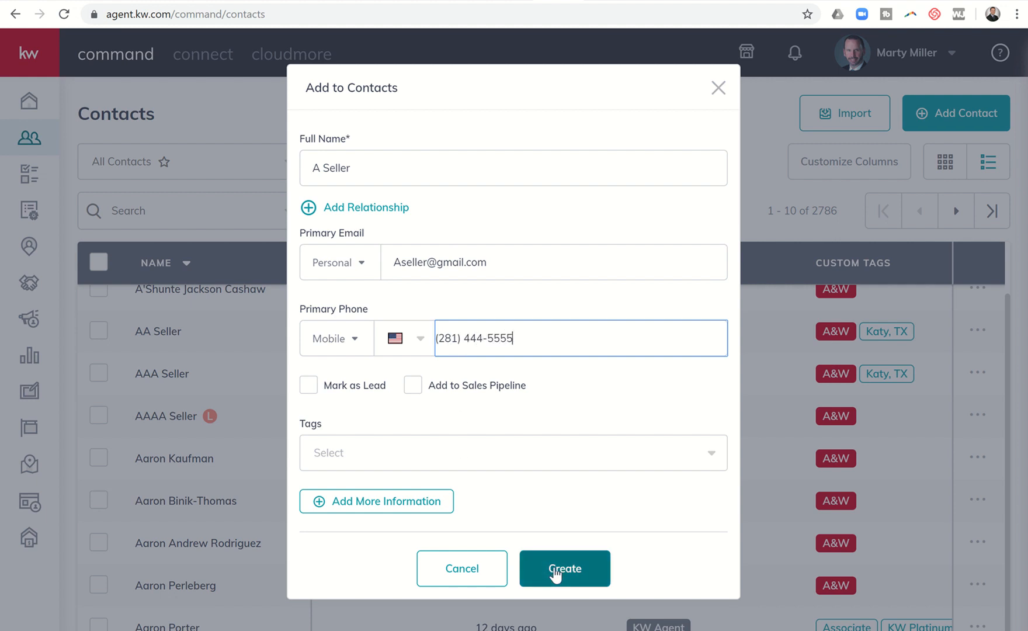
pyautogui.click(563, 567)
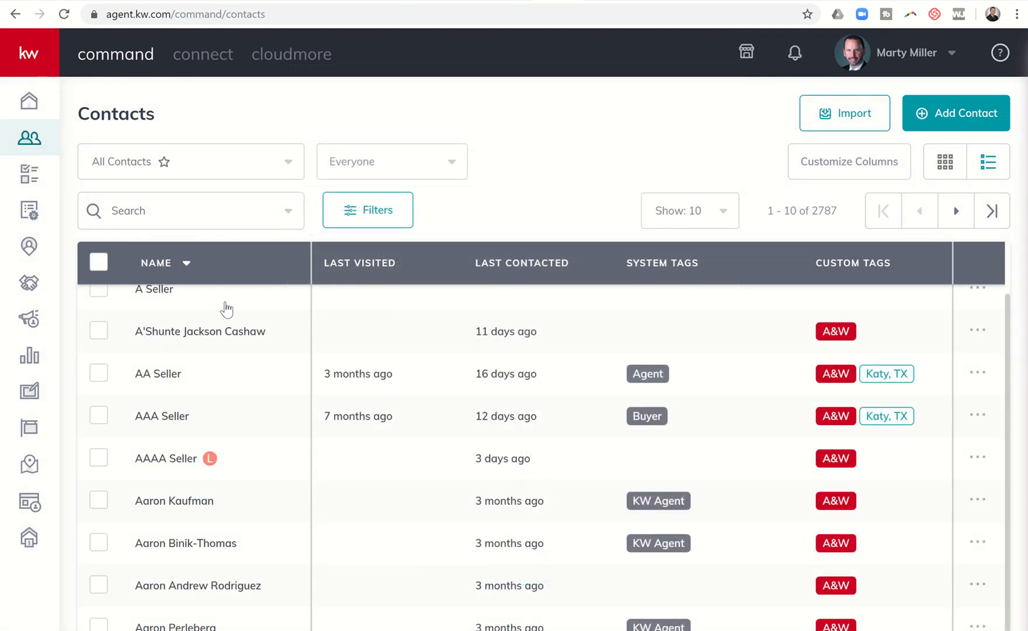
# Open A Seller's record, review the saved details, and start editing the contact.
pyautogui.click(153, 288)
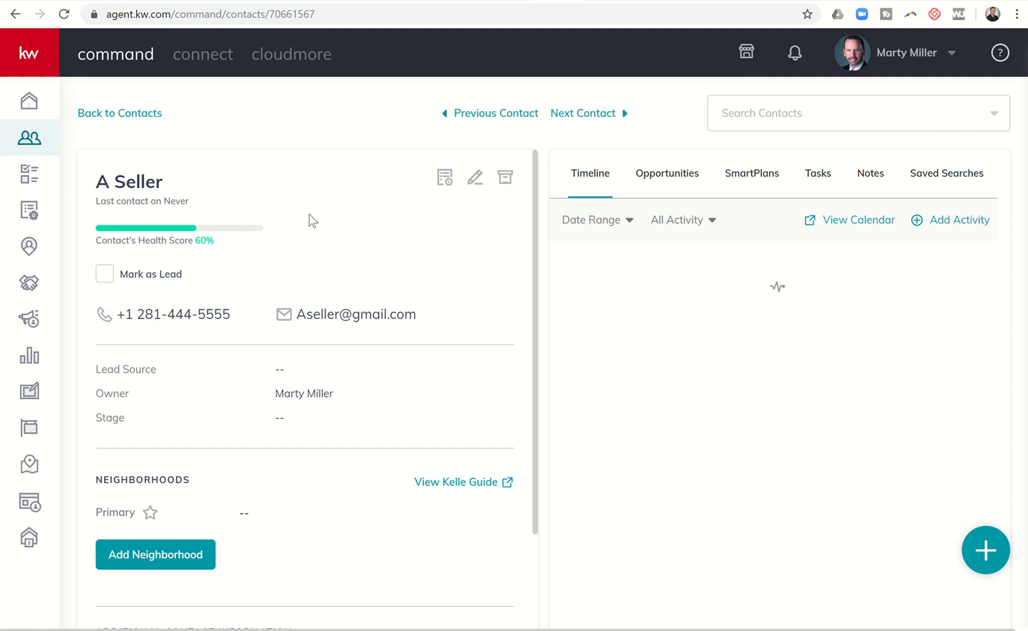
pyautogui.scroll(-3)
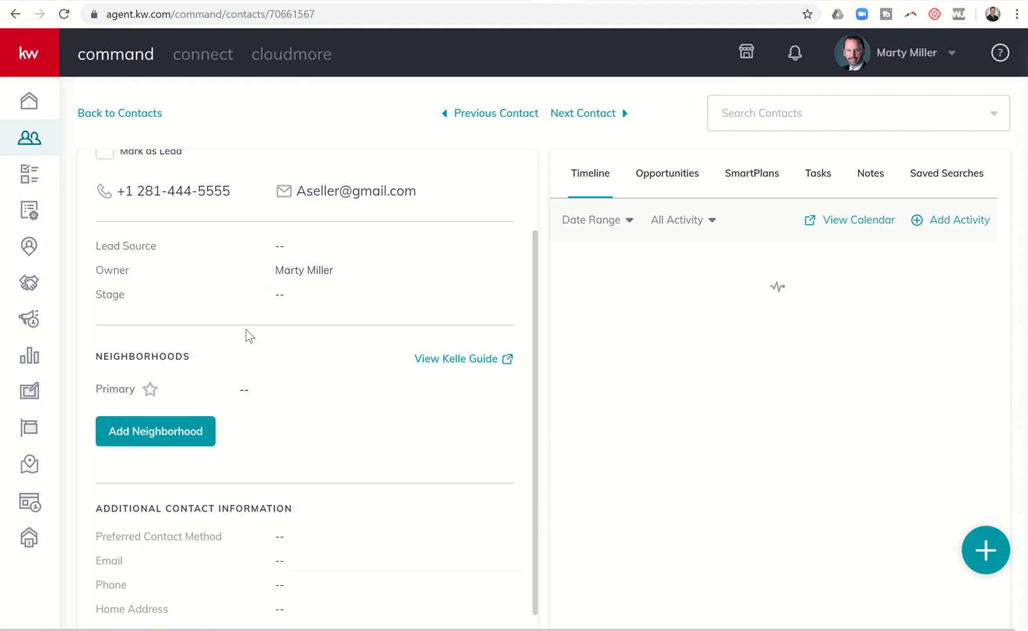
pyautogui.scroll(3)
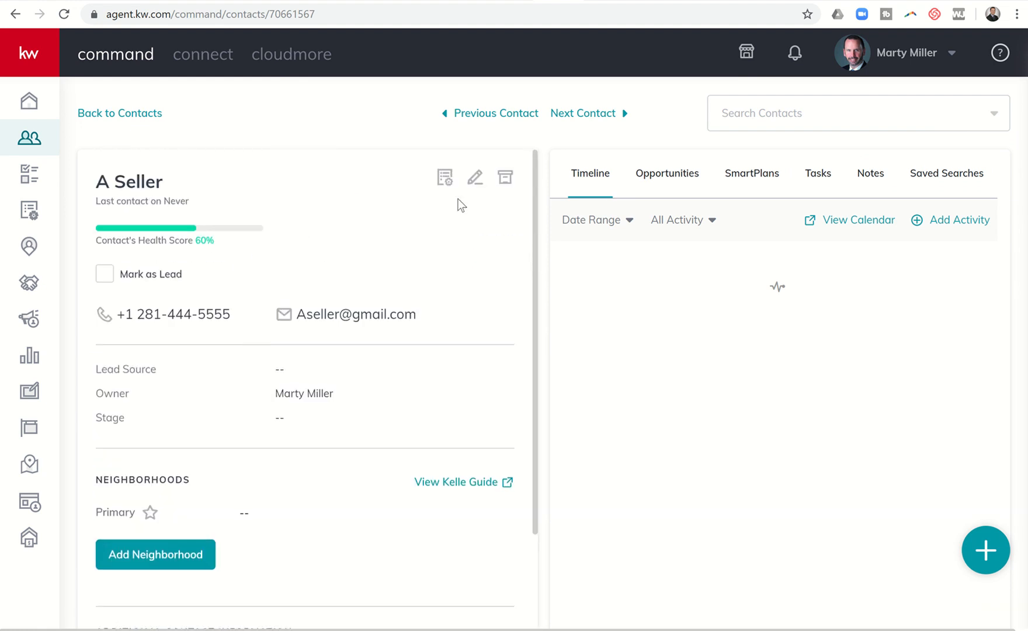
pyautogui.click(474, 177)
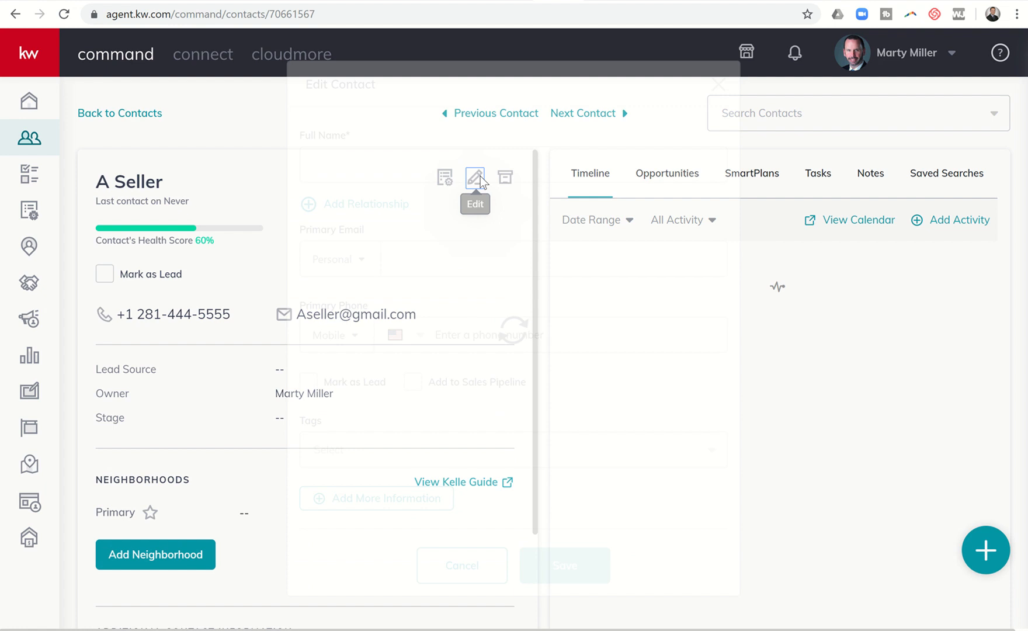
pyautogui.click(475, 177)
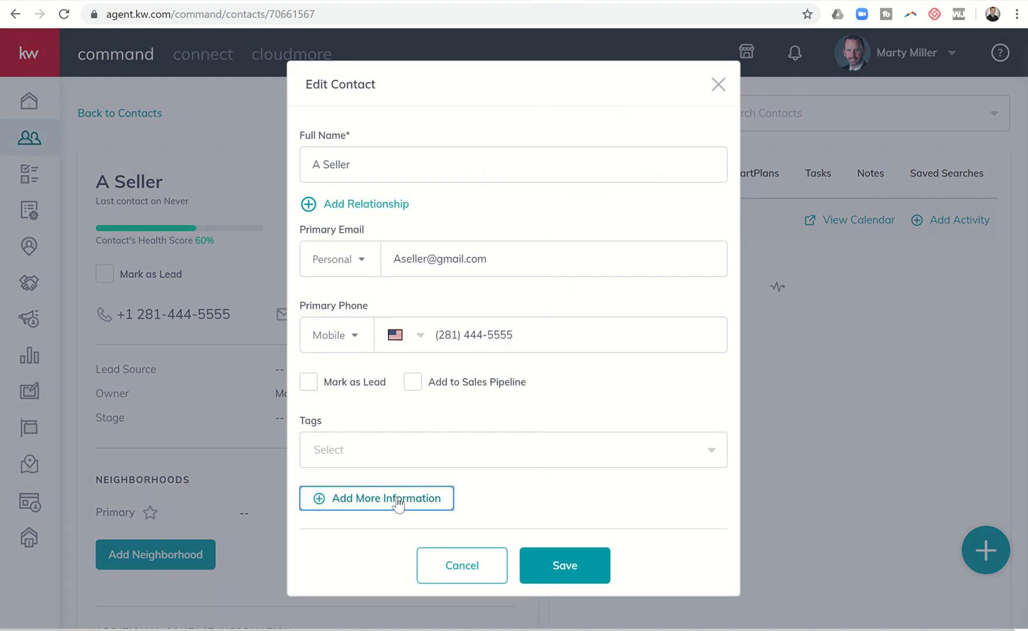
pyautogui.click(376, 497)
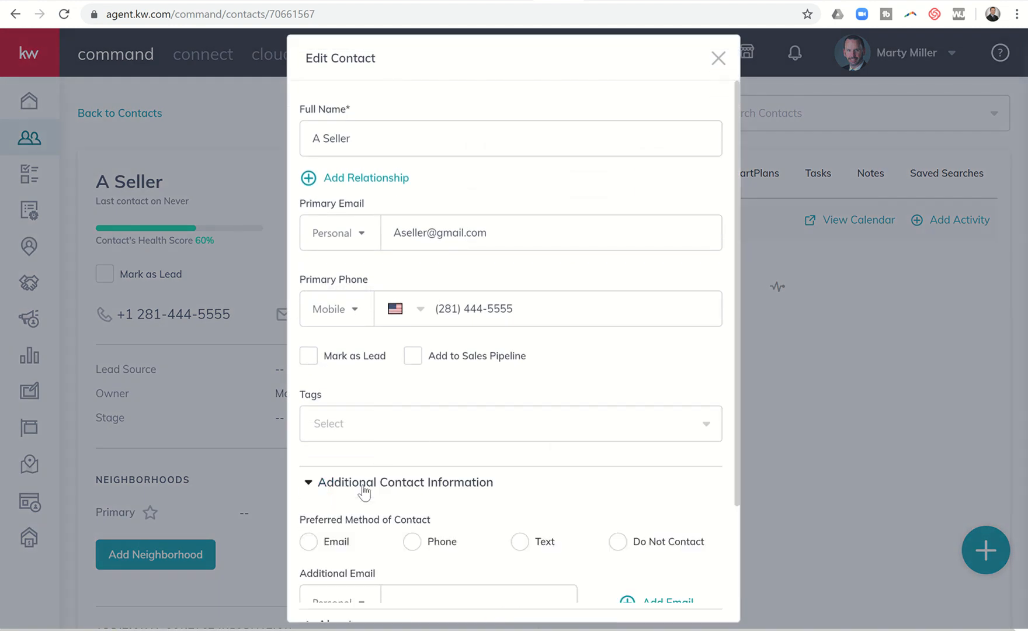
pyautogui.scroll(-3)
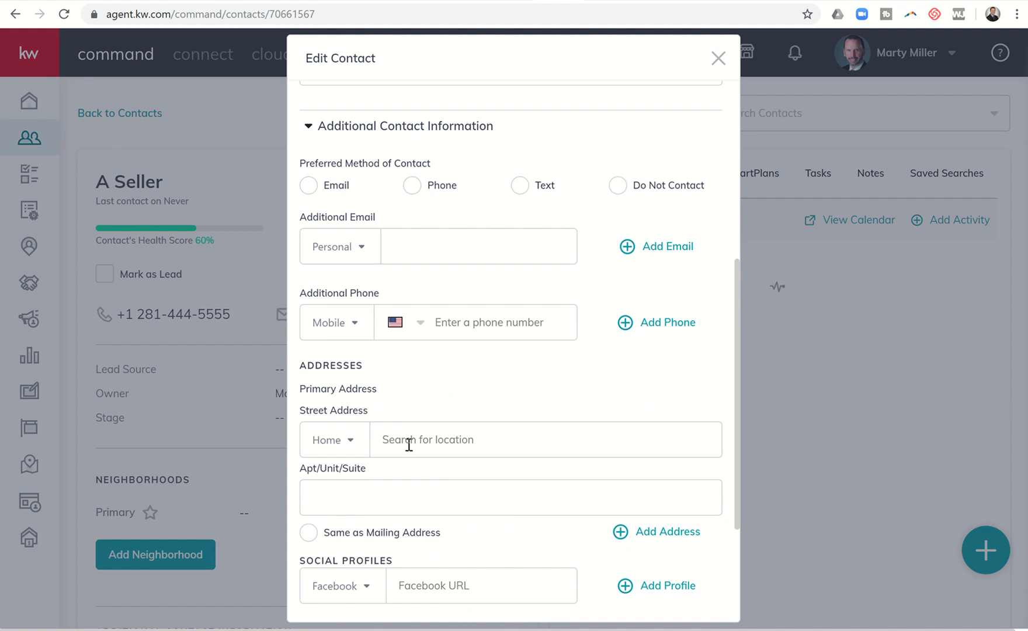
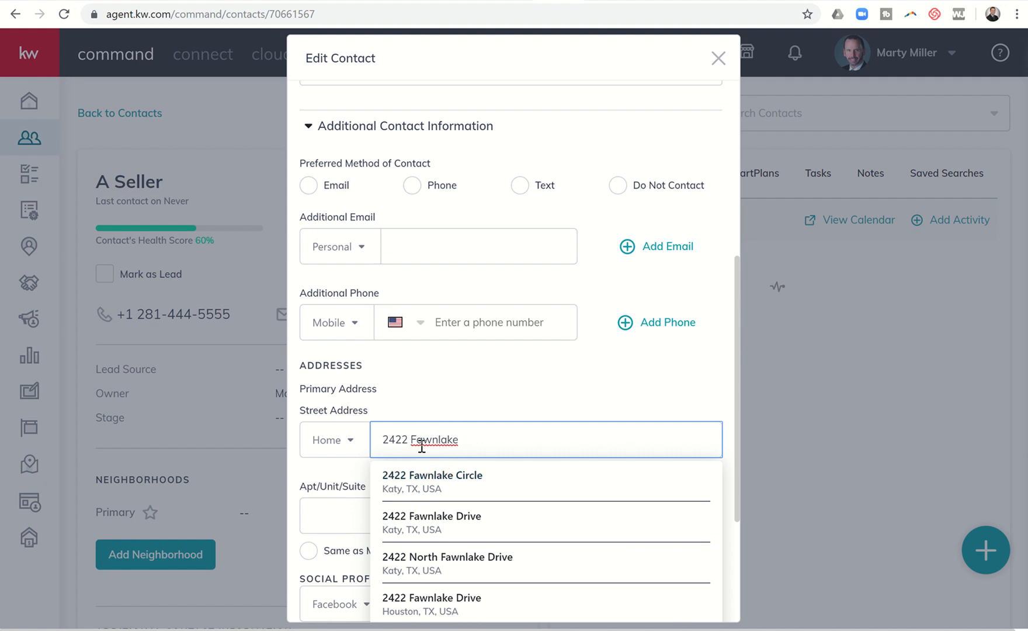
pyautogui.moveTo(432, 476)
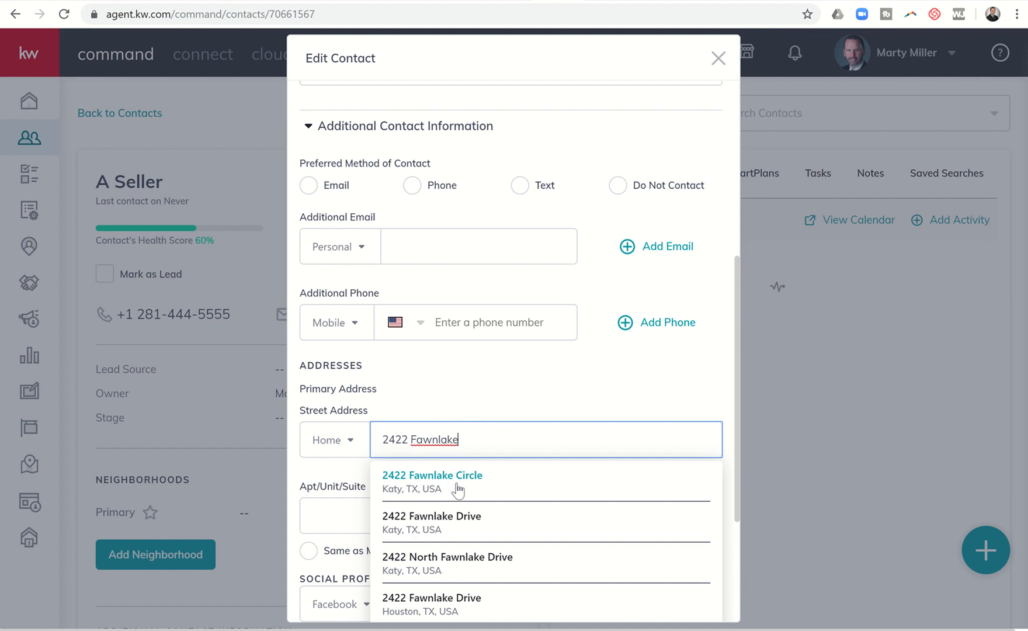
pyautogui.moveTo(462, 562)
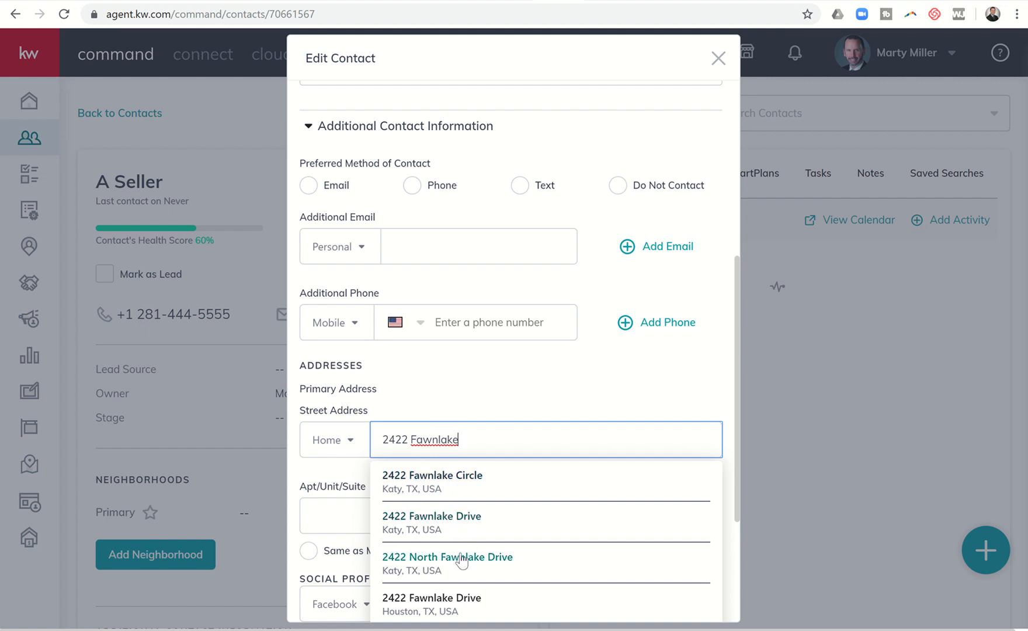
pyautogui.moveTo(432, 475)
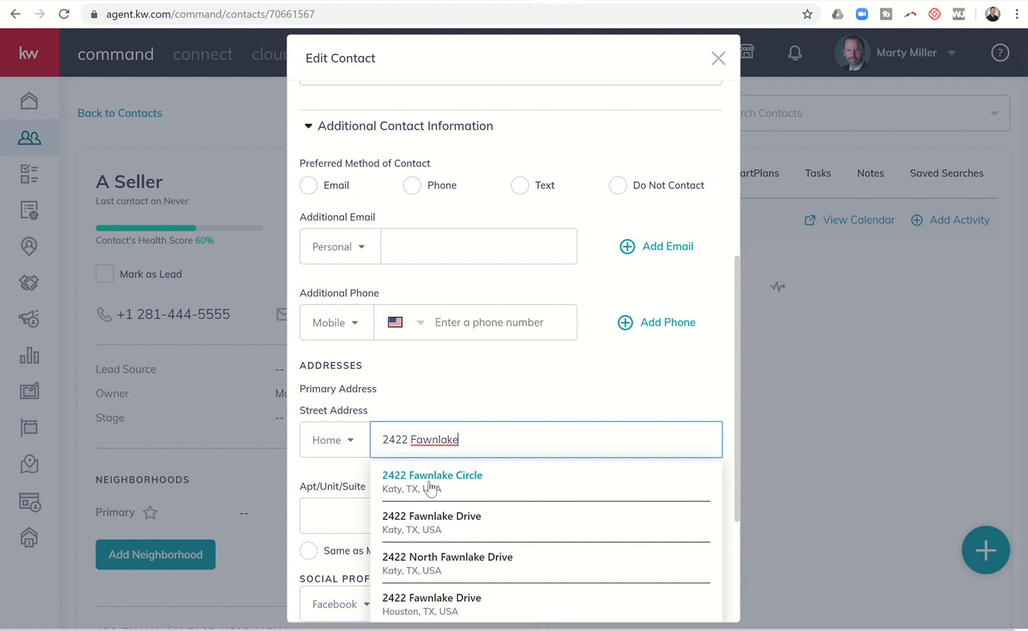
pyautogui.click(431, 481)
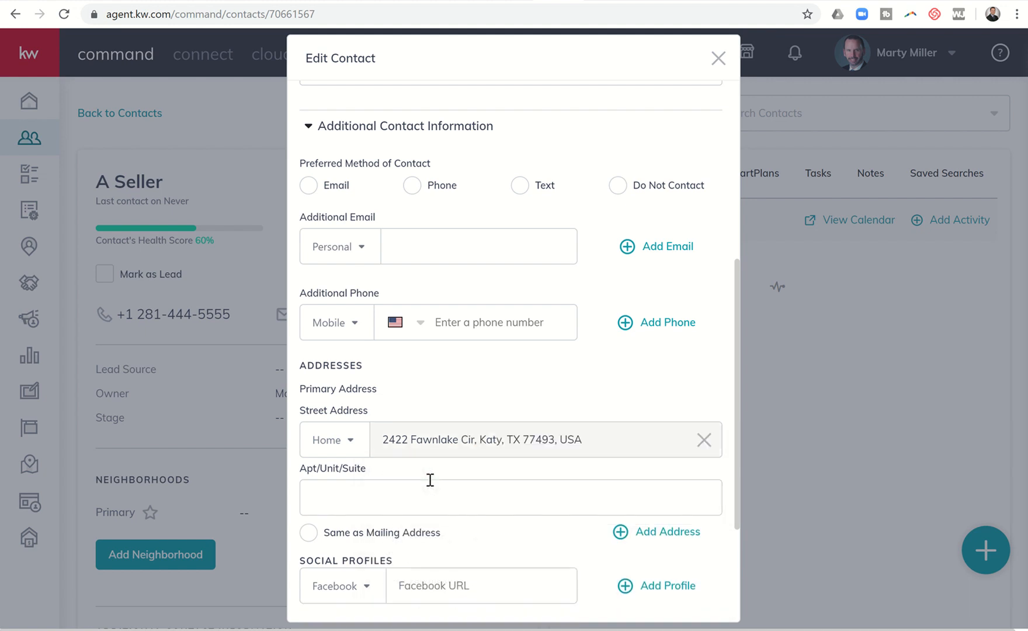
pyautogui.scroll(-3)
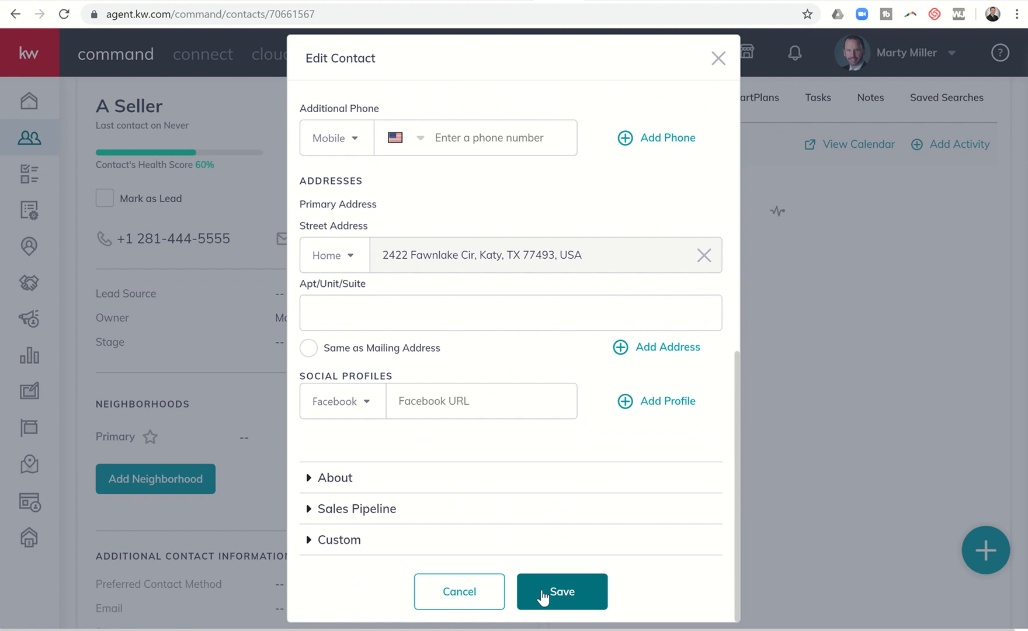
pyautogui.moveTo(218, 428)
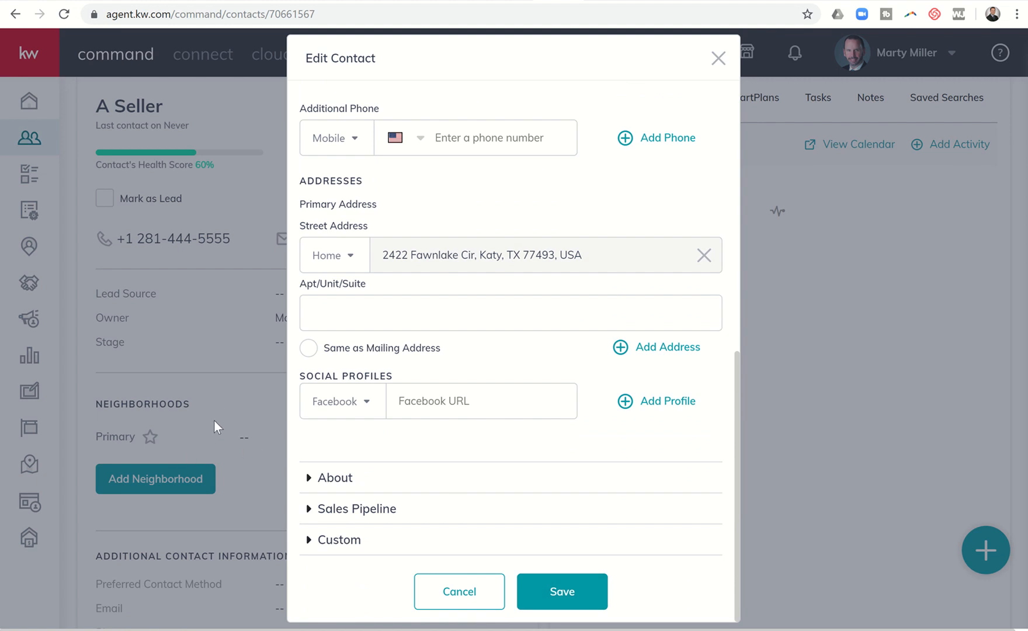
pyautogui.moveTo(235, 453)
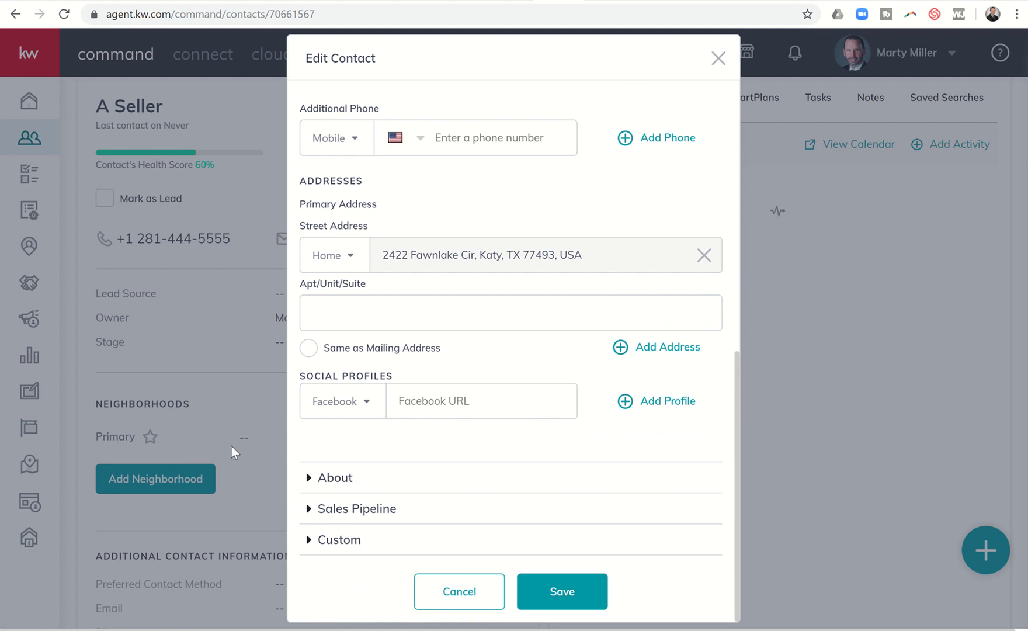
pyautogui.moveTo(524, 562)
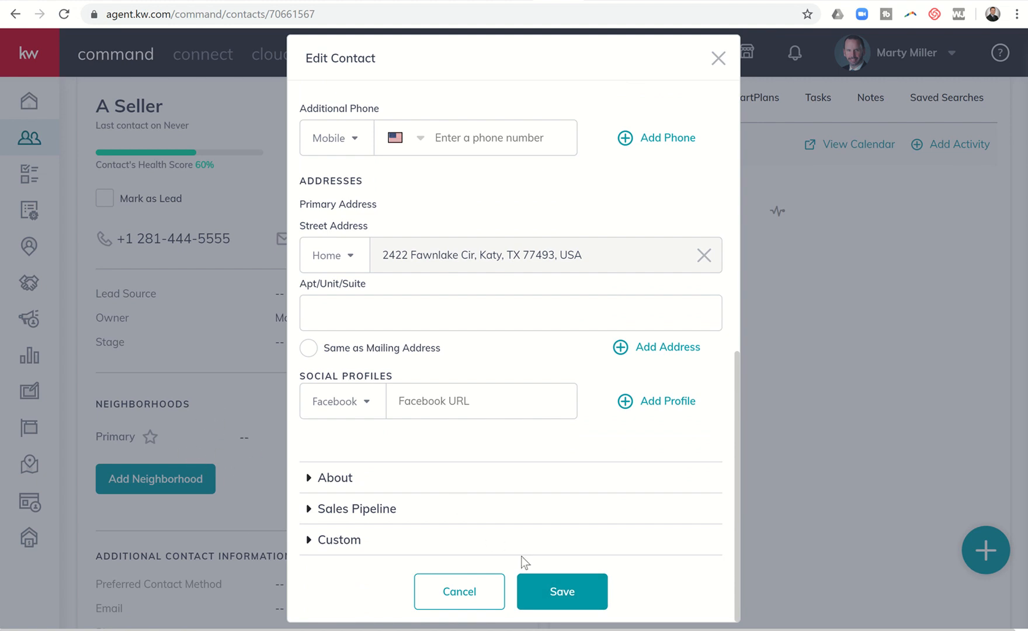
pyautogui.click(562, 591)
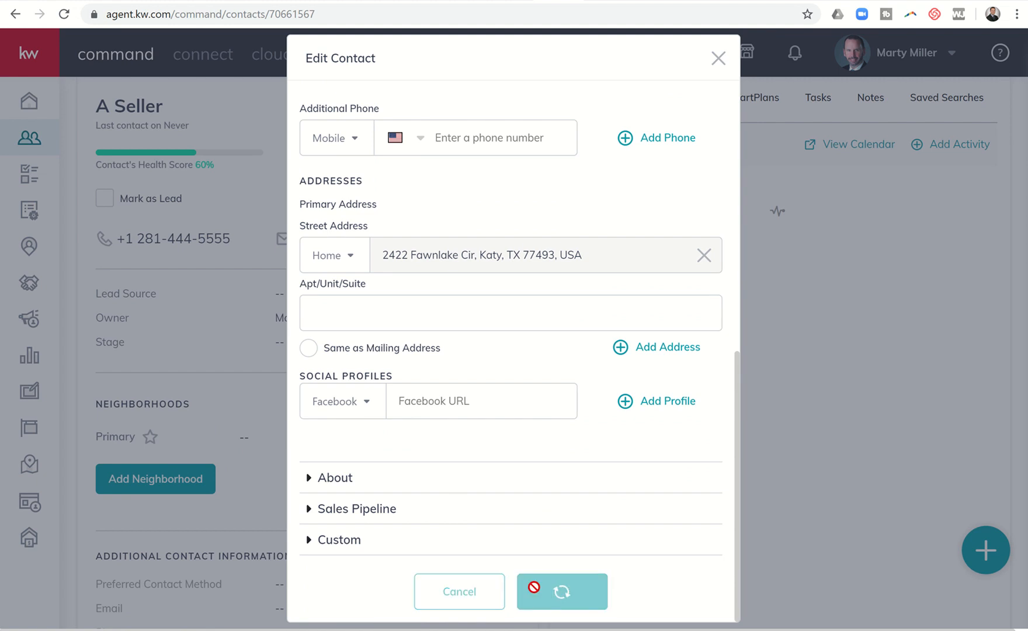
# Confirm the save and scroll to the Fawnlake/Pine Lakes and Katy North neighborhoods.
pyautogui.click(560, 591)
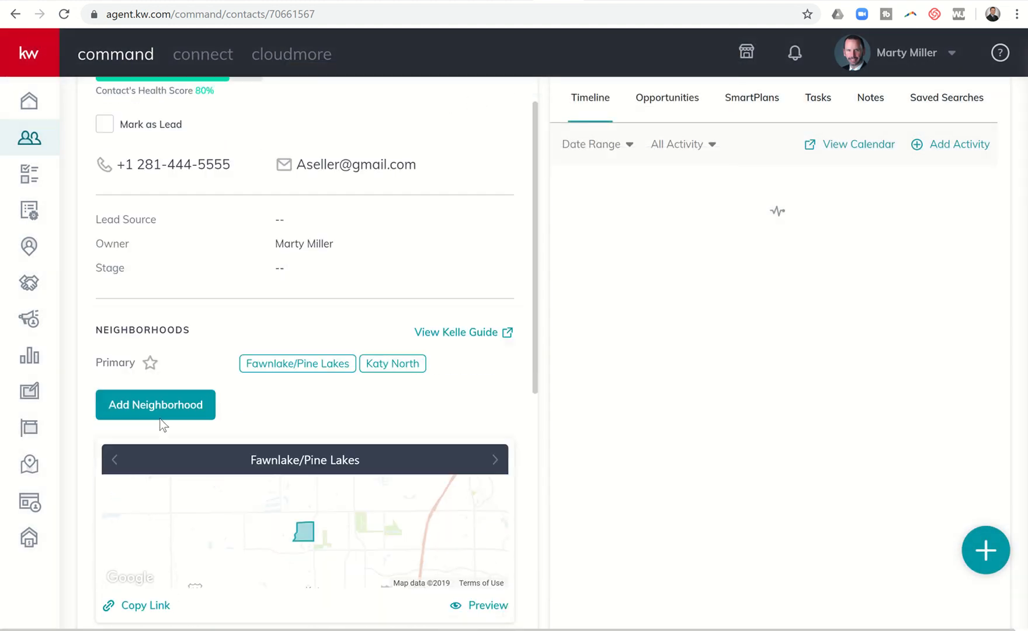
pyautogui.scroll(-3)
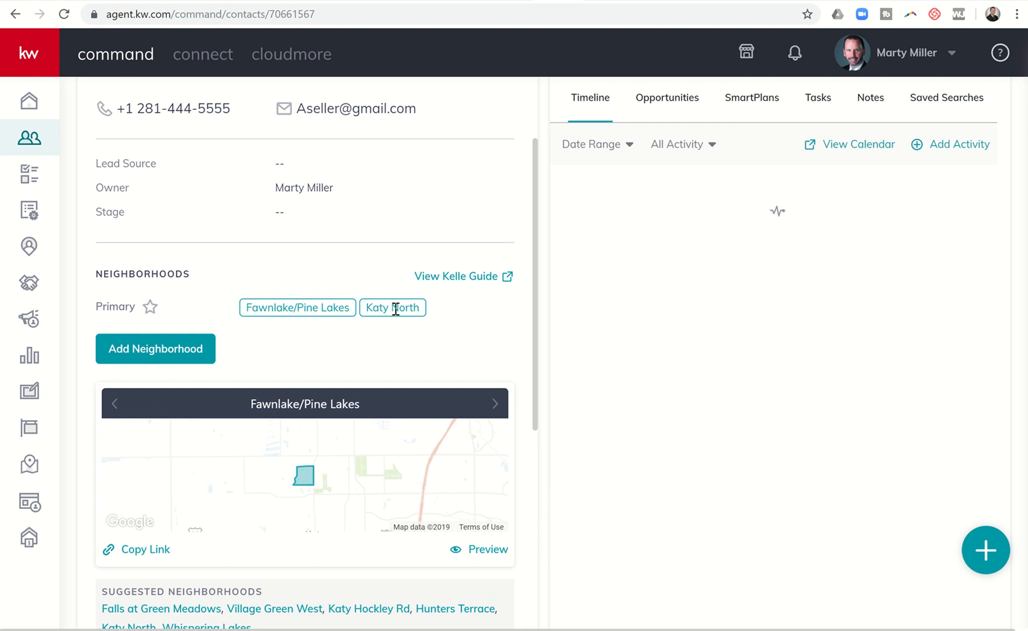
pyautogui.moveTo(365, 321)
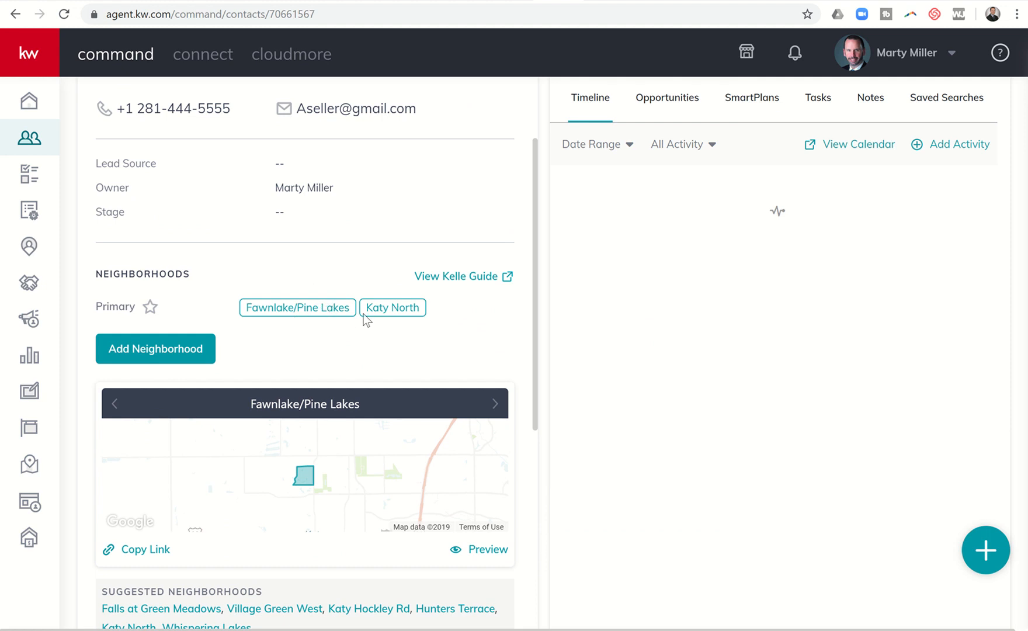
pyautogui.moveTo(431, 459)
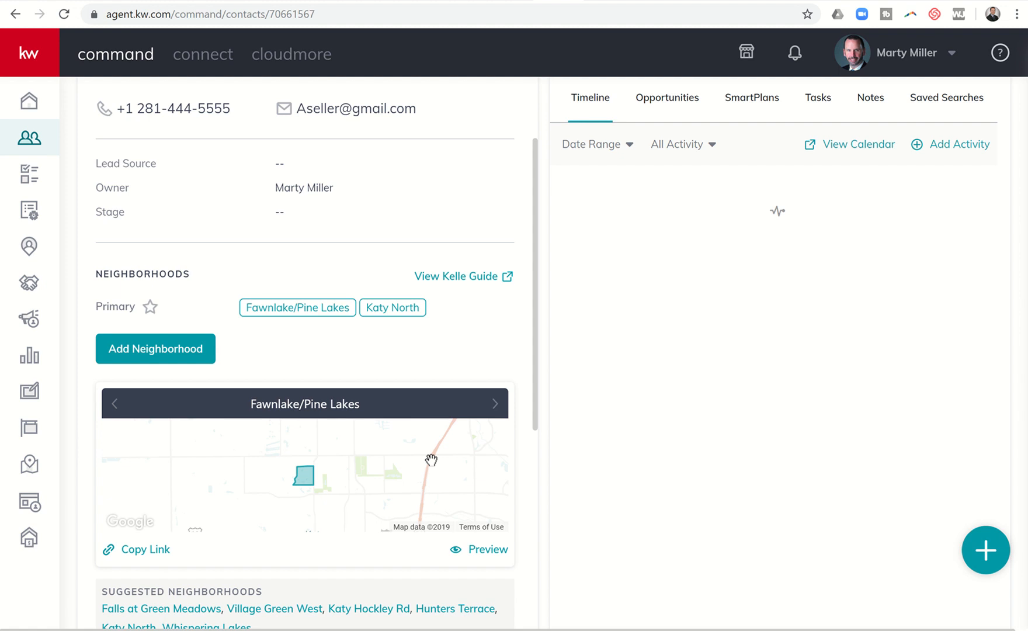
pyautogui.moveTo(809, 32)
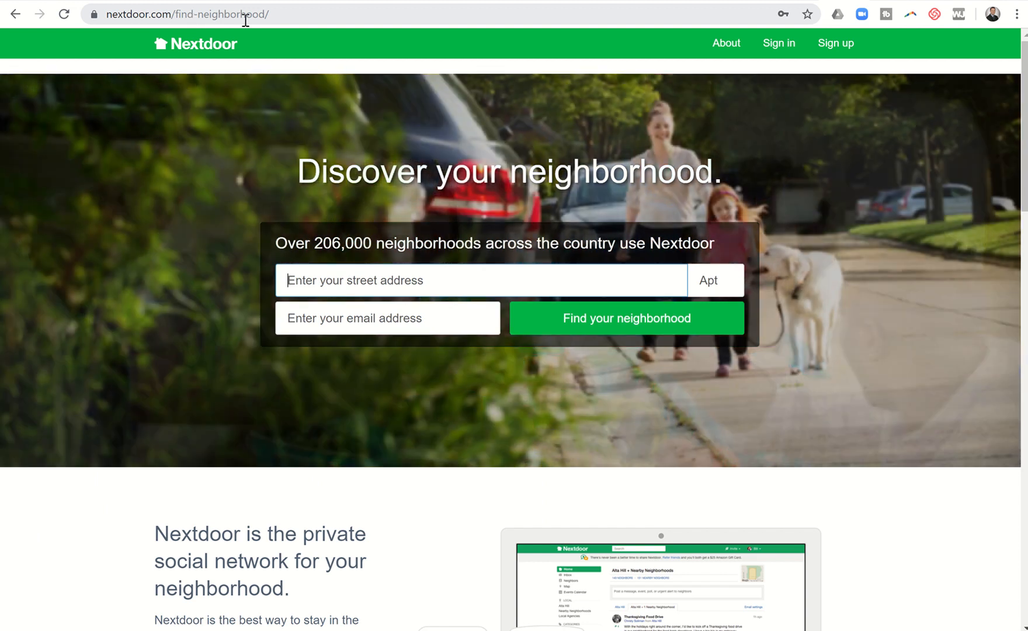
# On Nextdoor, browse to the list of Texas cities.
pyautogui.scroll(-3)
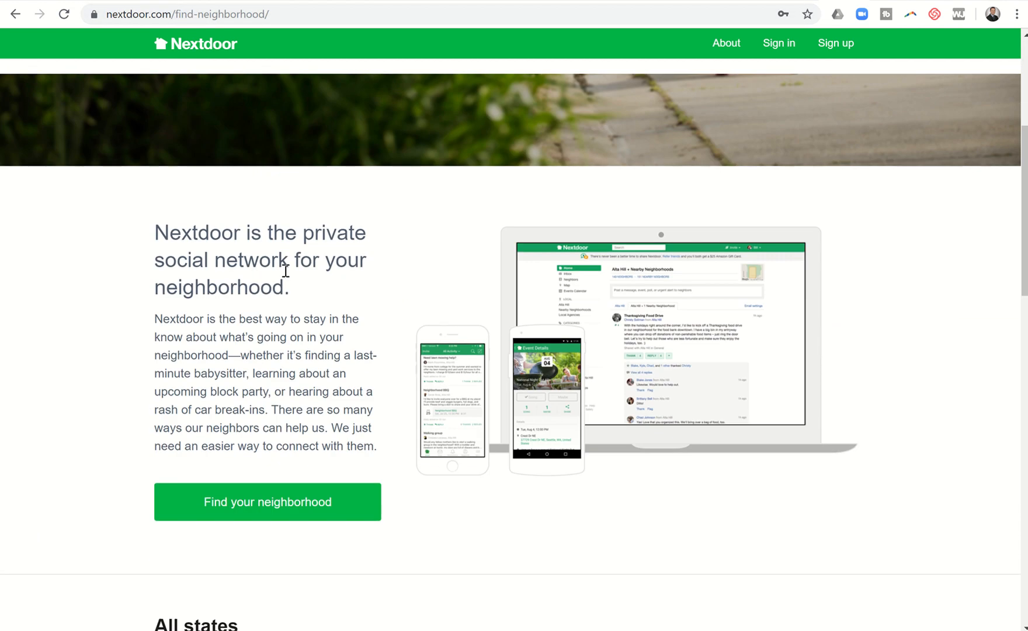
pyautogui.scroll(-3)
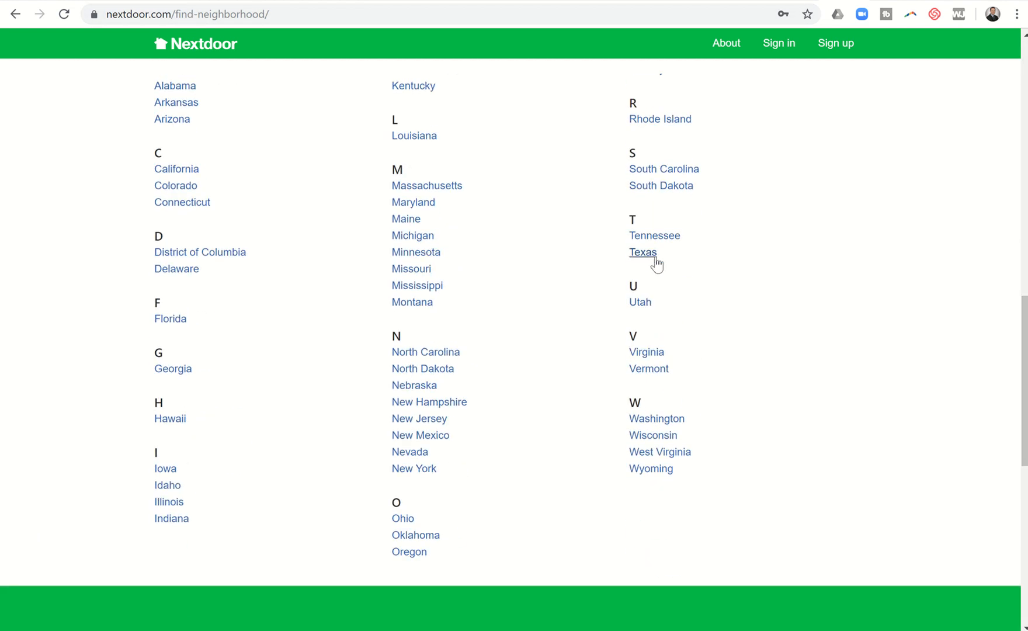
pyautogui.click(642, 252)
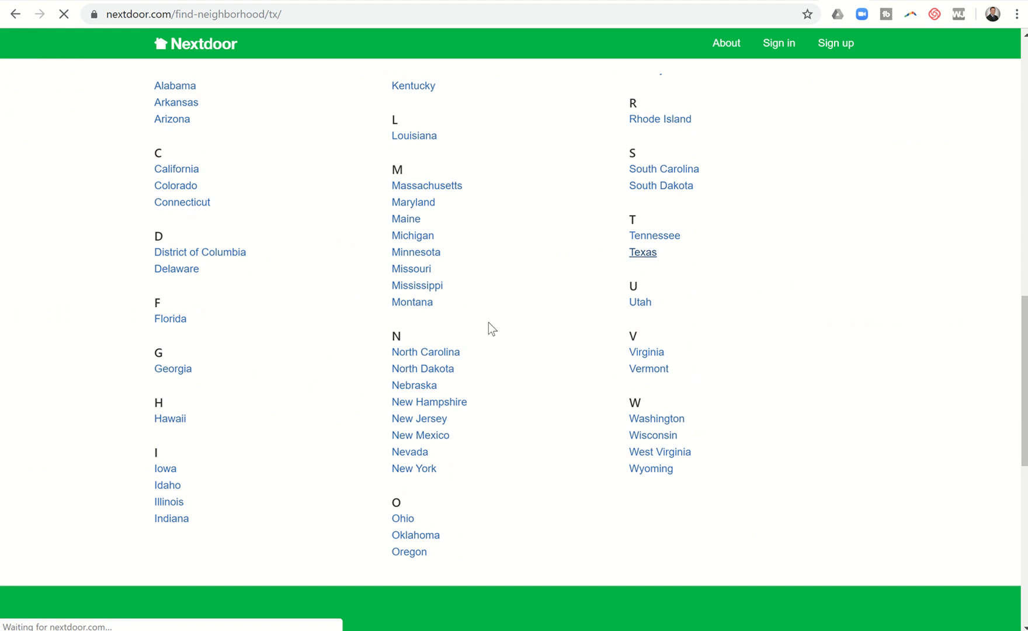
pyautogui.click(641, 251)
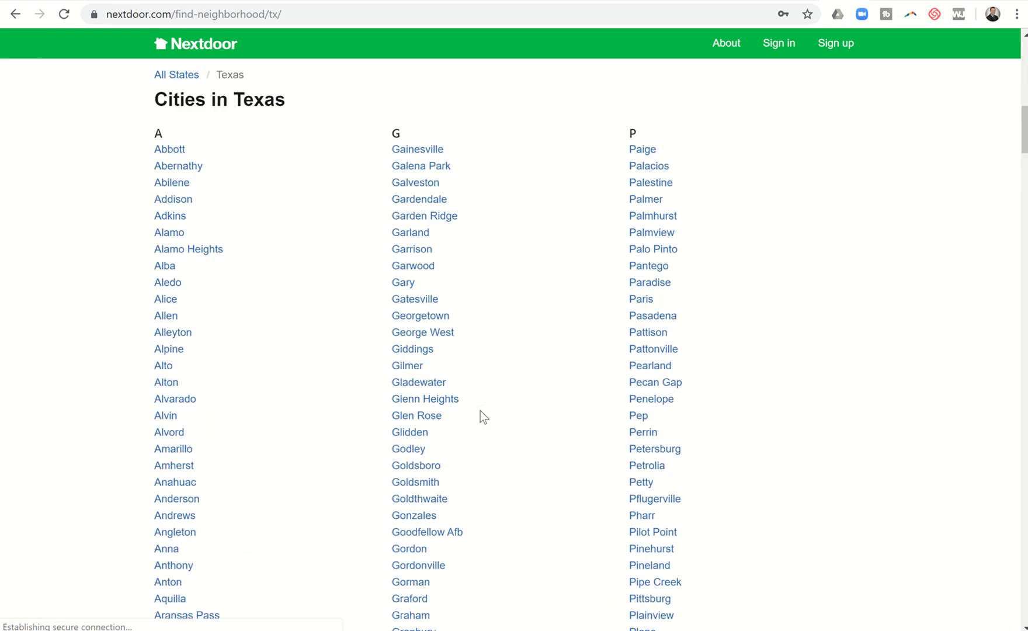
pyautogui.scroll(-3)
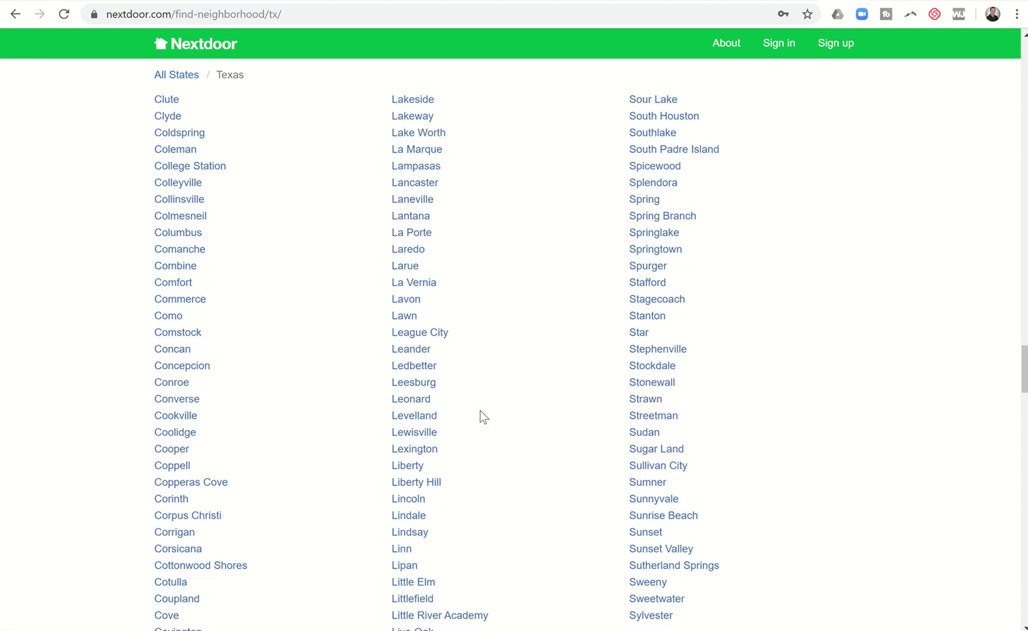
pyautogui.scroll(3)
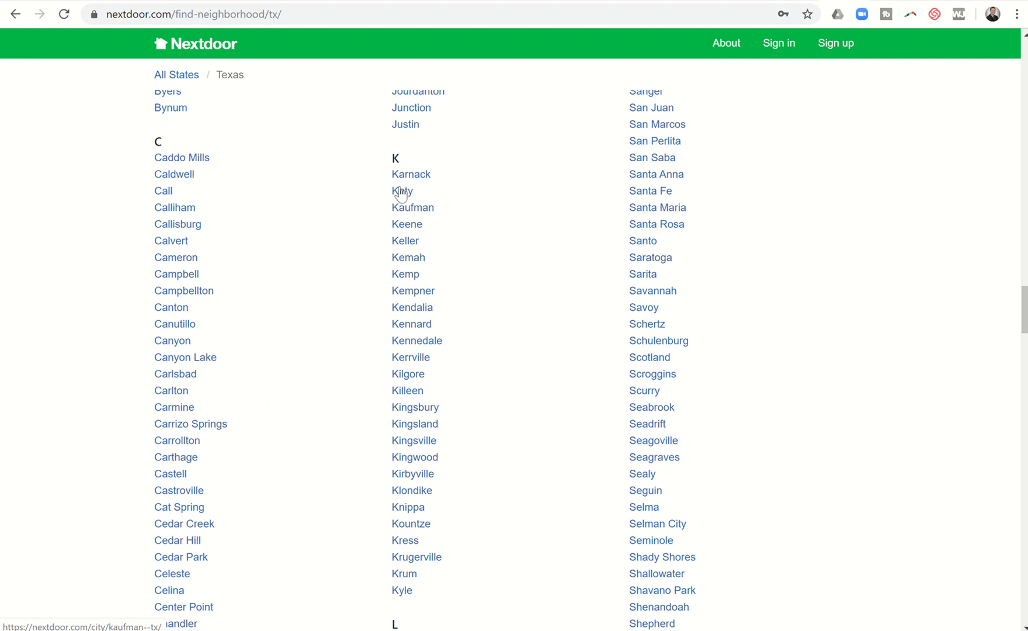
pyautogui.click(402, 191)
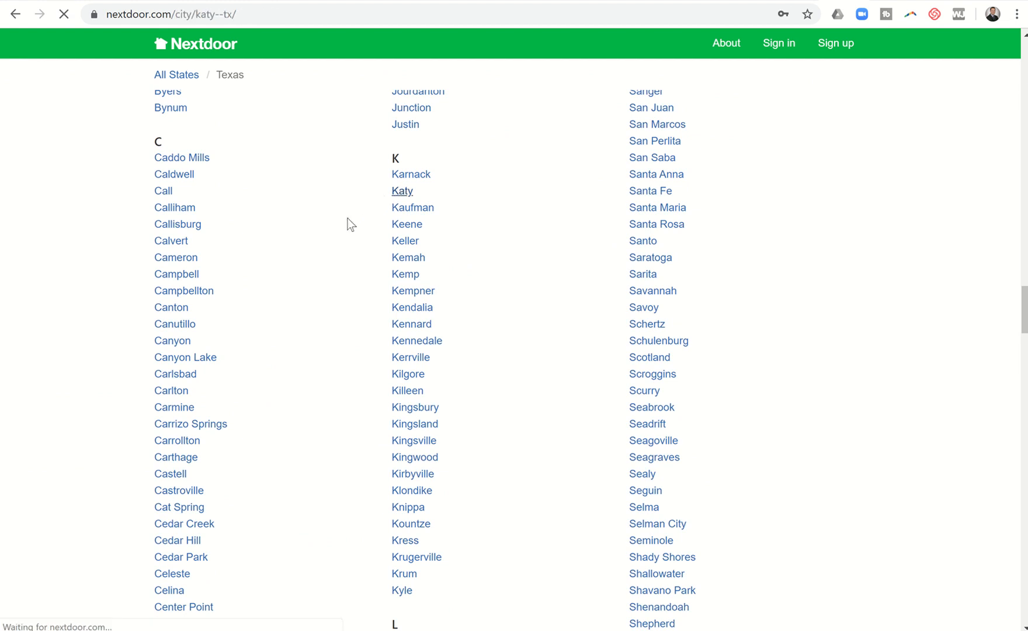
pyautogui.click(402, 191)
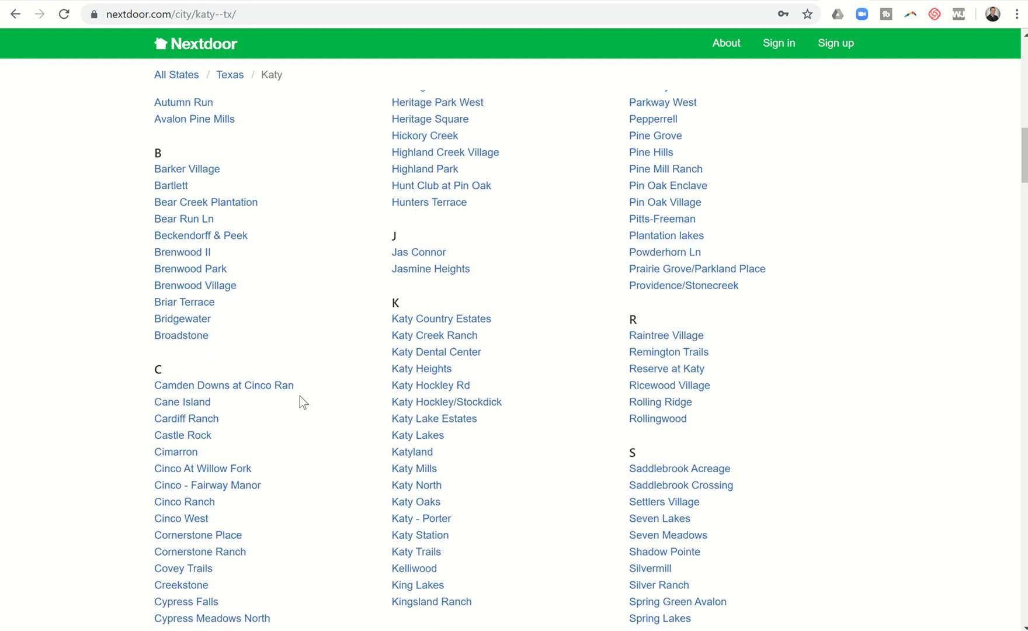
pyautogui.scroll(-3)
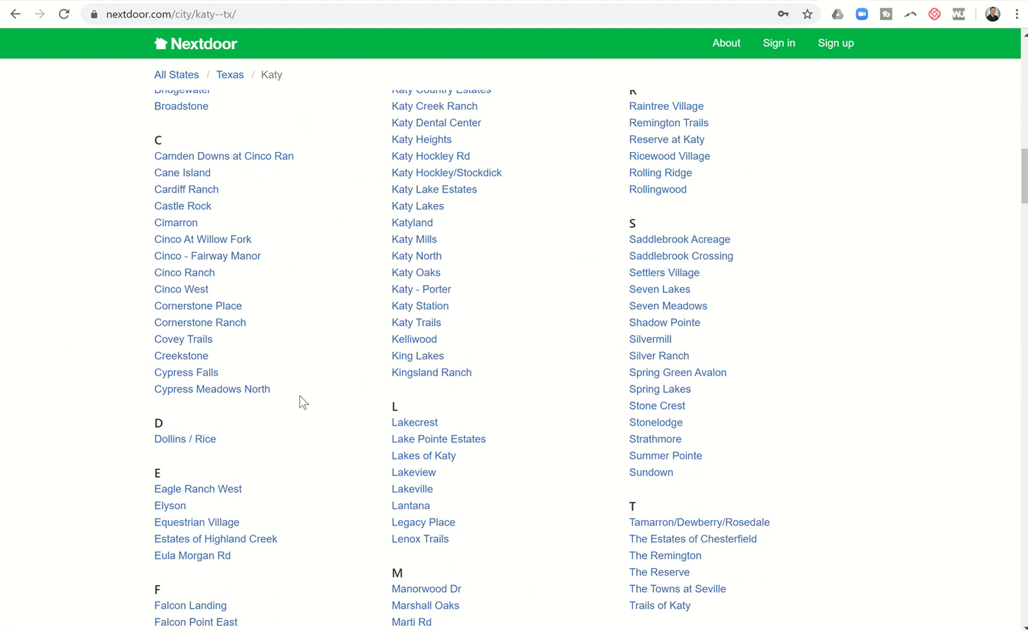
pyautogui.scroll(-3)
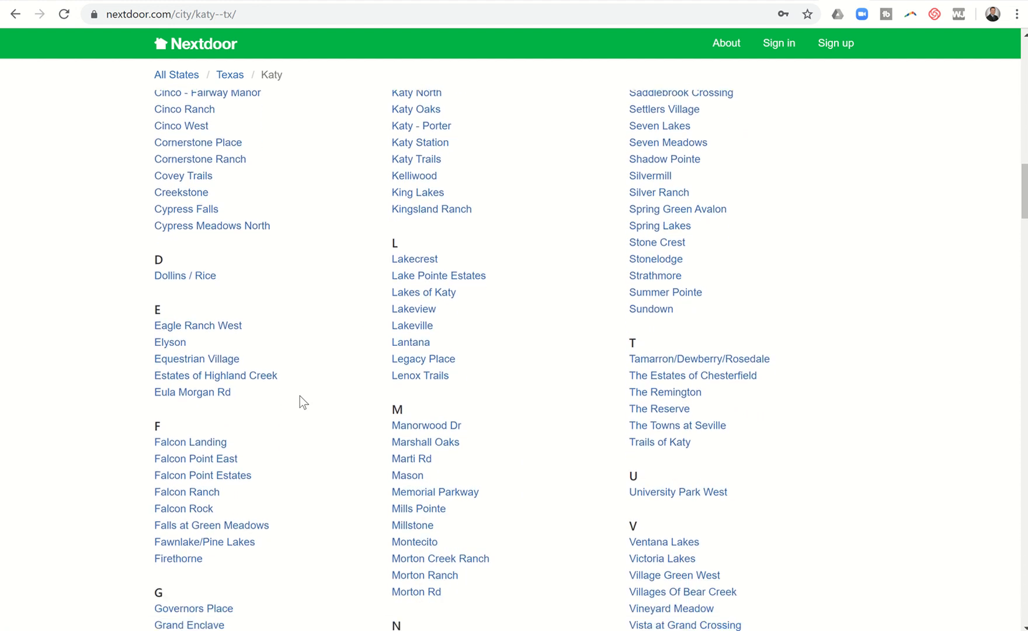
pyautogui.scroll(-3)
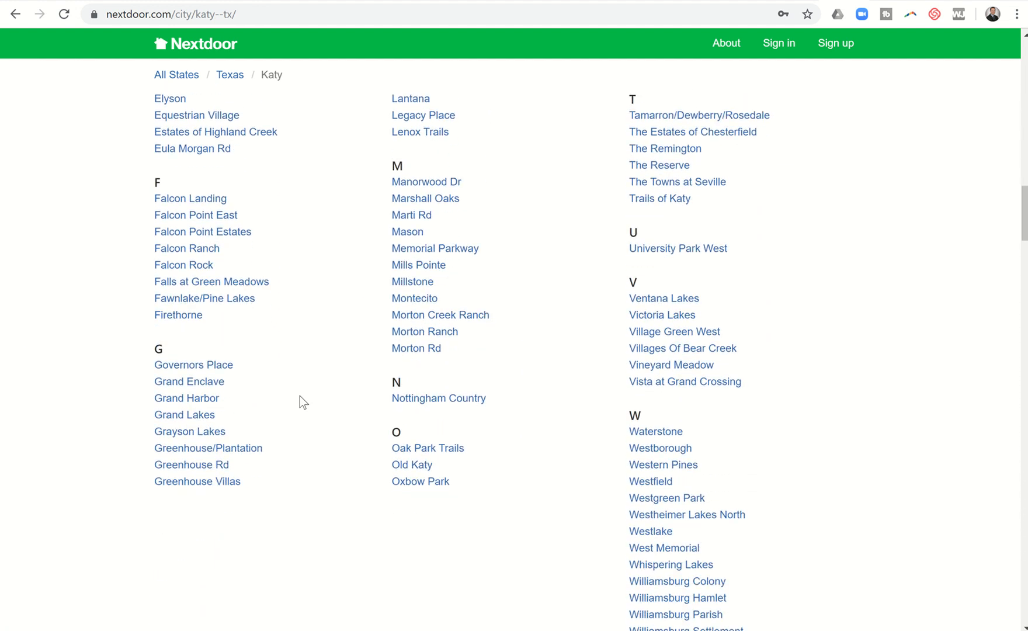
pyautogui.scroll(-3)
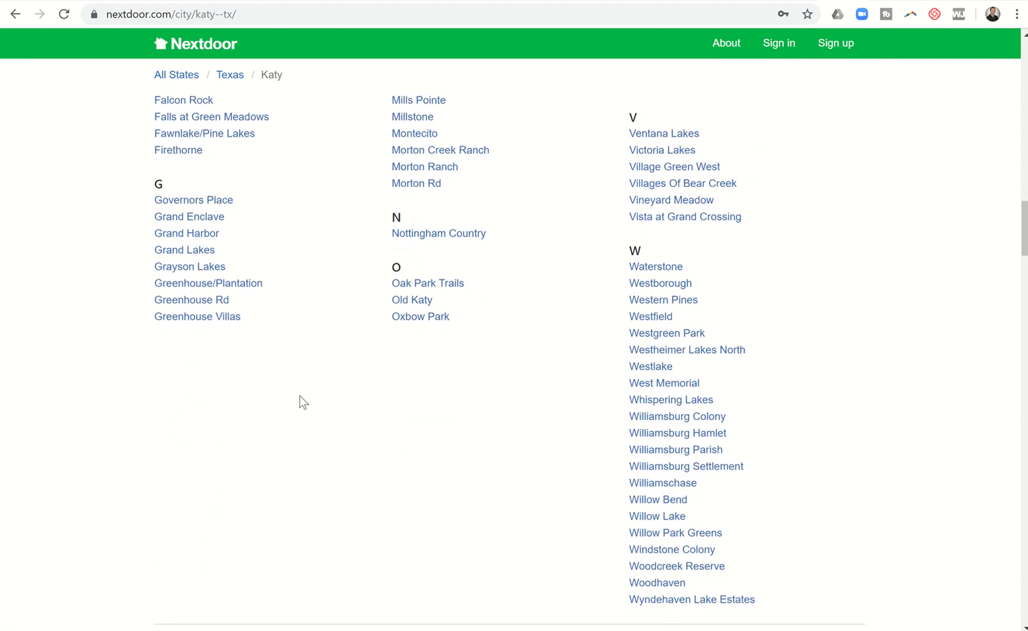
pyautogui.scroll(3)
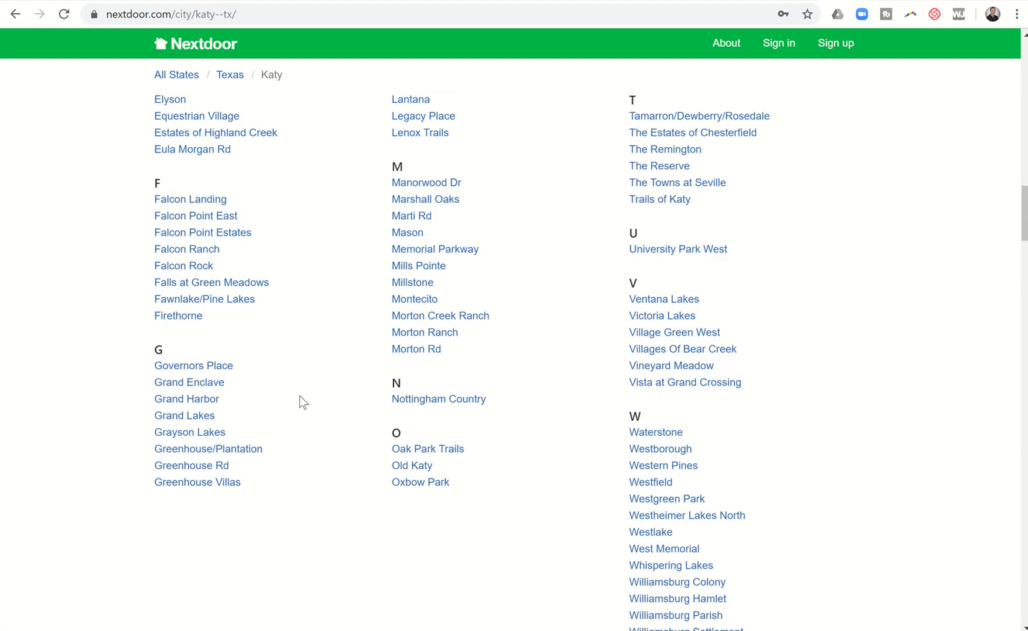
pyautogui.scroll(3)
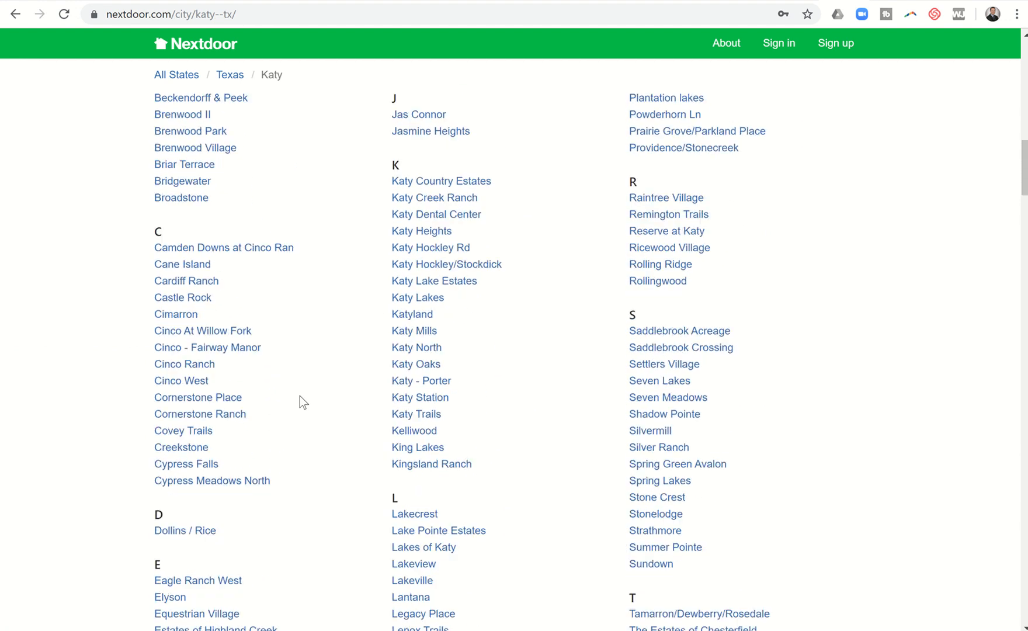
pyautogui.scroll(3)
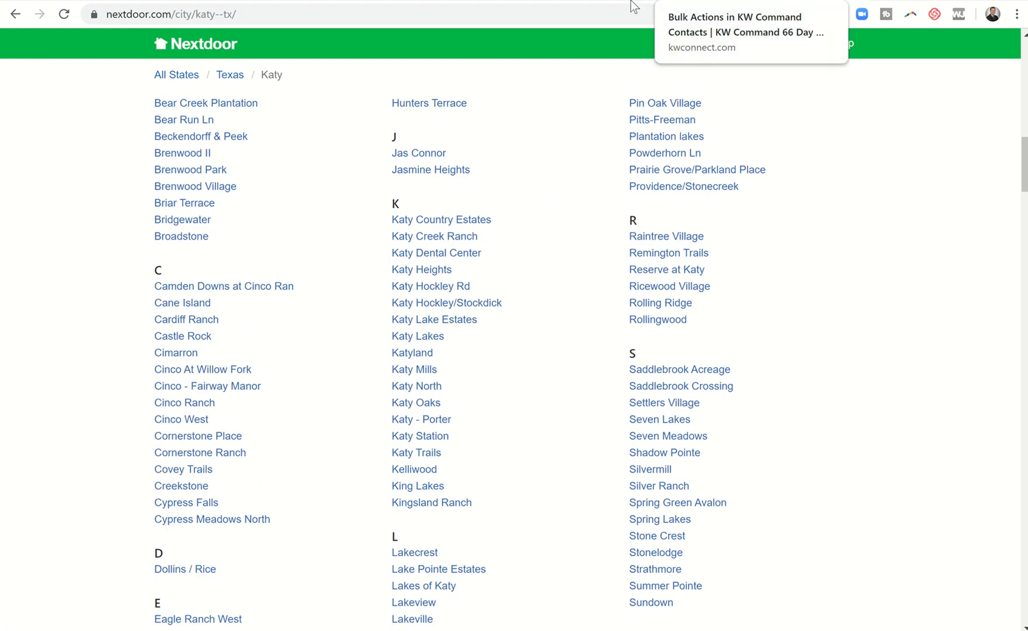
pyautogui.moveTo(558, 1)
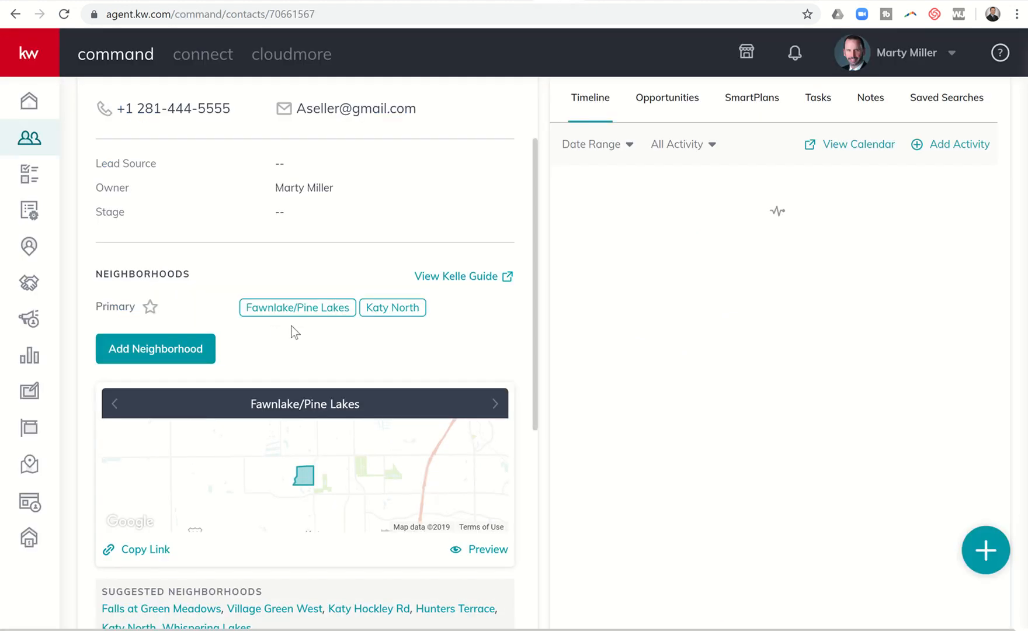
pyautogui.moveTo(302, 321)
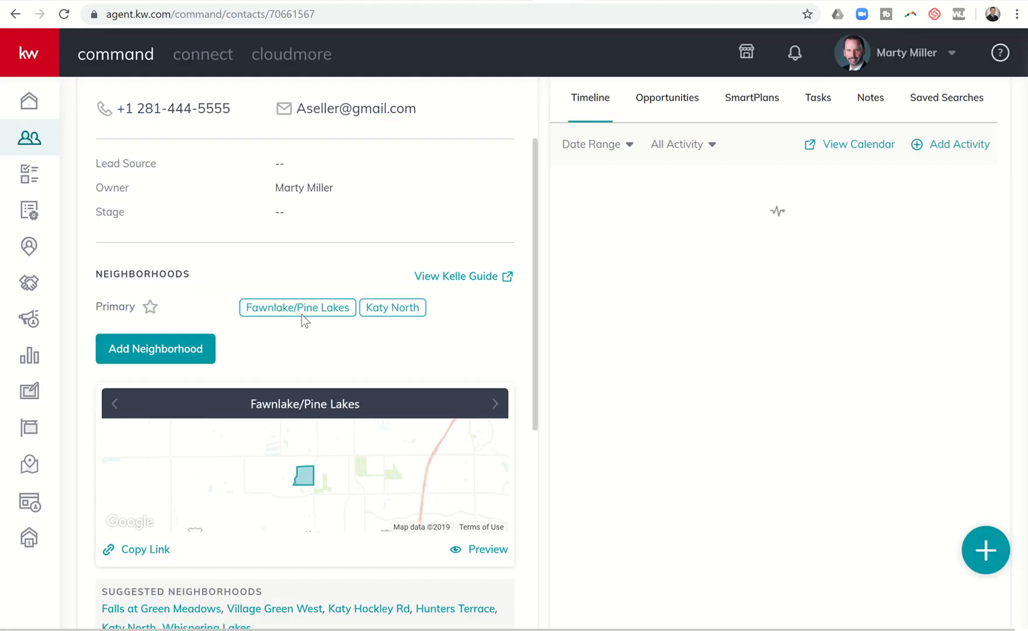
pyautogui.moveTo(404, 347)
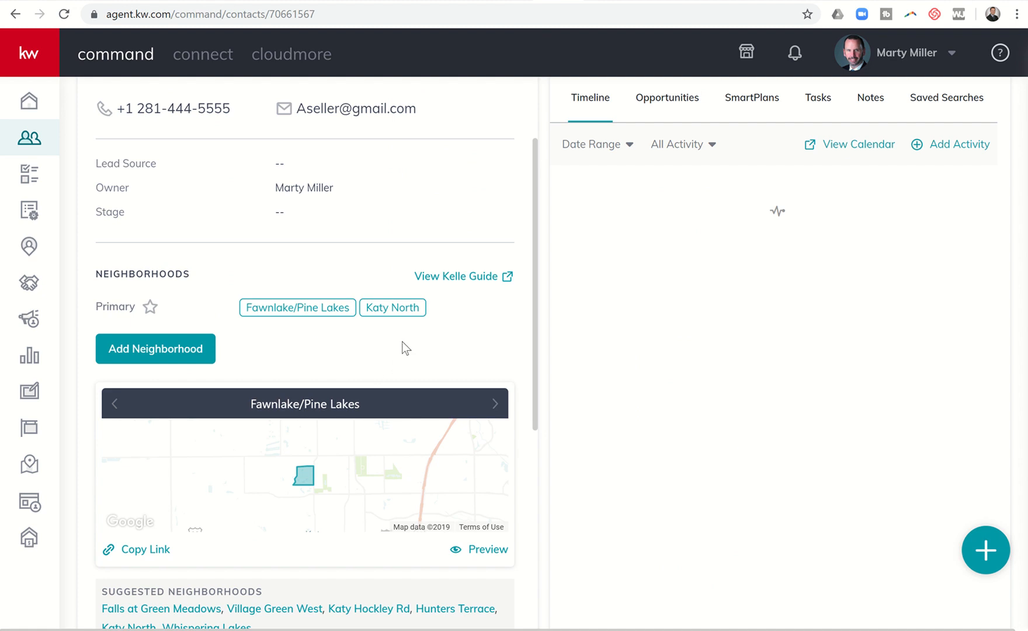
pyautogui.moveTo(365, 399)
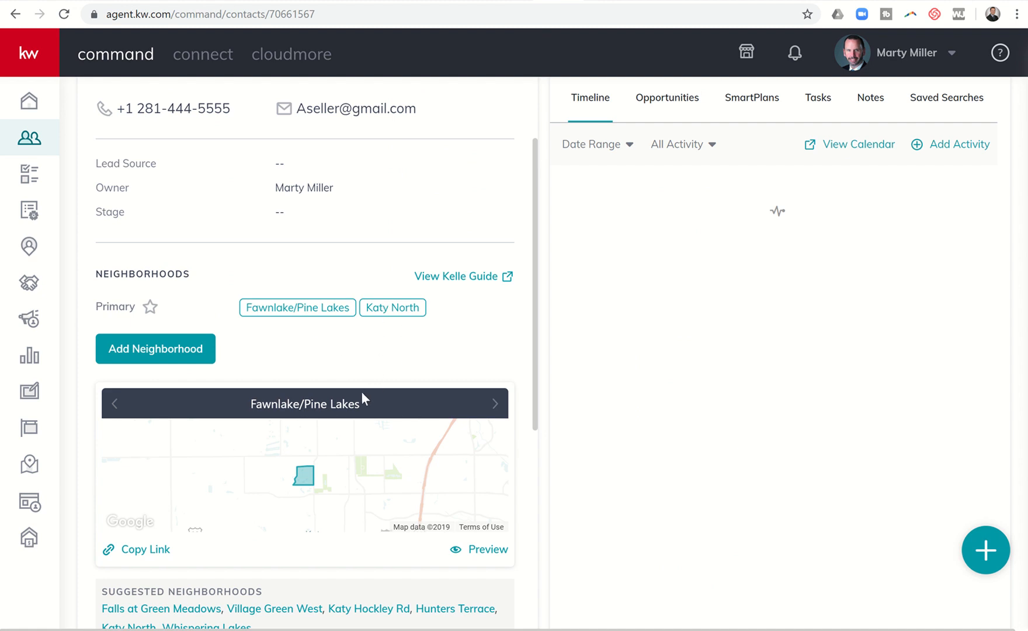
# Scroll A Seller's KW Command record to review its neighborhoods and contact details.
pyautogui.scroll(-3)
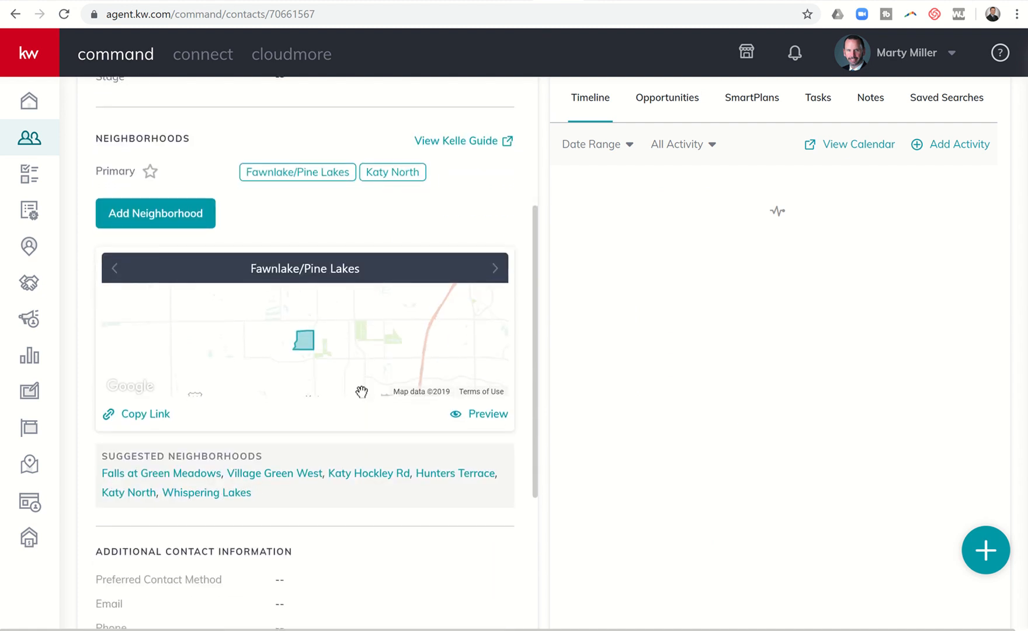
pyautogui.scroll(3)
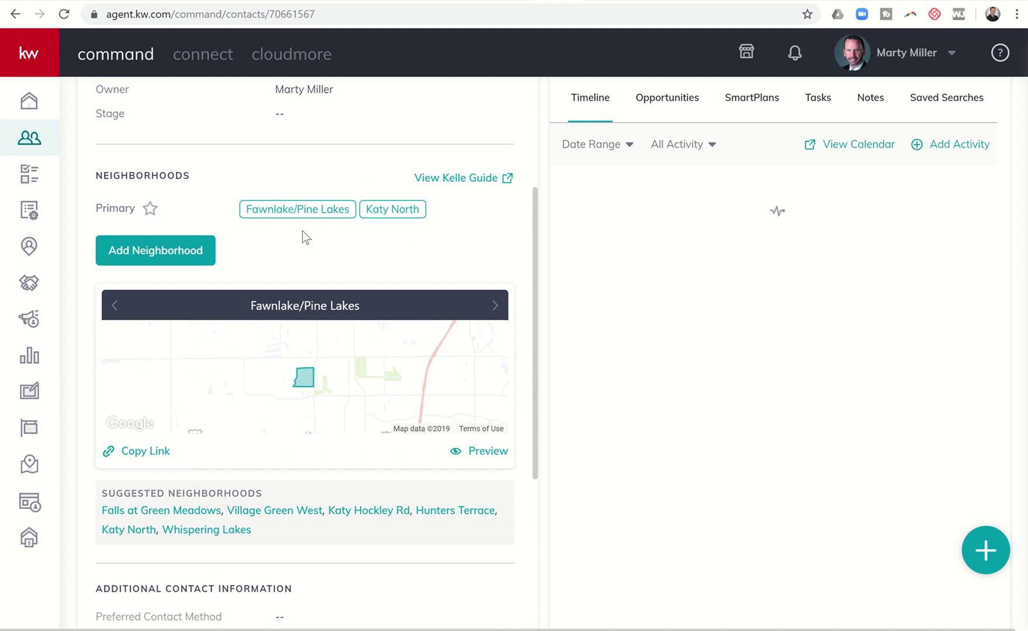
pyautogui.moveTo(345, 255)
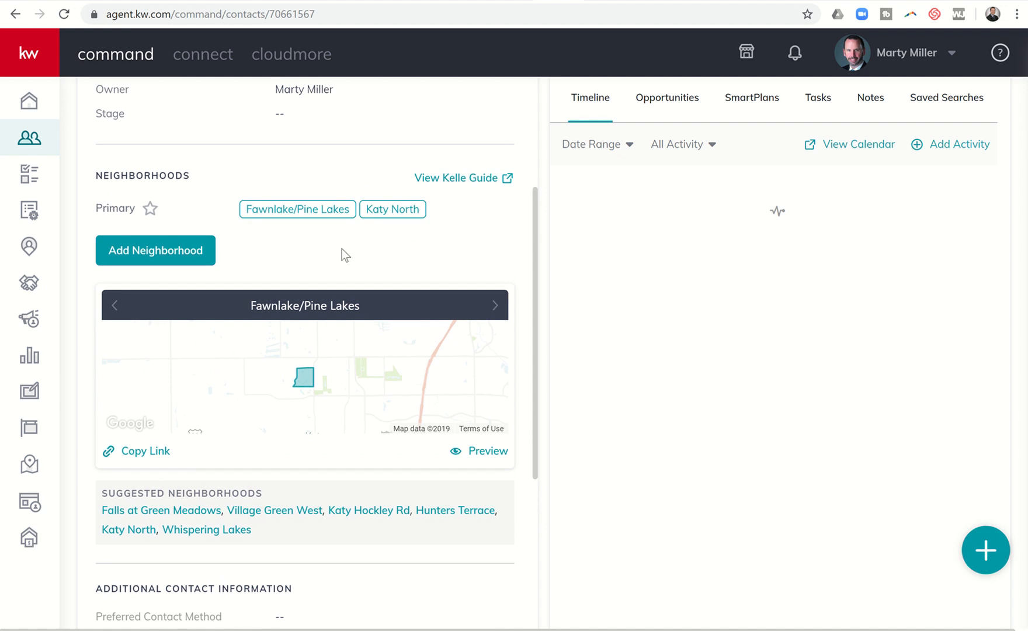
pyautogui.moveTo(322, 274)
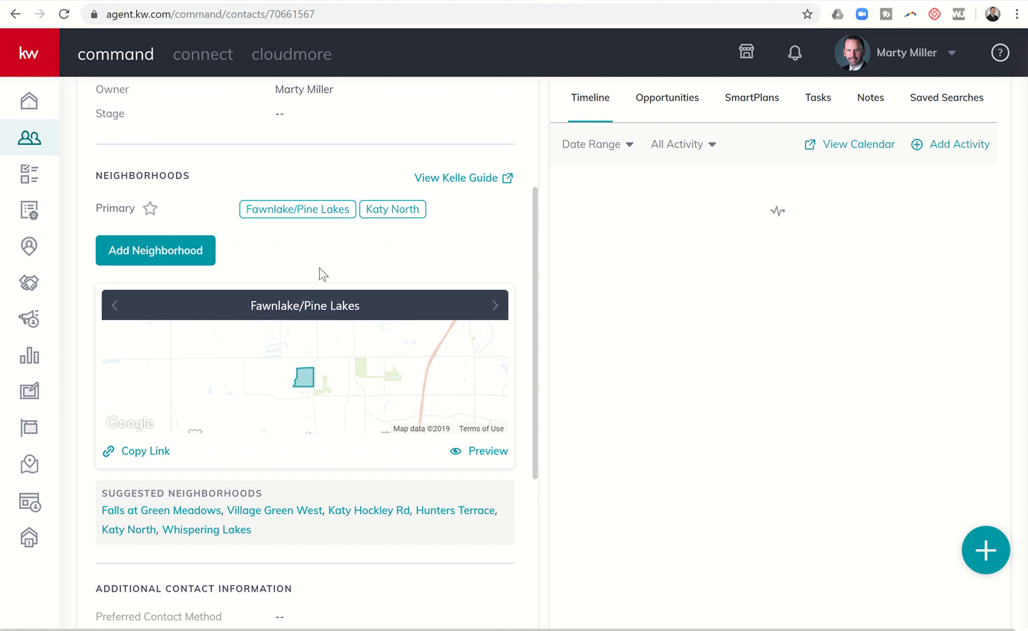
pyautogui.scroll(3)
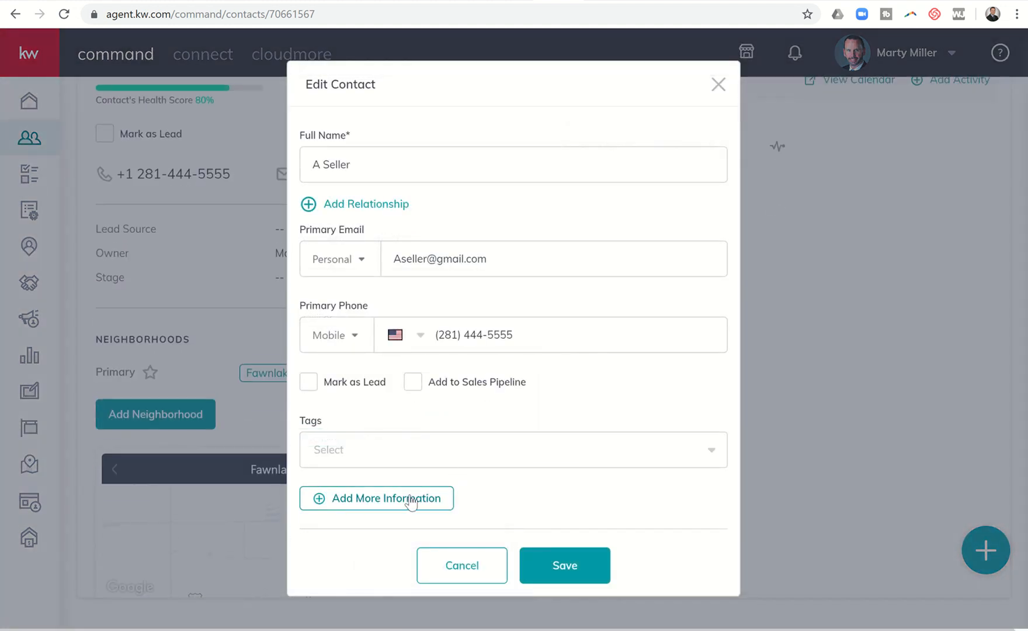
# Expand Additional Contact Information in Edit Contact and save the Fawnlake/Pine Lakes subscription.
pyautogui.click(376, 498)
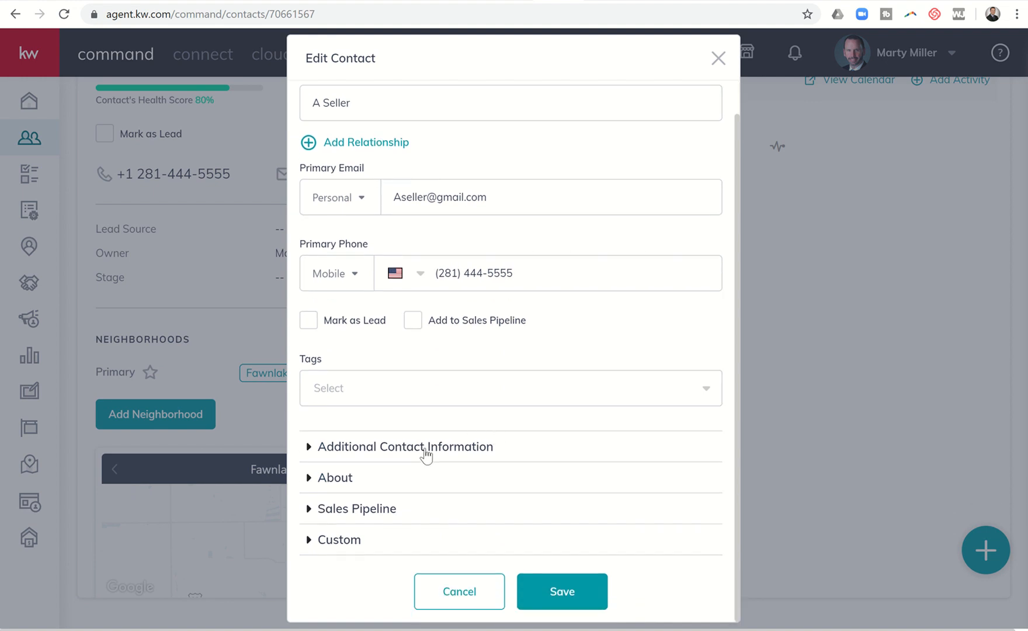
pyautogui.click(405, 446)
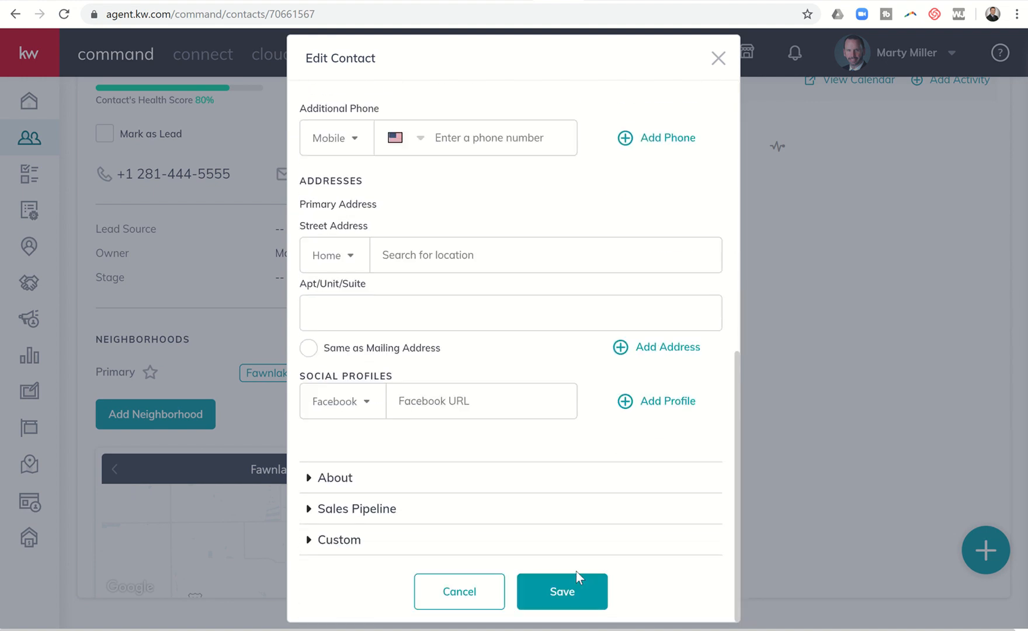
pyautogui.click(560, 591)
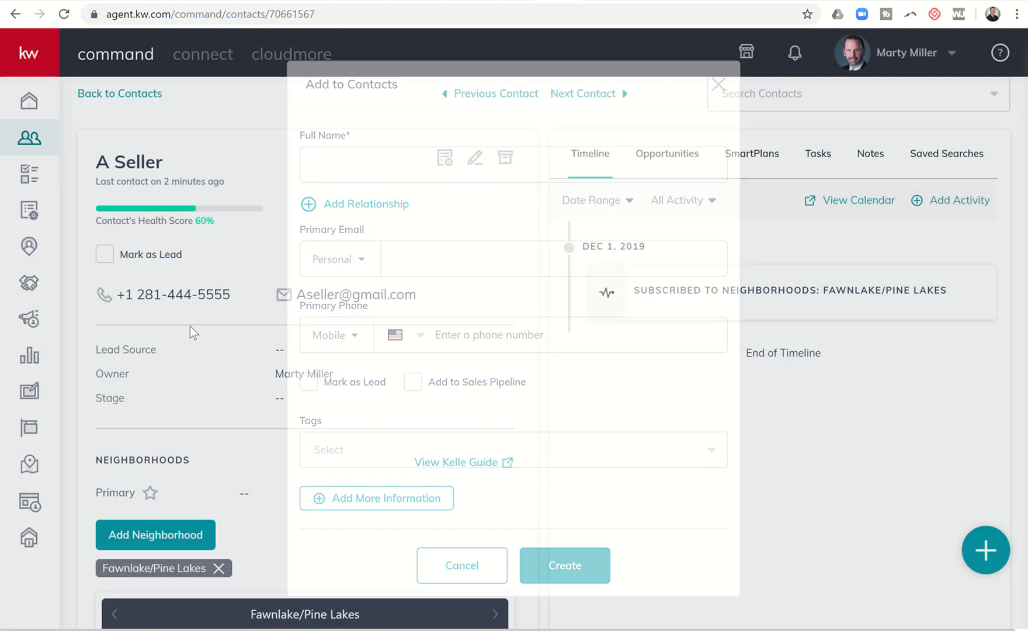
pyautogui.click(461, 565)
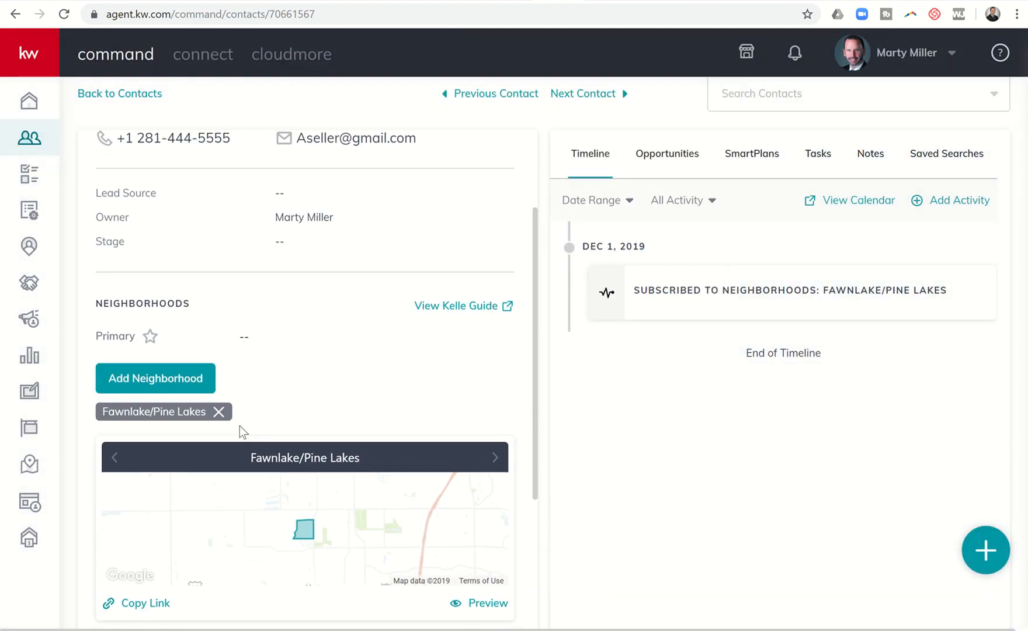
# Add a neighborhood by searching 'Fawnlake' to bring up Fawnlake/Pine Lakes, Katy.
pyautogui.scroll(-3)
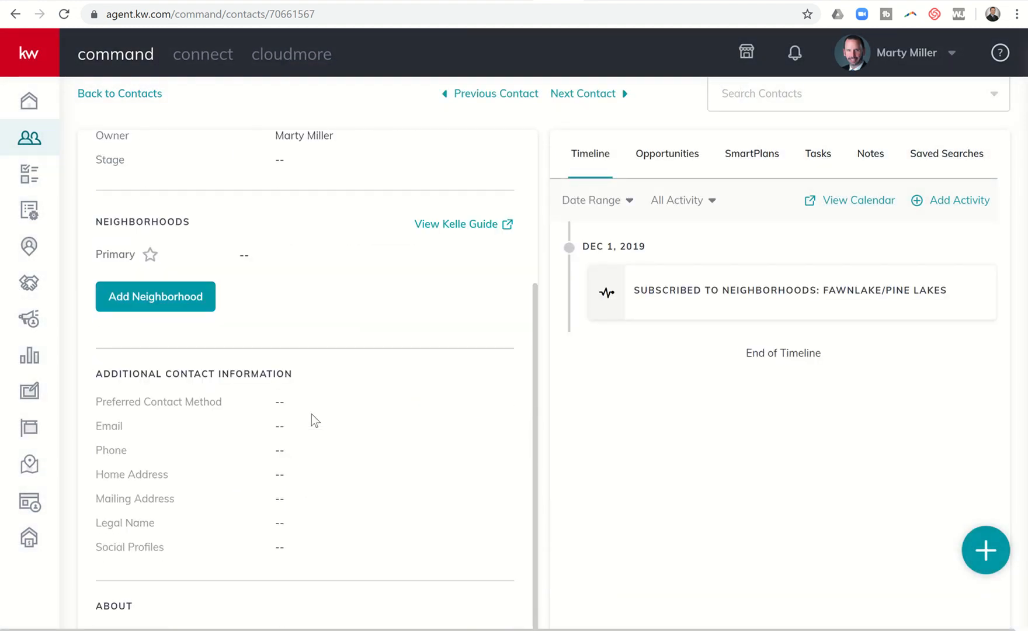
pyautogui.scroll(-3)
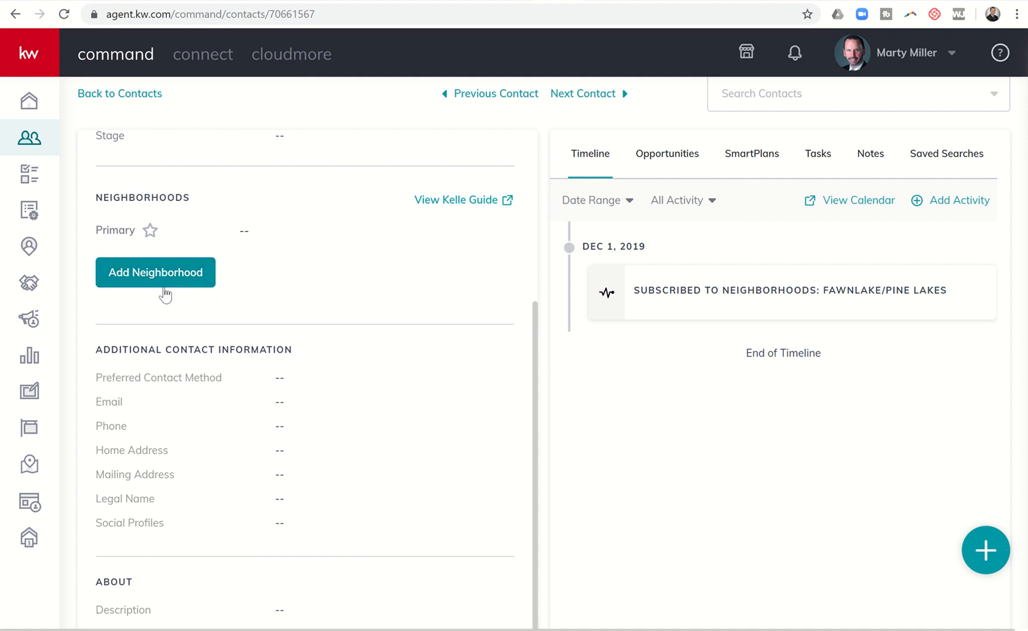
pyautogui.click(155, 272)
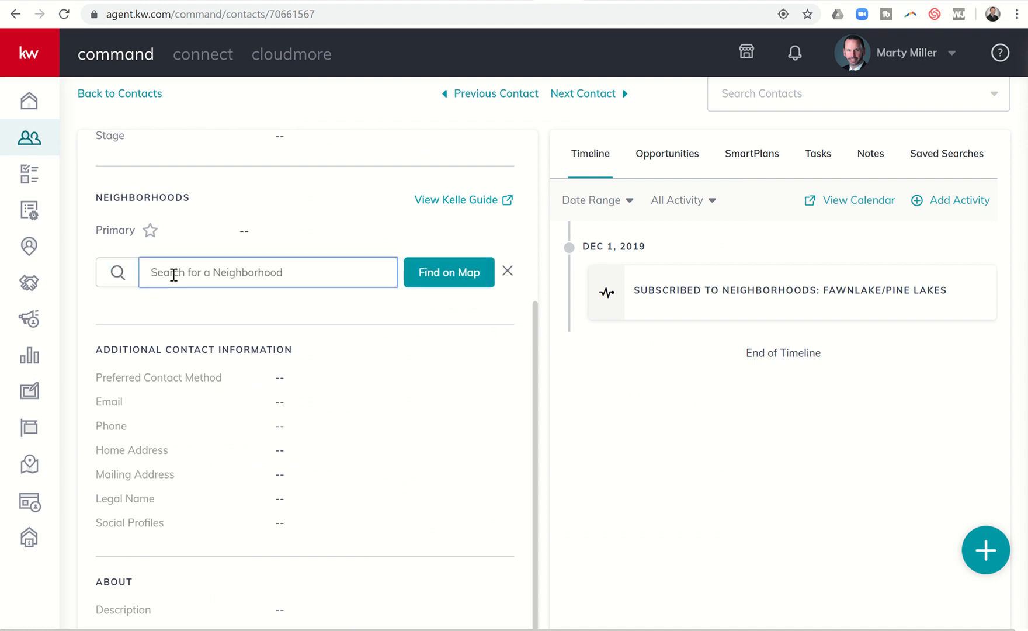
pyautogui.write('Fawn')
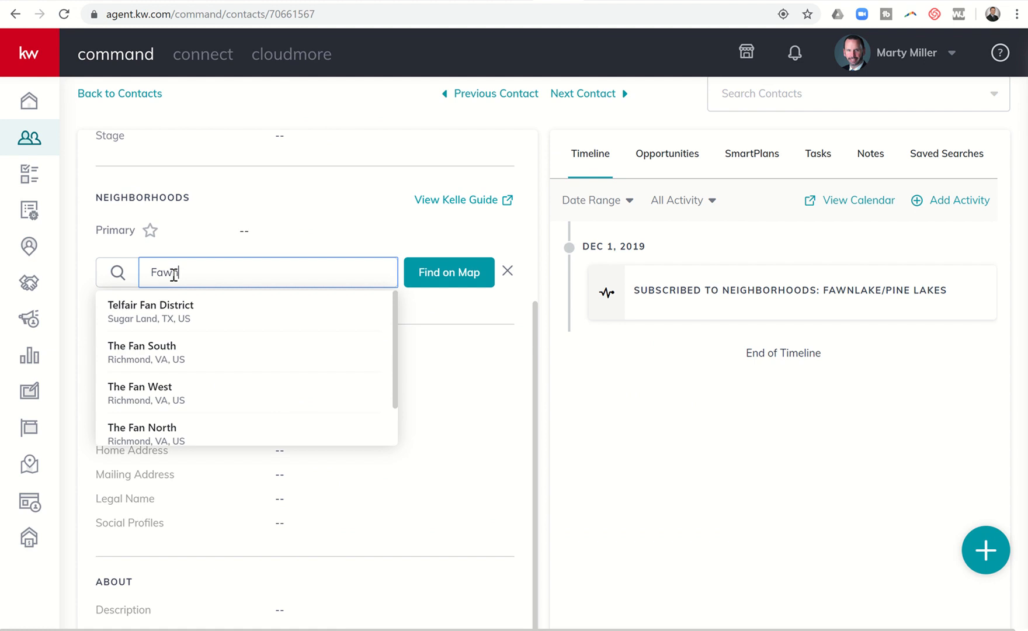
pyautogui.write('lake')
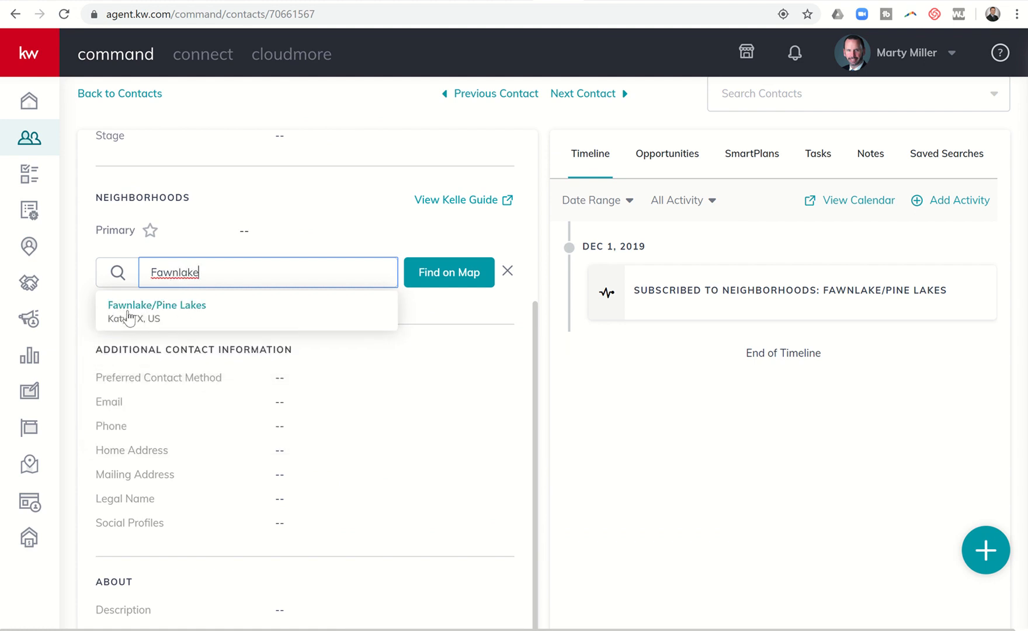
pyautogui.moveTo(182, 311)
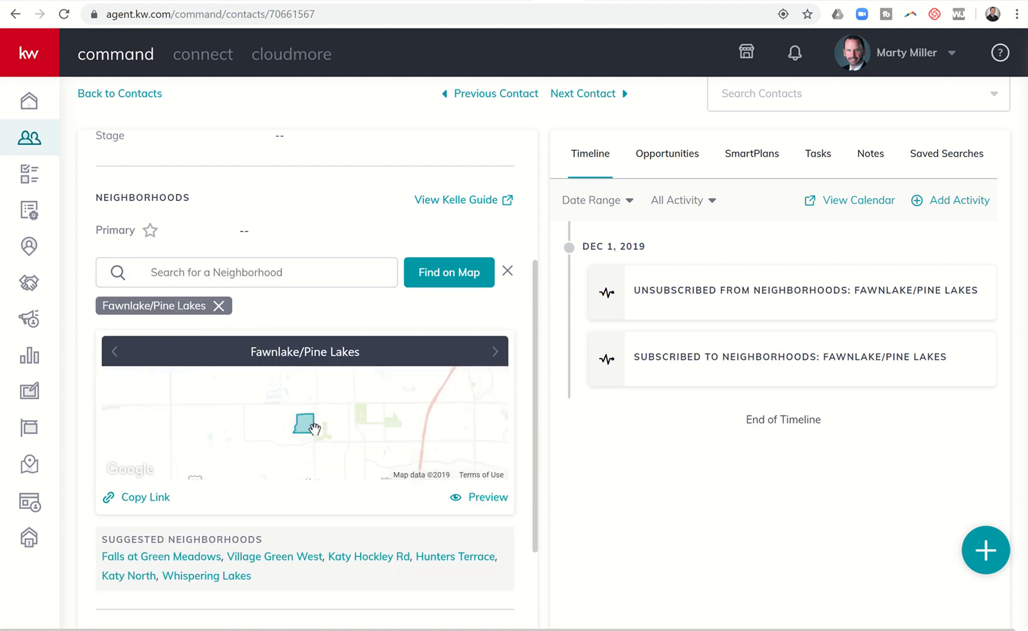
# Search for Katy North and add it as A Seller's second neighborhood.
pyautogui.click(268, 272)
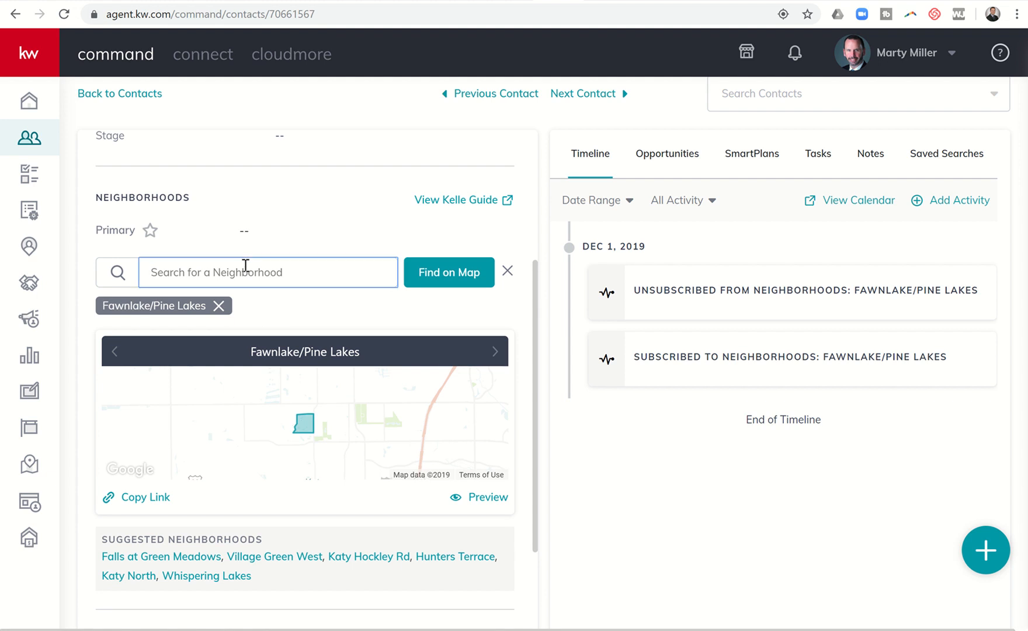
pyautogui.write('Katy Nor')
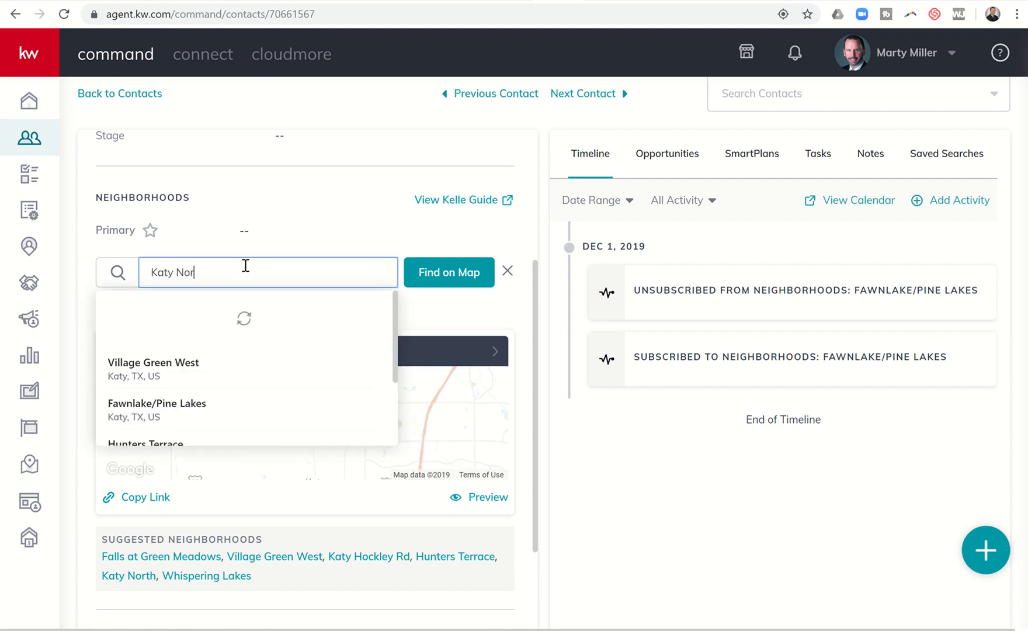
pyautogui.write('th')
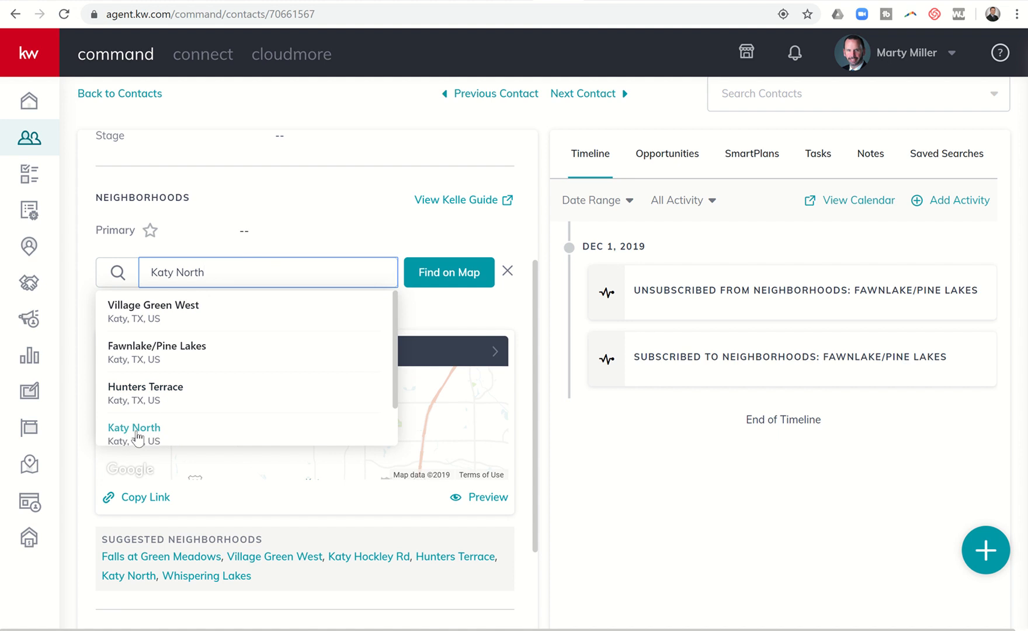
pyautogui.click(134, 427)
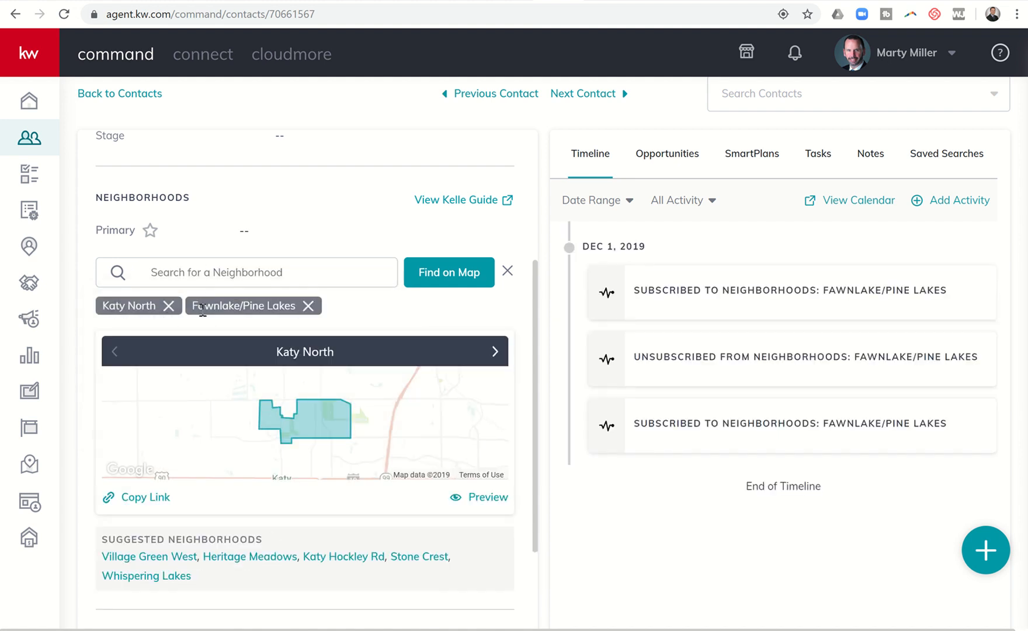
pyautogui.moveTo(235, 321)
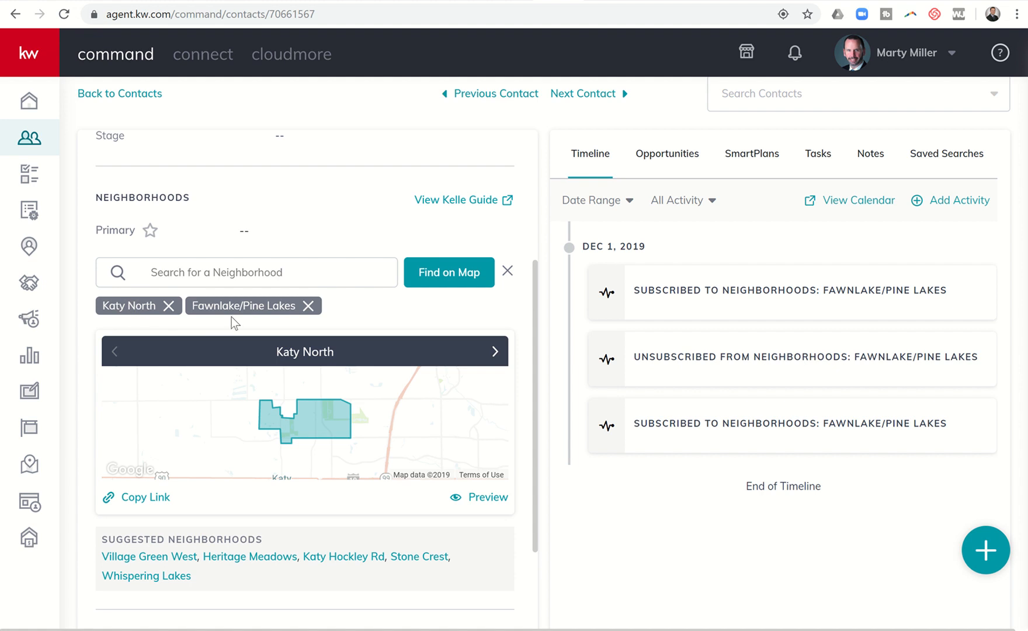
pyautogui.moveTo(232, 315)
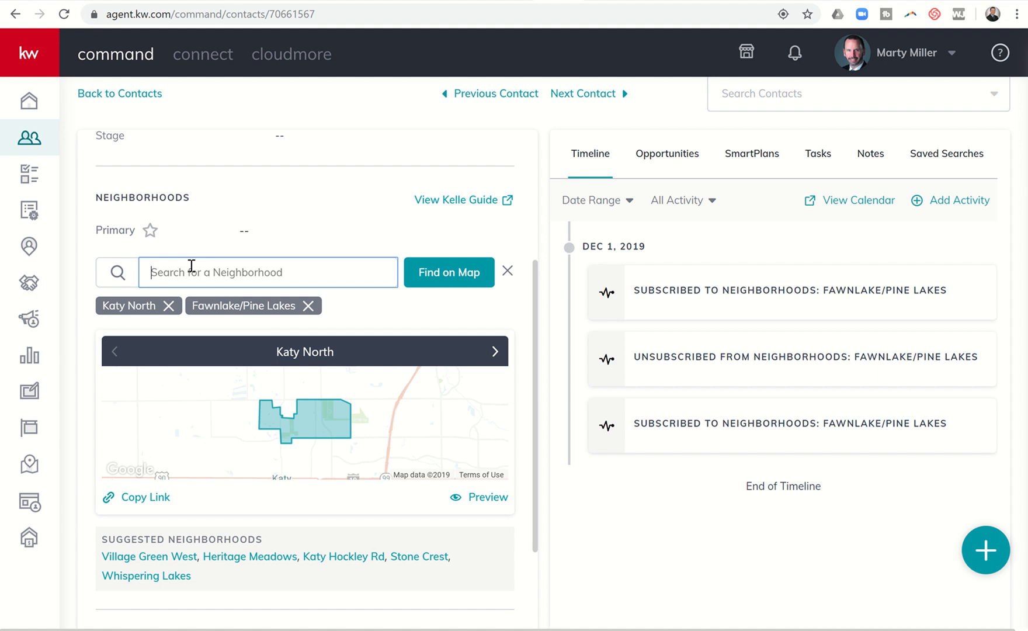
# Search neighborhoods for 'Young Ranch' and review the ranch suggestions, such as Morton Creek Ranch.
pyautogui.write('Young R')
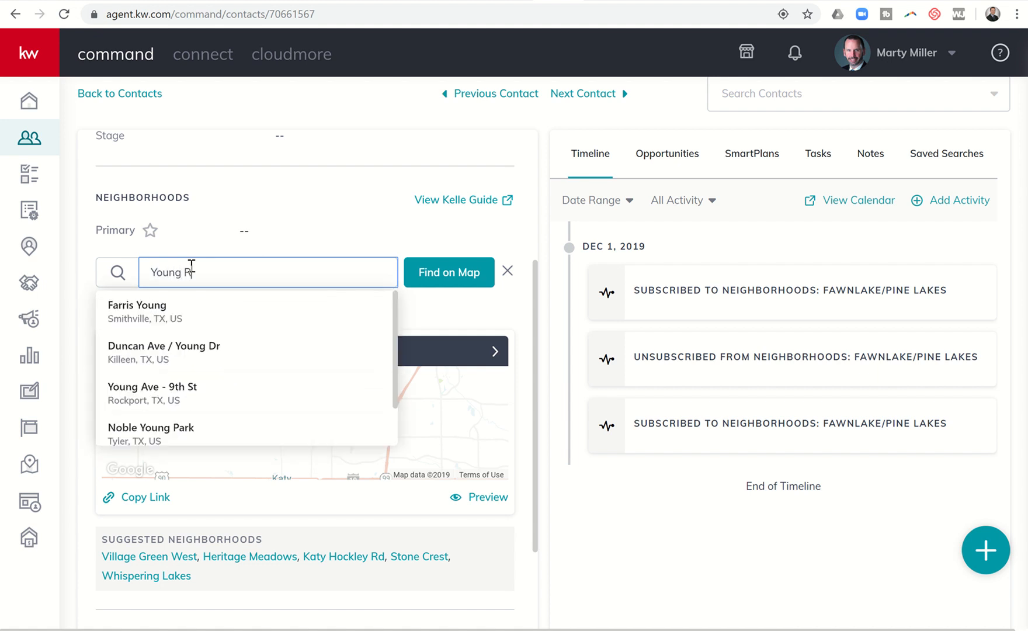
pyautogui.write('anch')
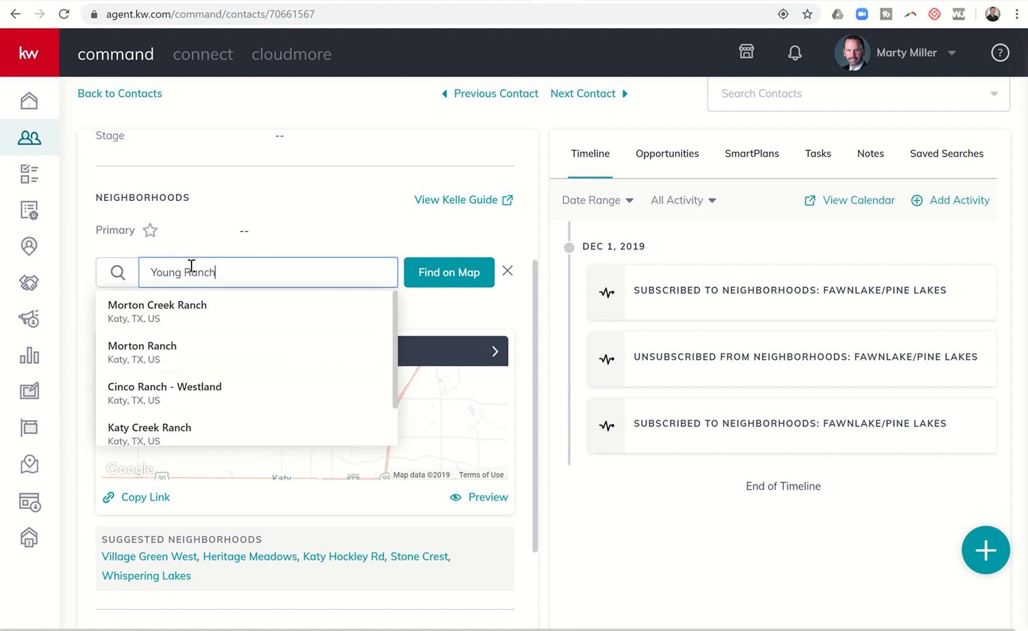
pyautogui.scroll(-3)
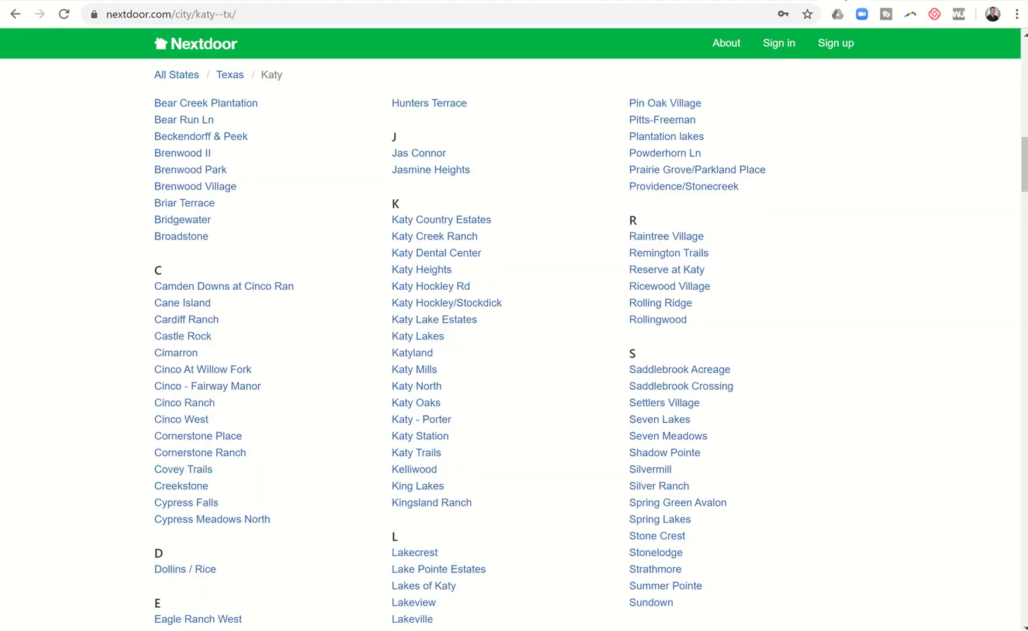
# Scroll Nextdoor's Katy neighborhood list for Firethorne, Katy North and Fawnlake/Pine Lakes, then return to the contact.
pyautogui.scroll(-3)
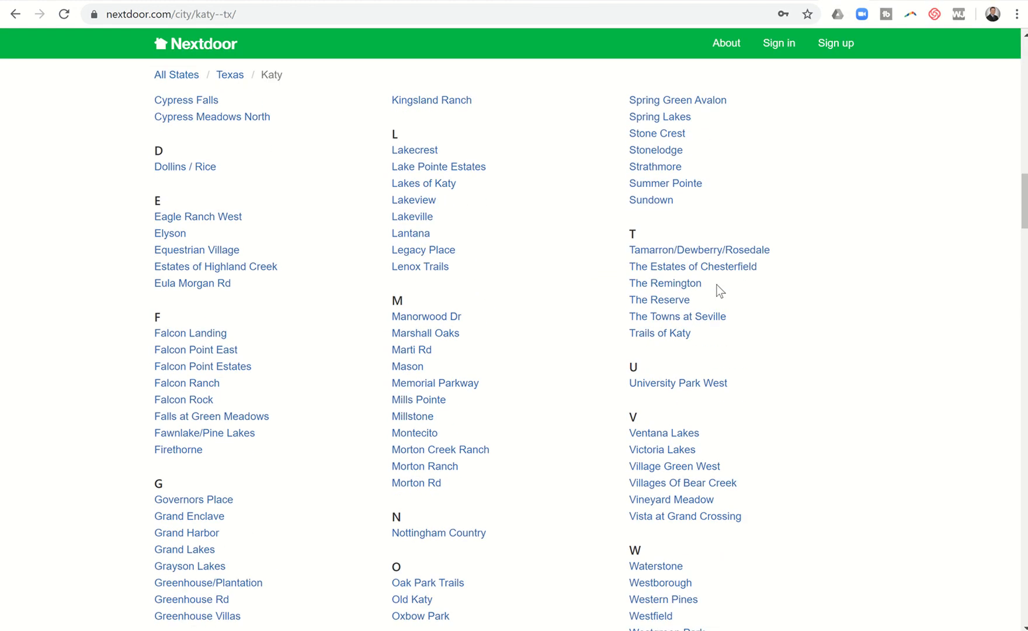
pyautogui.scroll(-3)
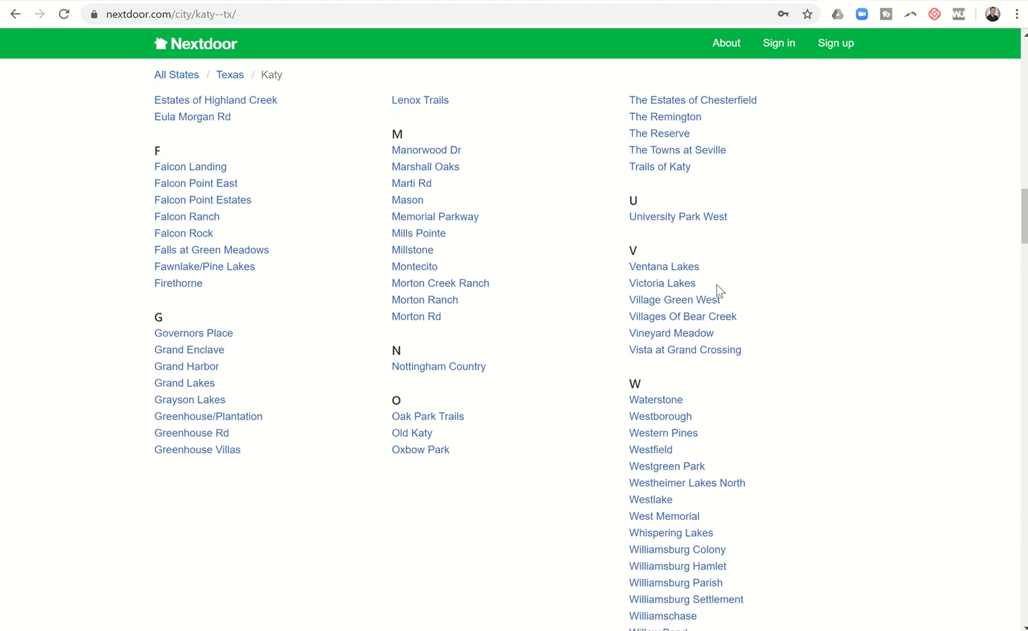
pyautogui.scroll(-3)
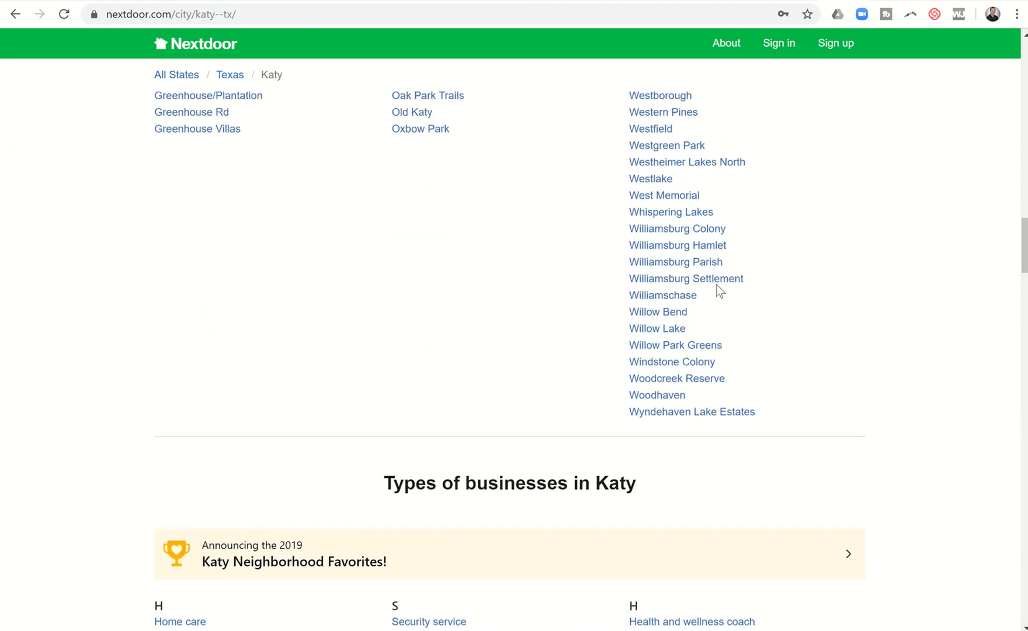
pyautogui.scroll(3)
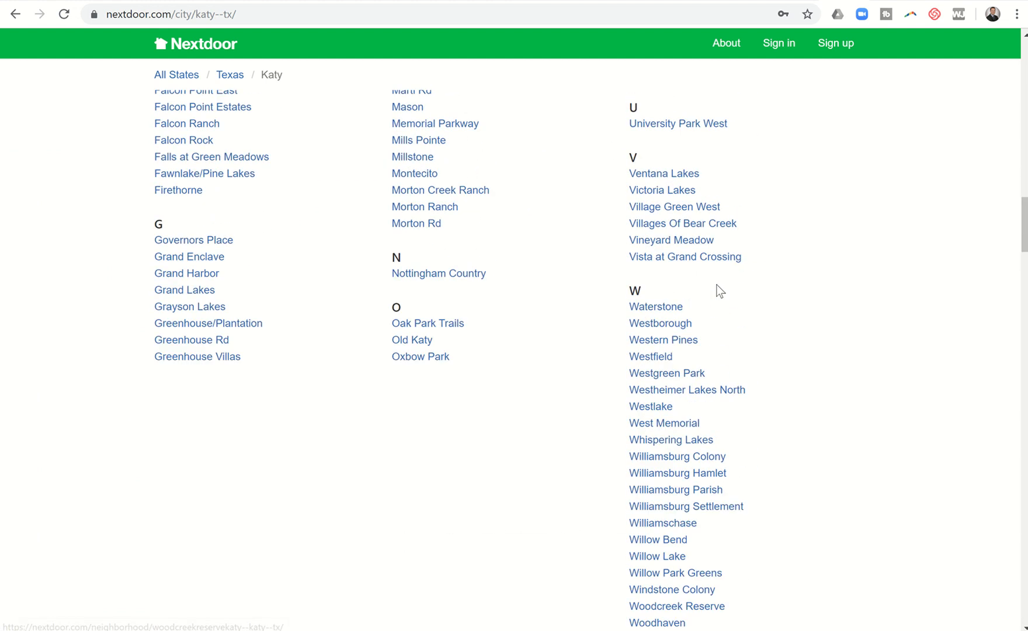
pyautogui.scroll(3)
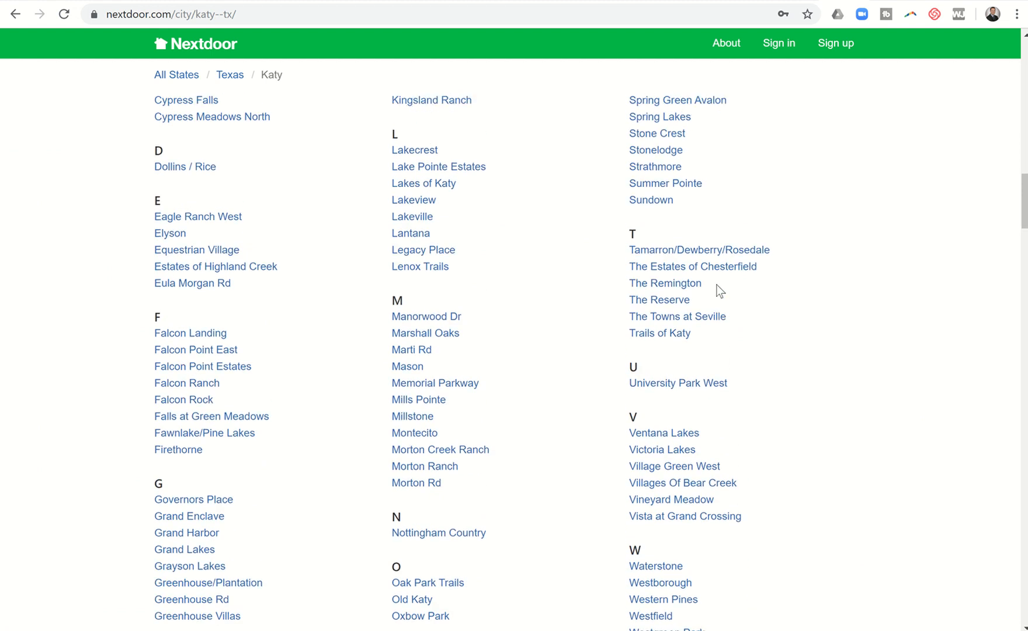
pyautogui.scroll(3)
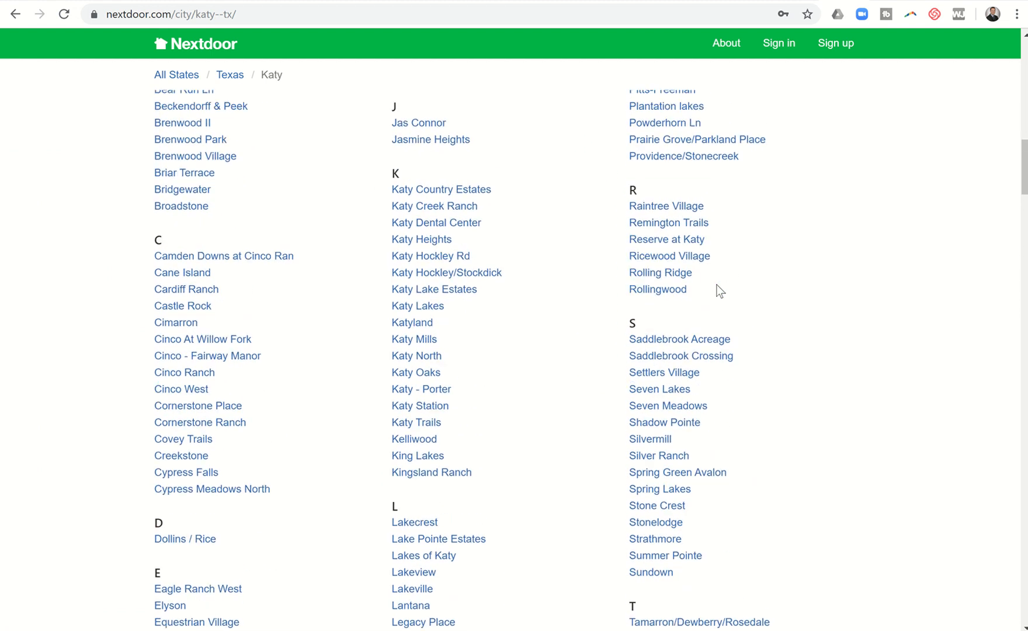
pyautogui.scroll(3)
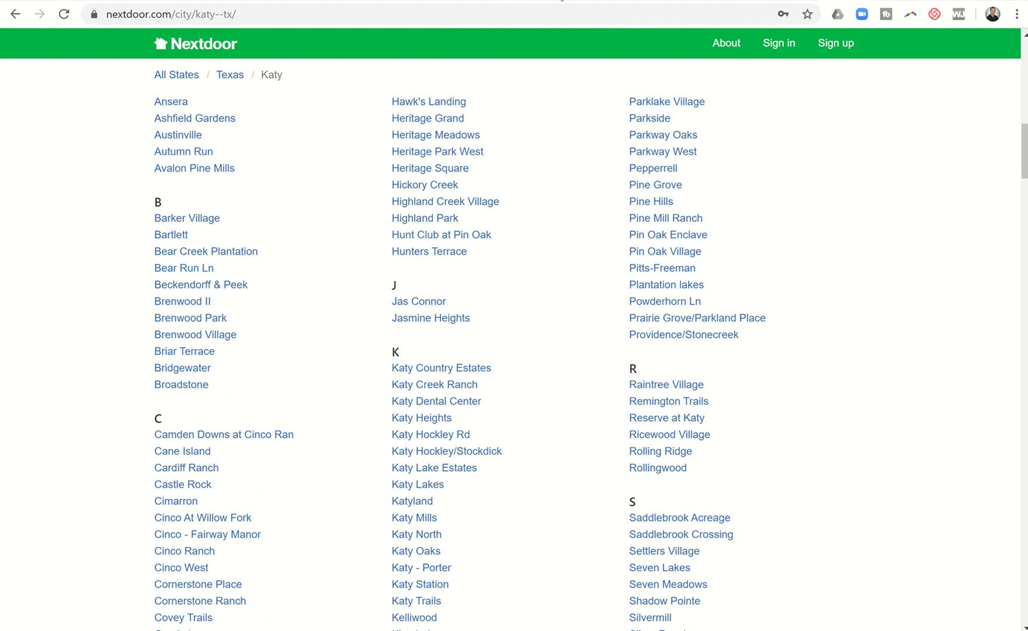
pyautogui.moveTo(569, 7)
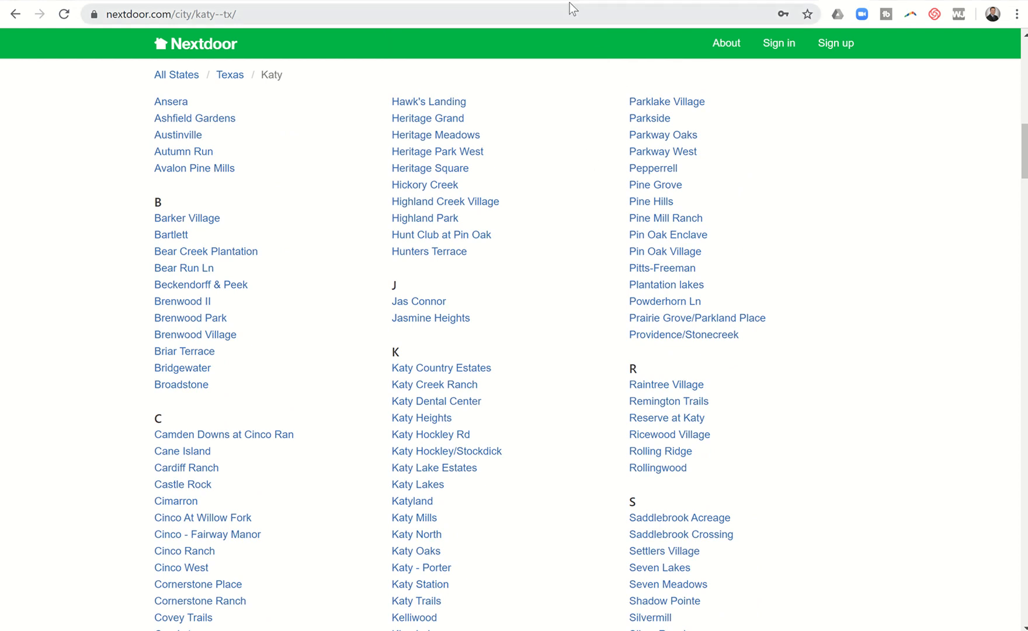
pyautogui.click(203, 14)
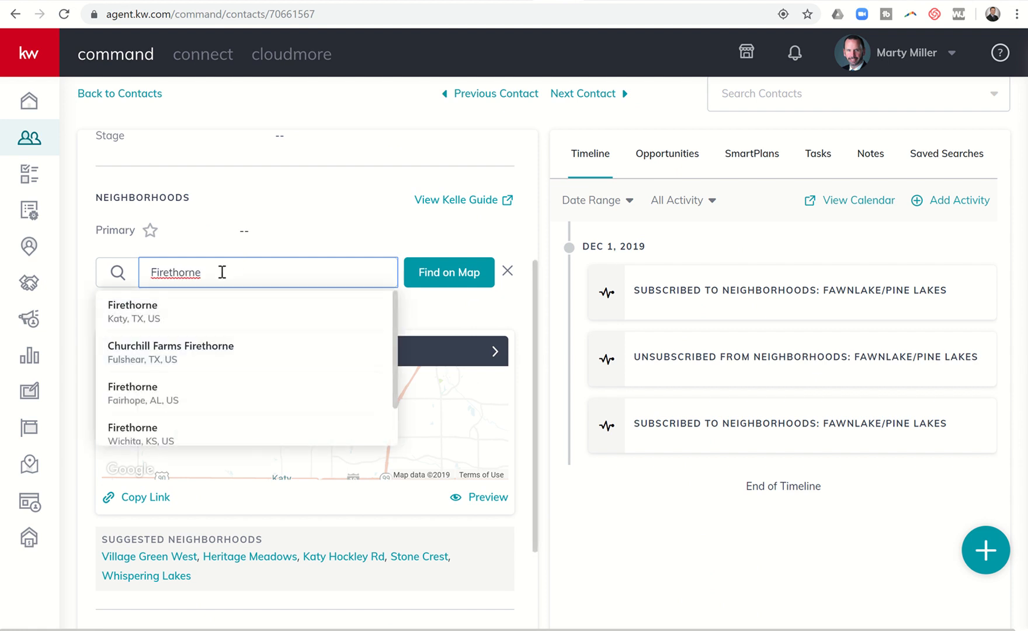
# Add Firethorne, Katy, TX to A Seller's neighborhoods from the search suggestions.
pyautogui.click(132, 311)
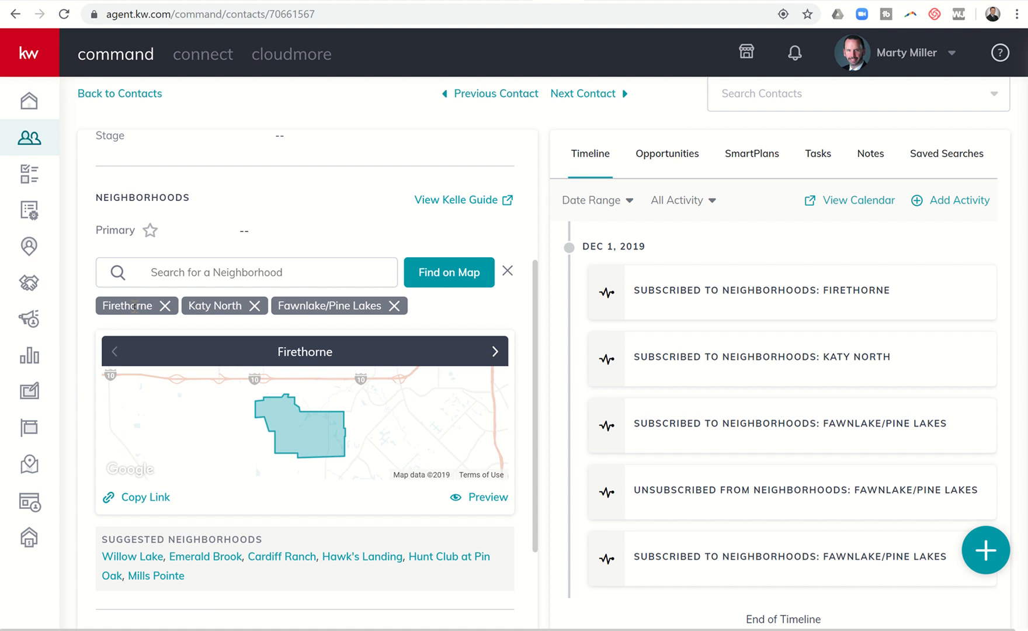
pyautogui.moveTo(128, 315)
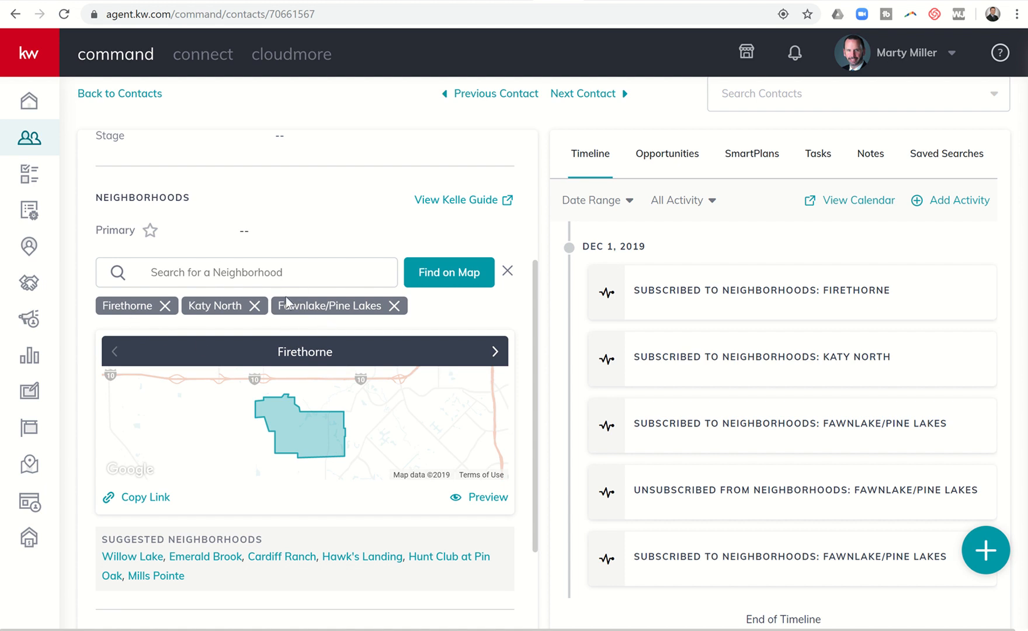
pyautogui.moveTo(449, 272)
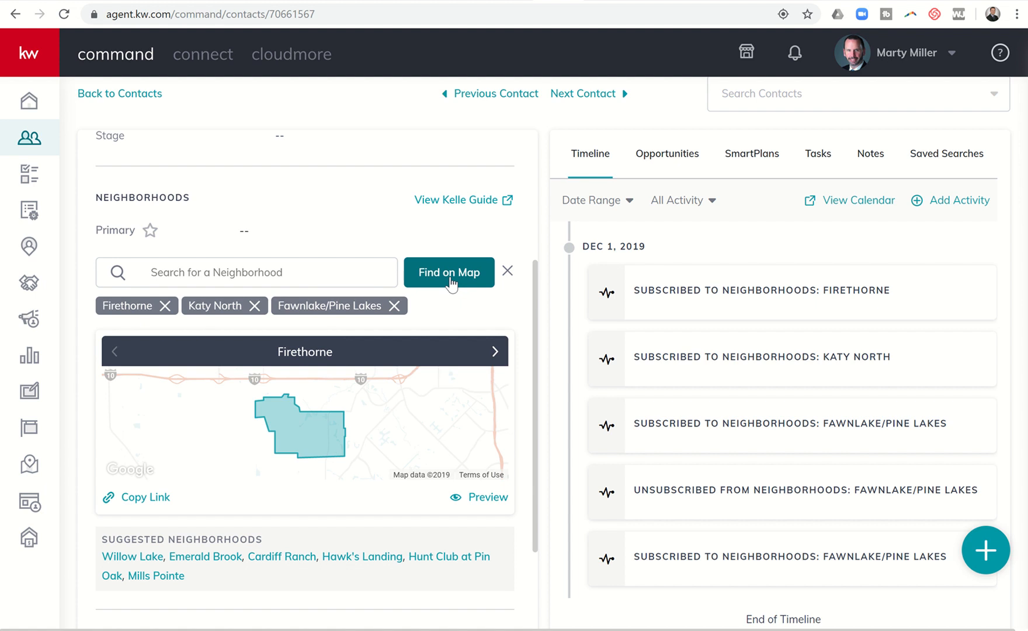
# Open the map picker and zoom from Texas down to the Pine Lakes and Katy North outlines.
pyautogui.click(448, 272)
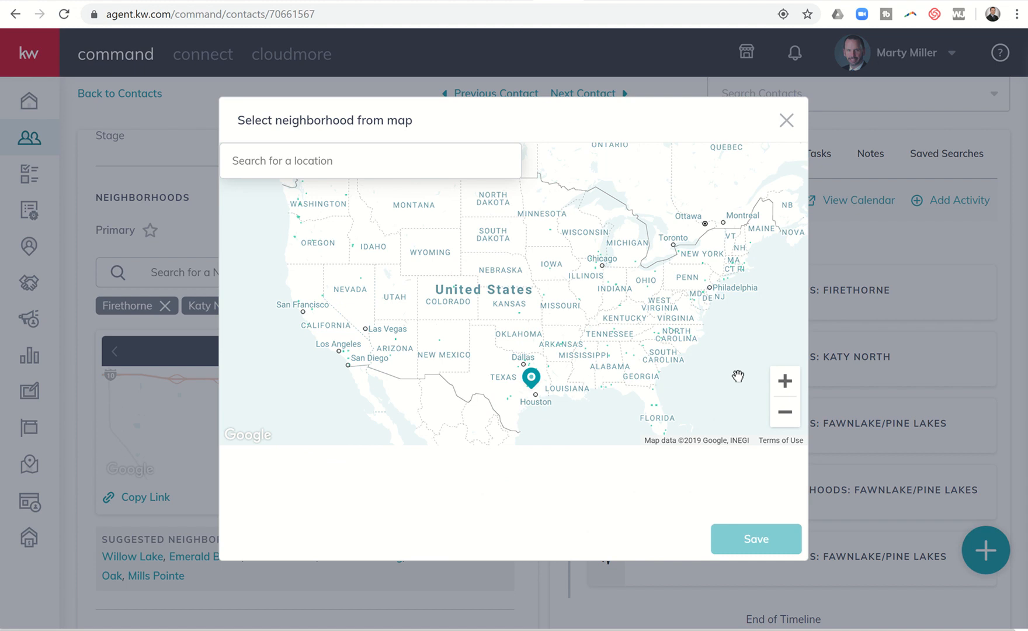
pyautogui.click(784, 381)
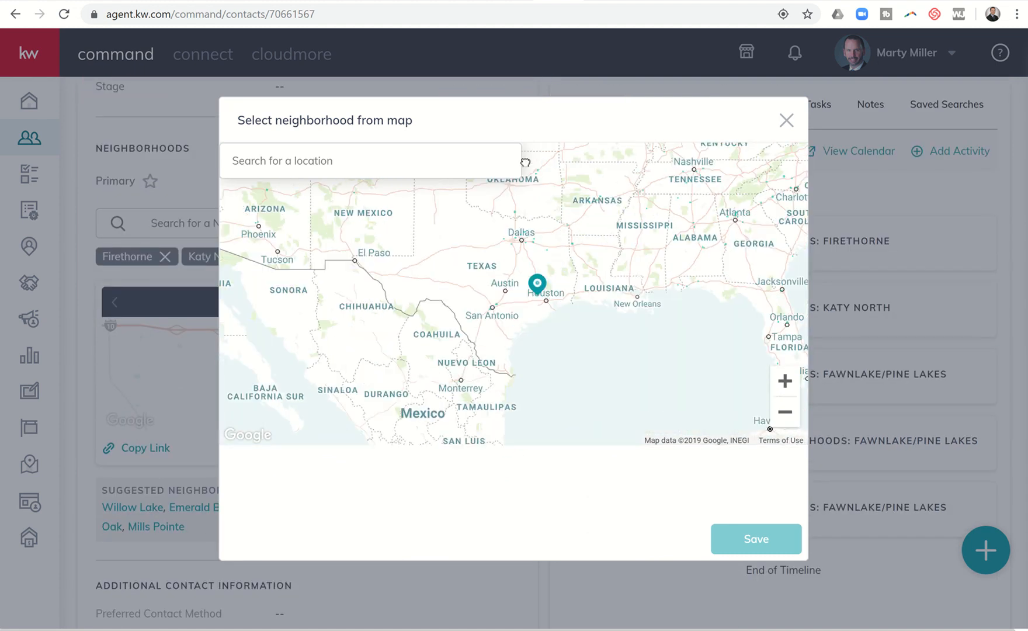
pyautogui.click(784, 381)
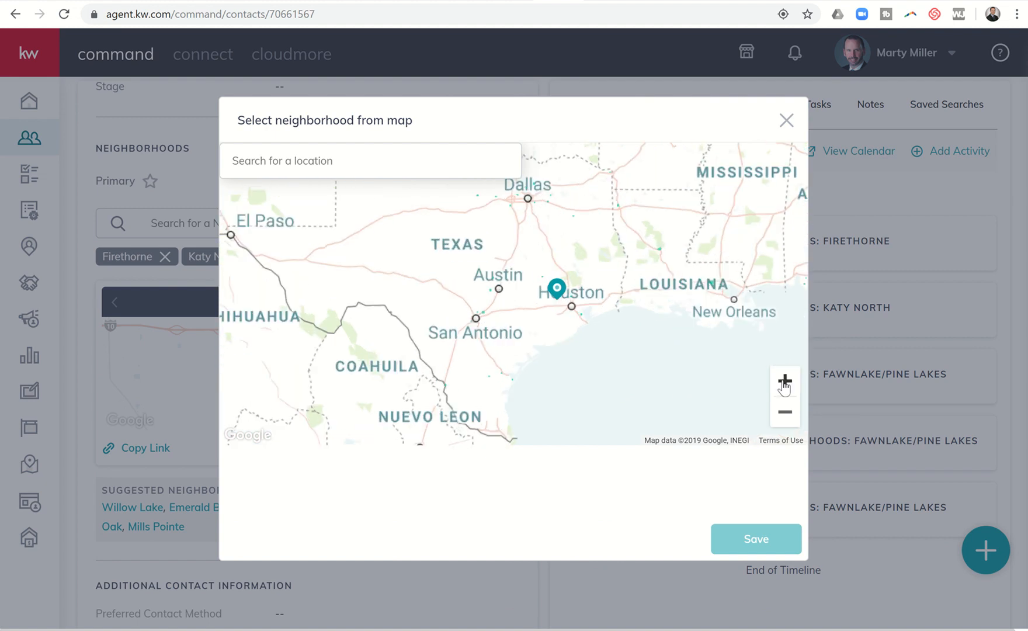
pyautogui.click(784, 380)
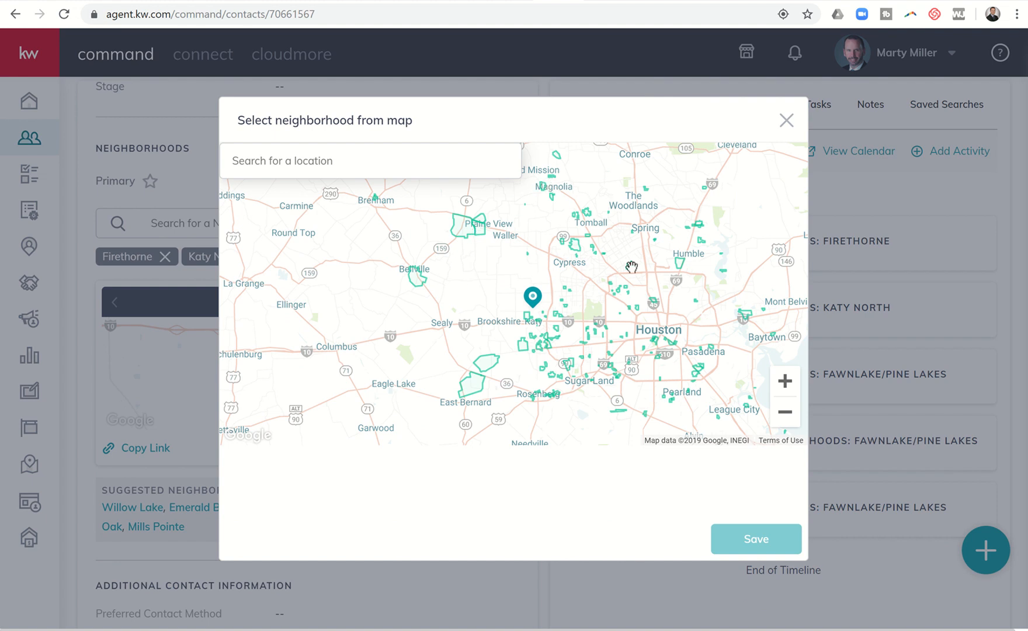
pyautogui.moveTo(668, 344)
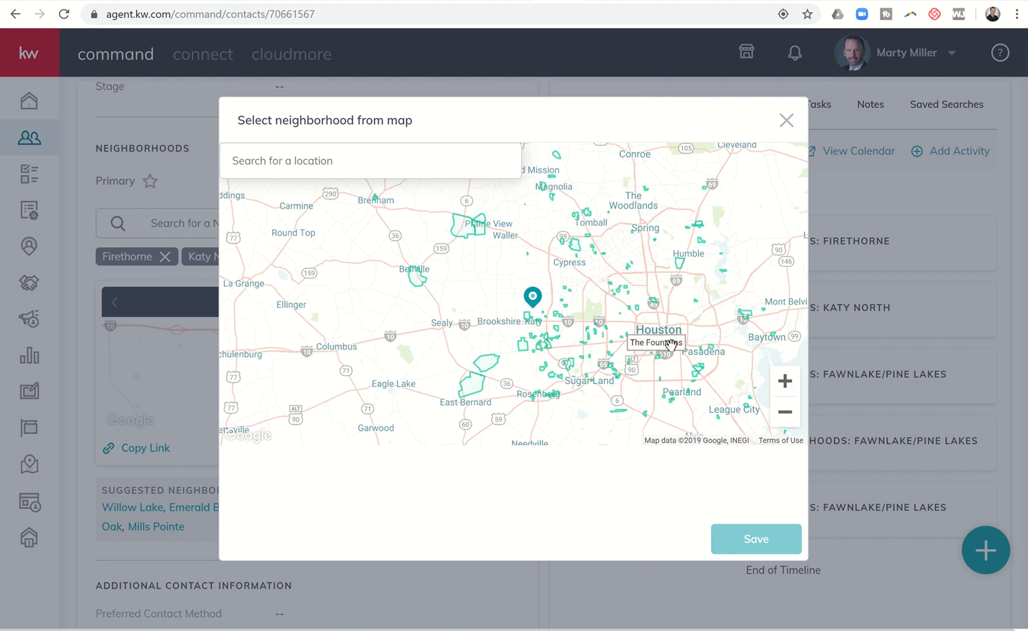
pyautogui.click(784, 381)
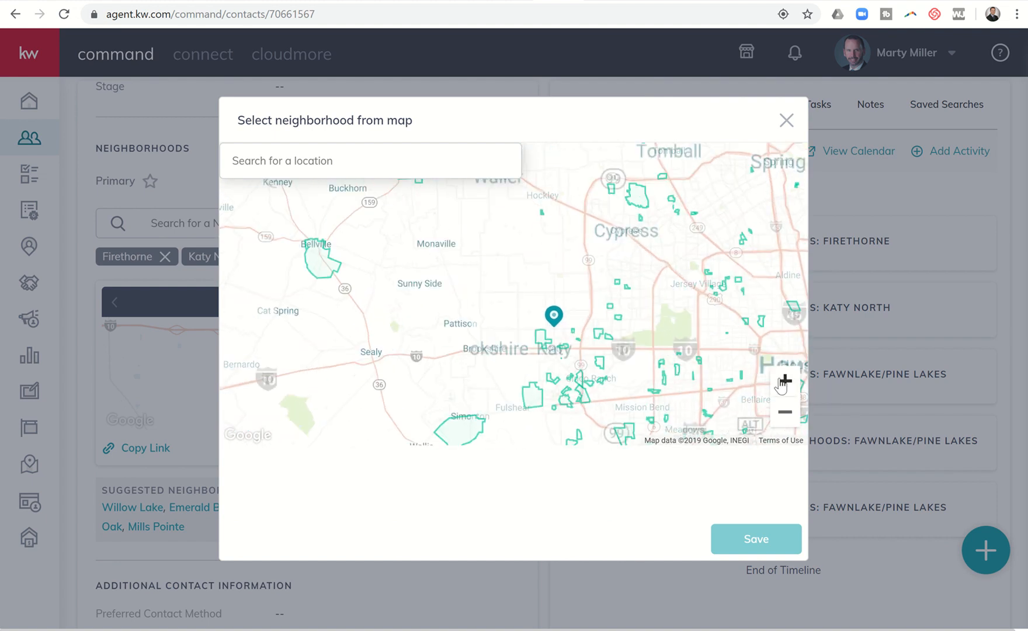
pyautogui.click(784, 381)
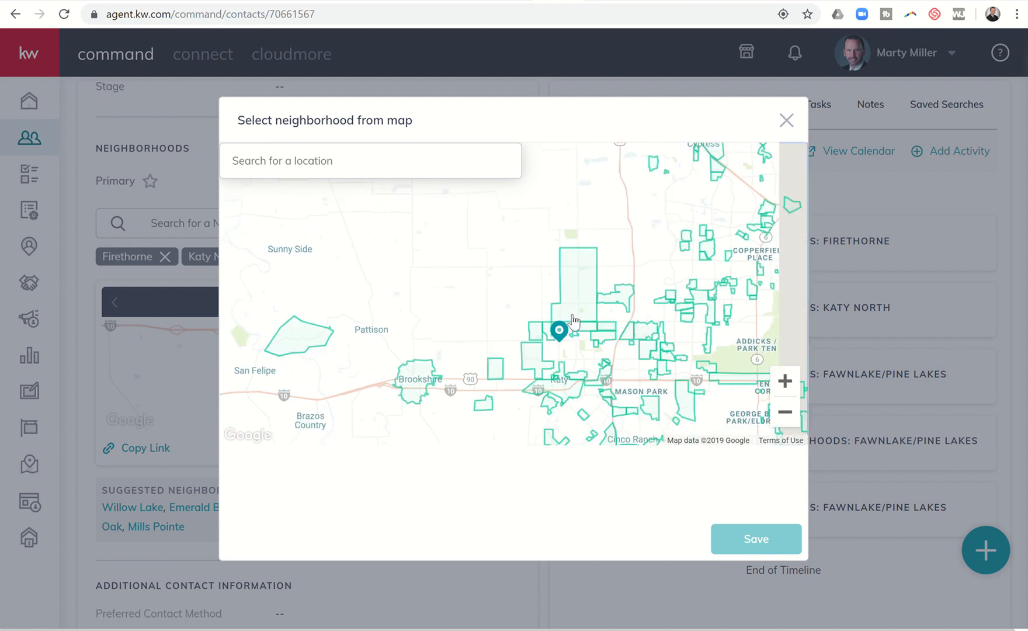
pyautogui.click(784, 413)
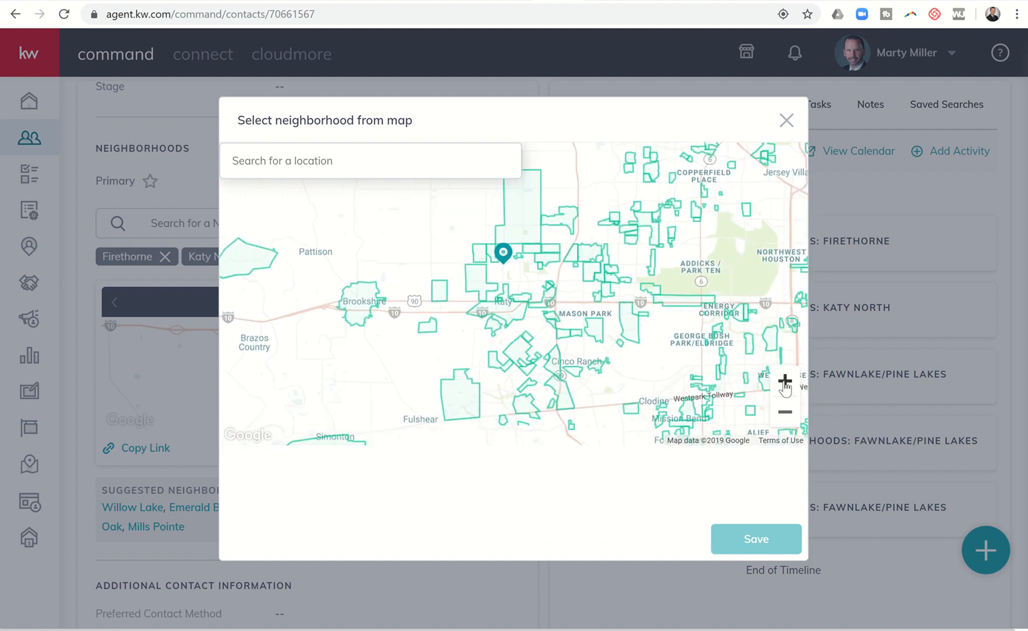
pyautogui.click(784, 381)
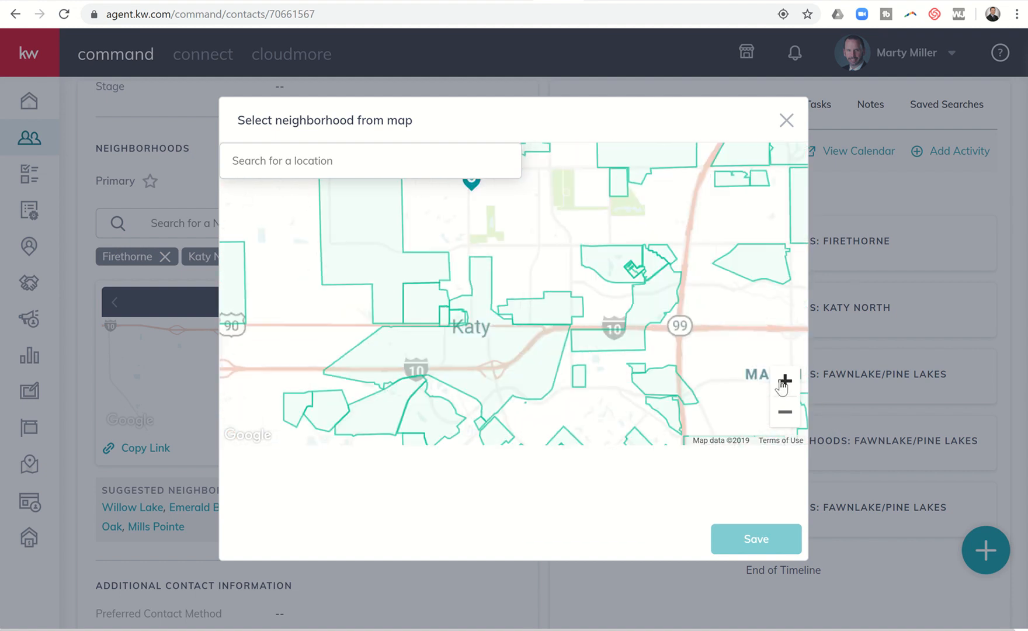
pyautogui.click(785, 380)
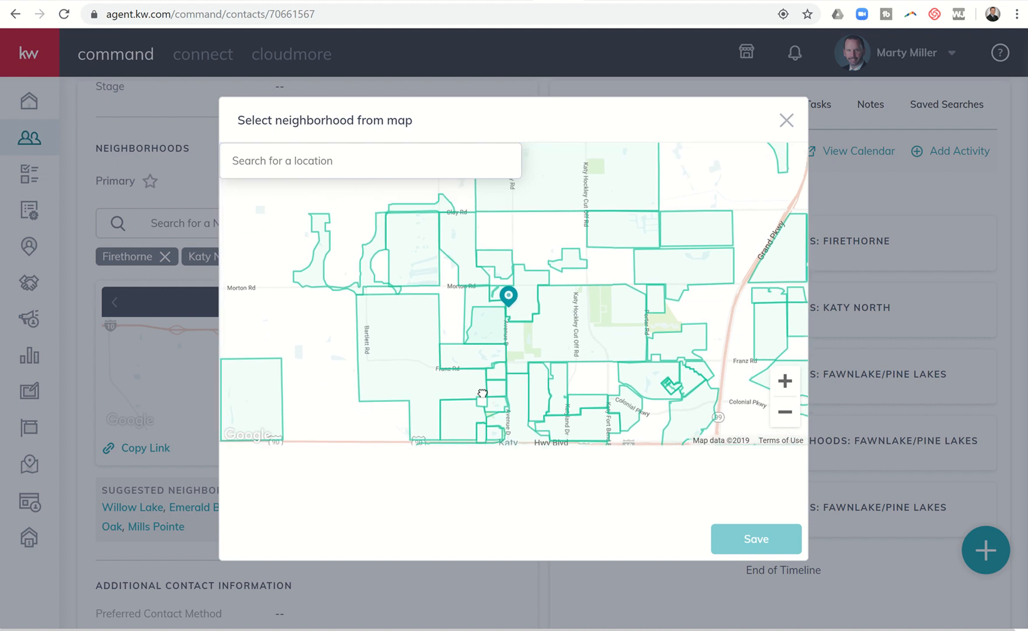
pyautogui.click(784, 380)
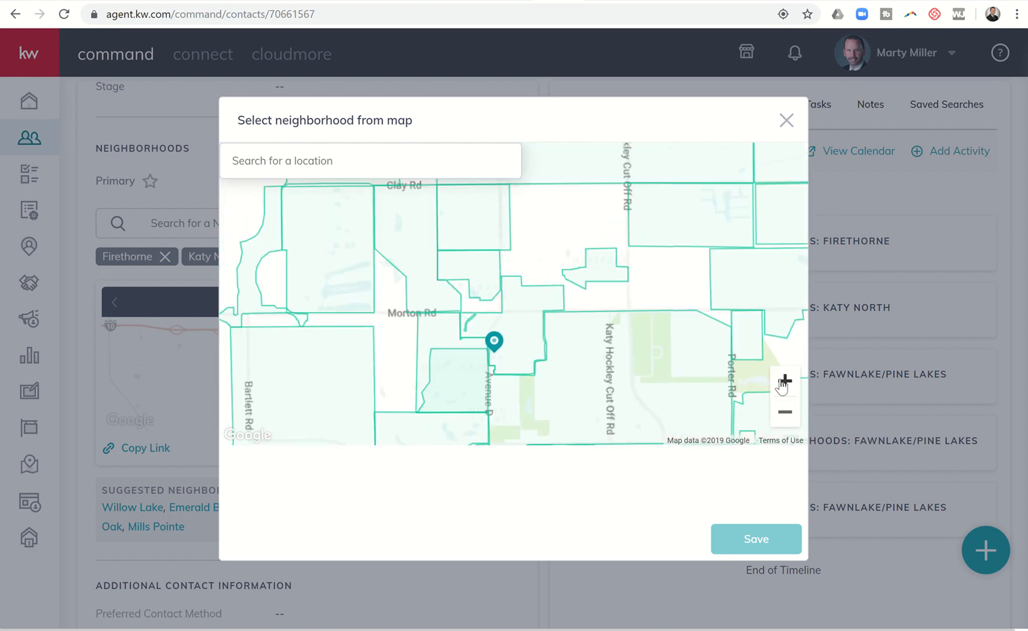
pyautogui.click(783, 381)
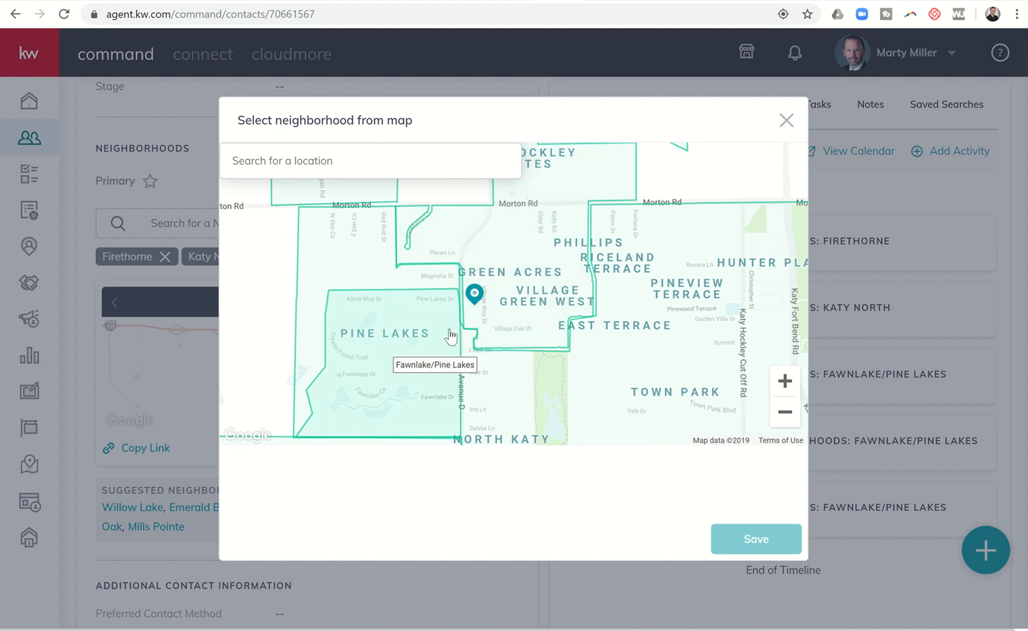
pyautogui.moveTo(477, 311)
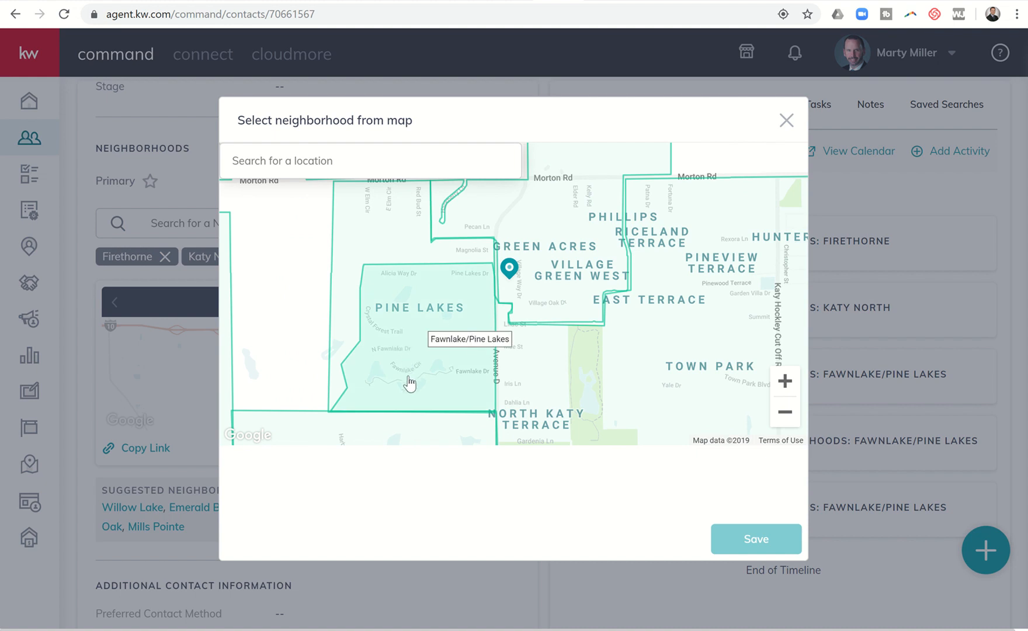
pyautogui.moveTo(412, 375)
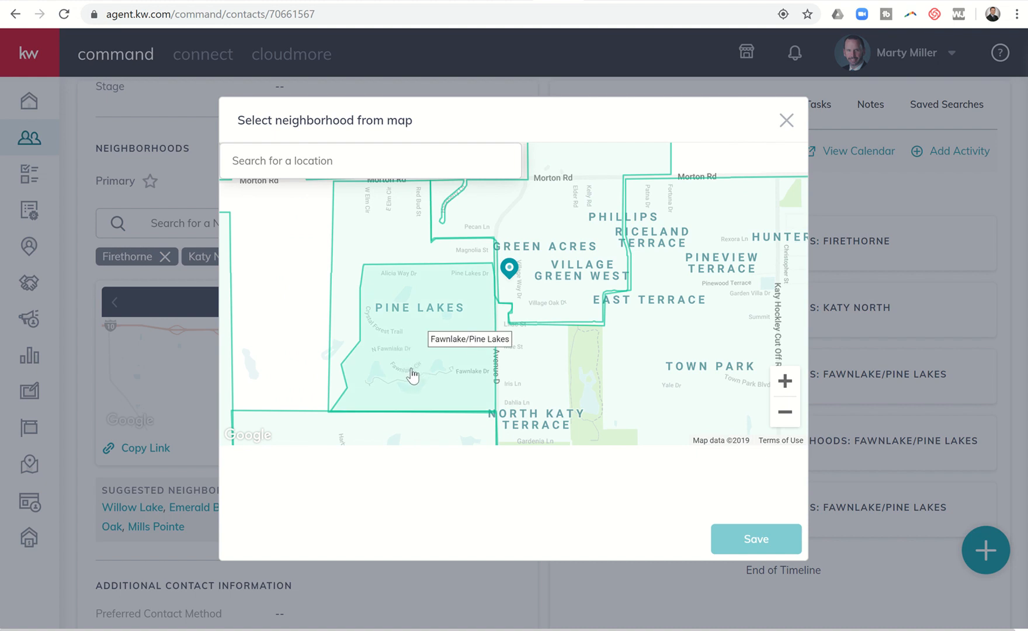
pyautogui.moveTo(508, 288)
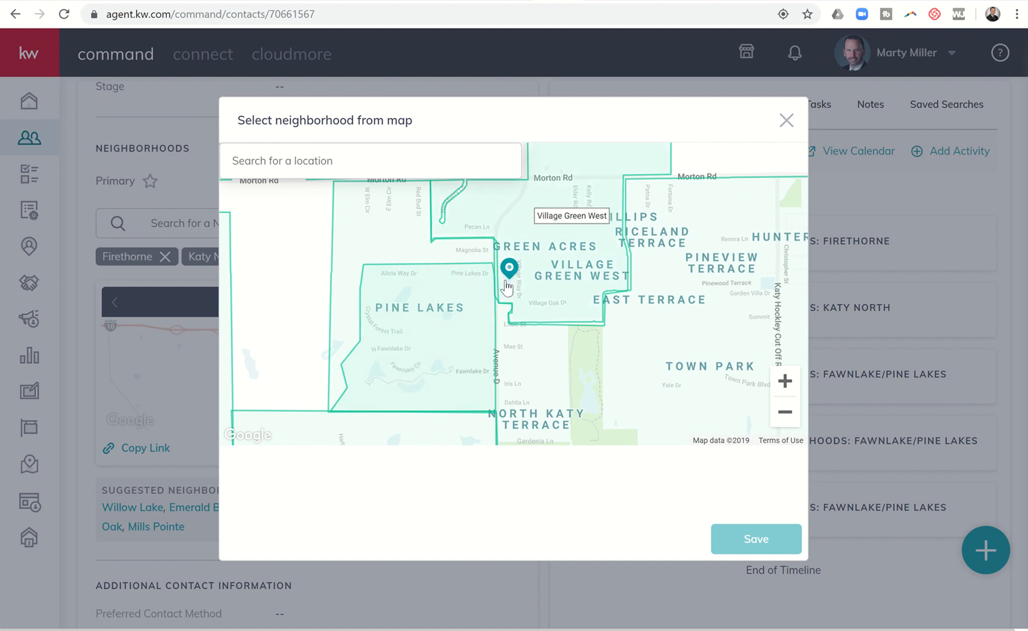
pyautogui.moveTo(432, 342)
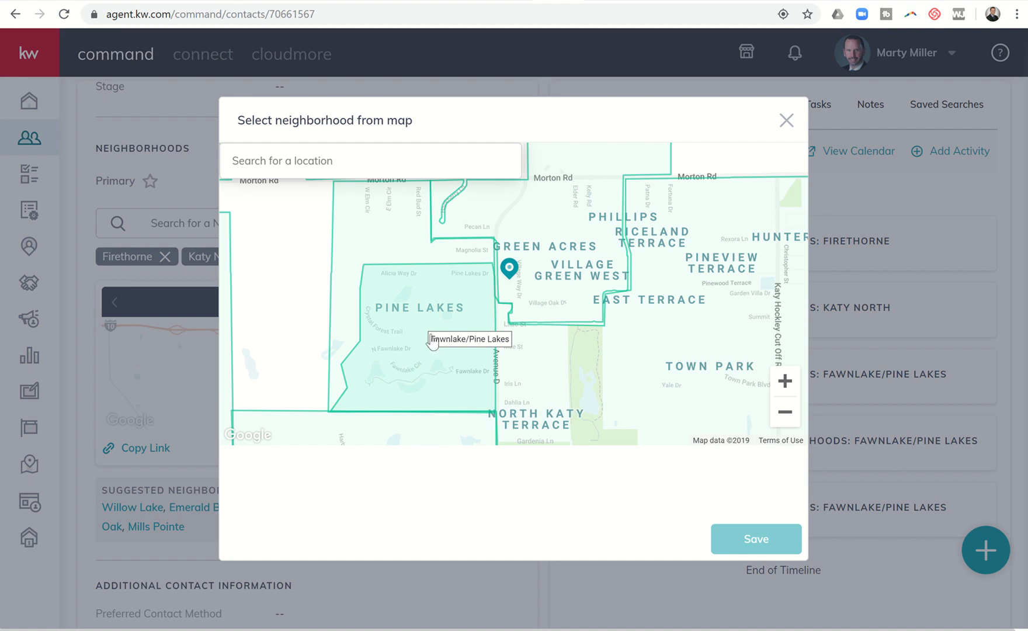
pyautogui.moveTo(396, 266)
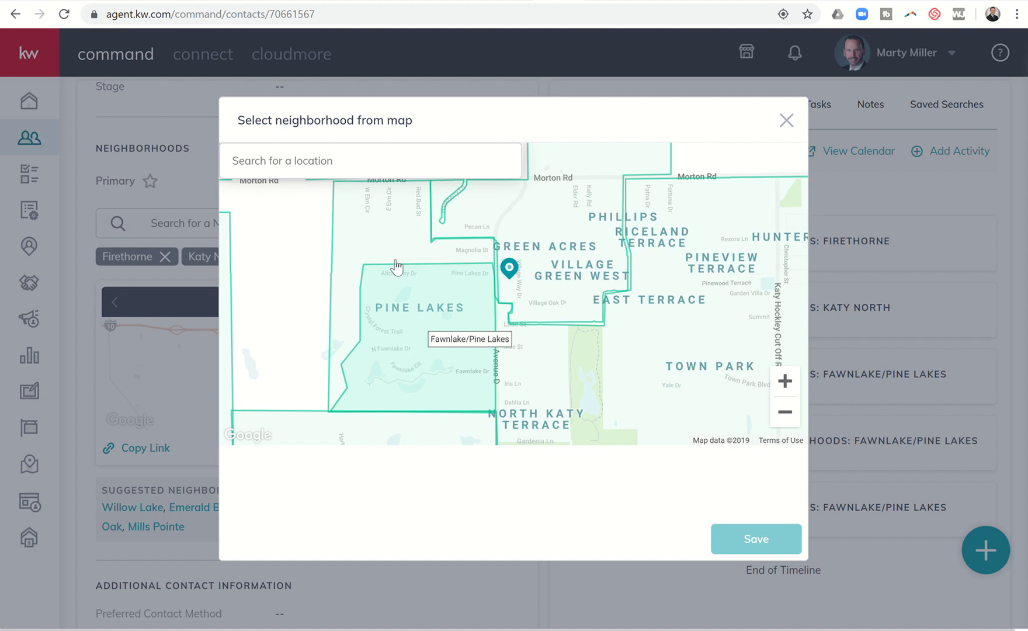
pyautogui.moveTo(440, 228)
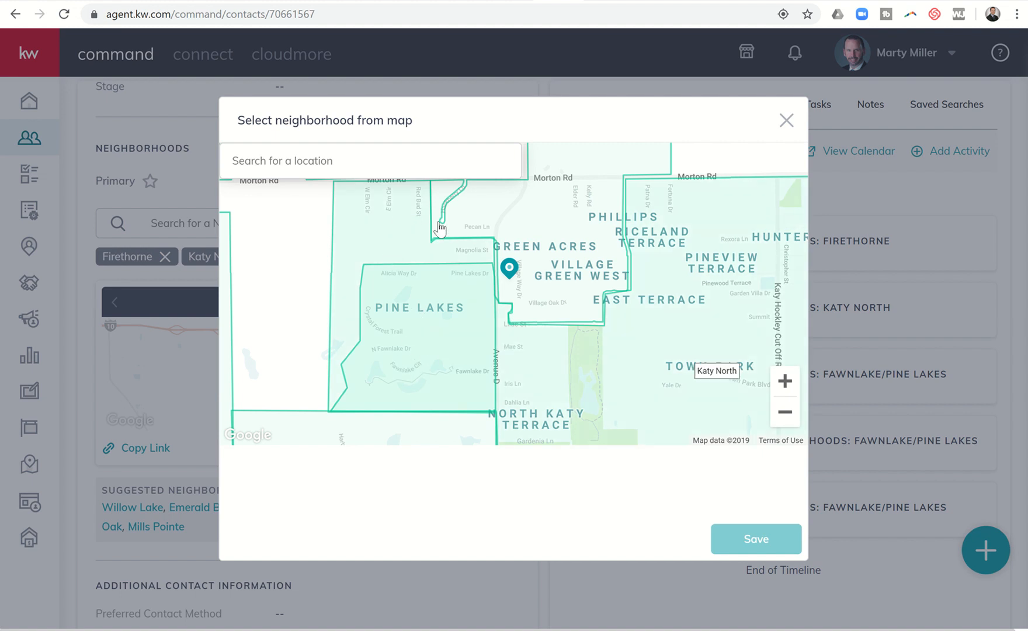
pyautogui.moveTo(611, 214)
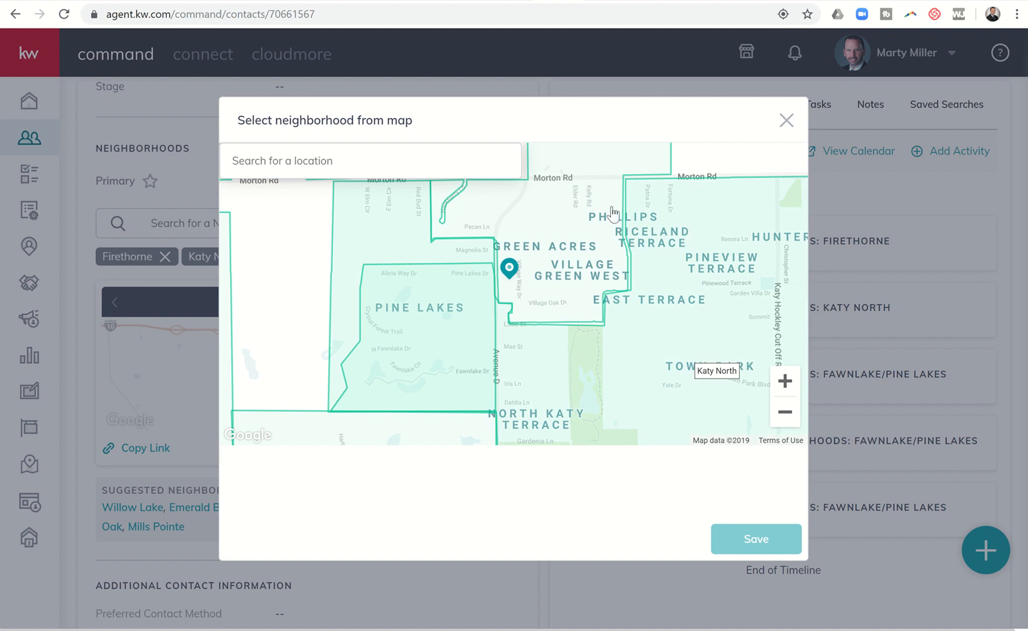
pyautogui.moveTo(351, 267)
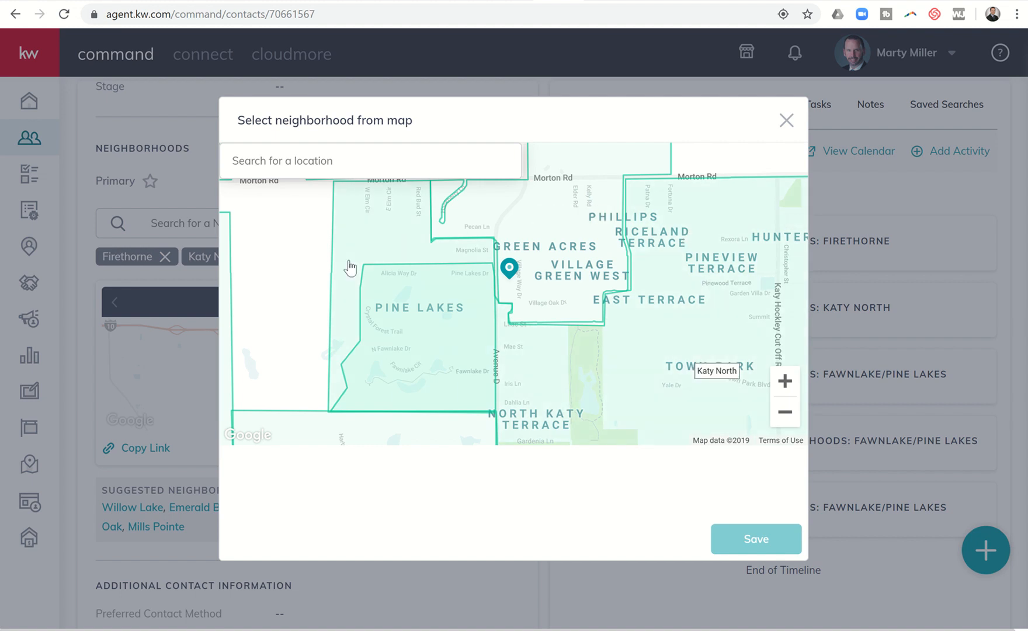
pyautogui.click(783, 412)
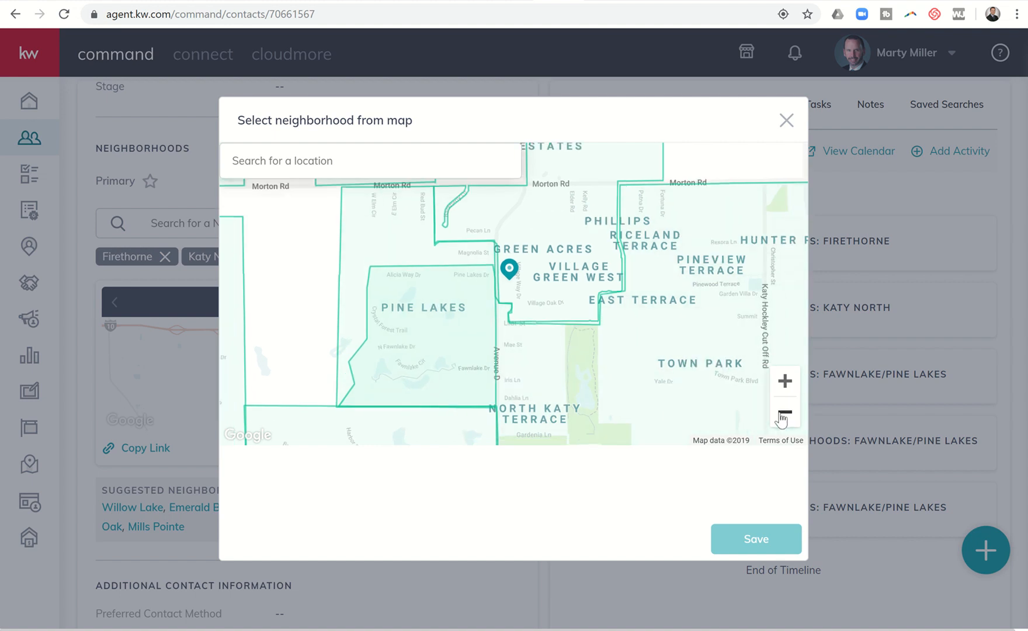
pyautogui.click(784, 411)
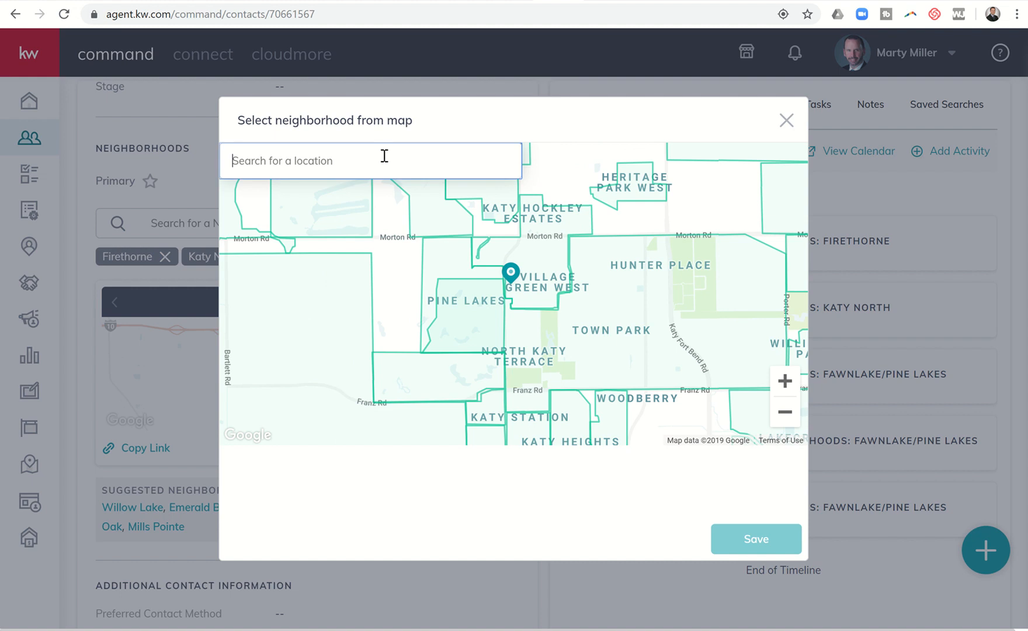
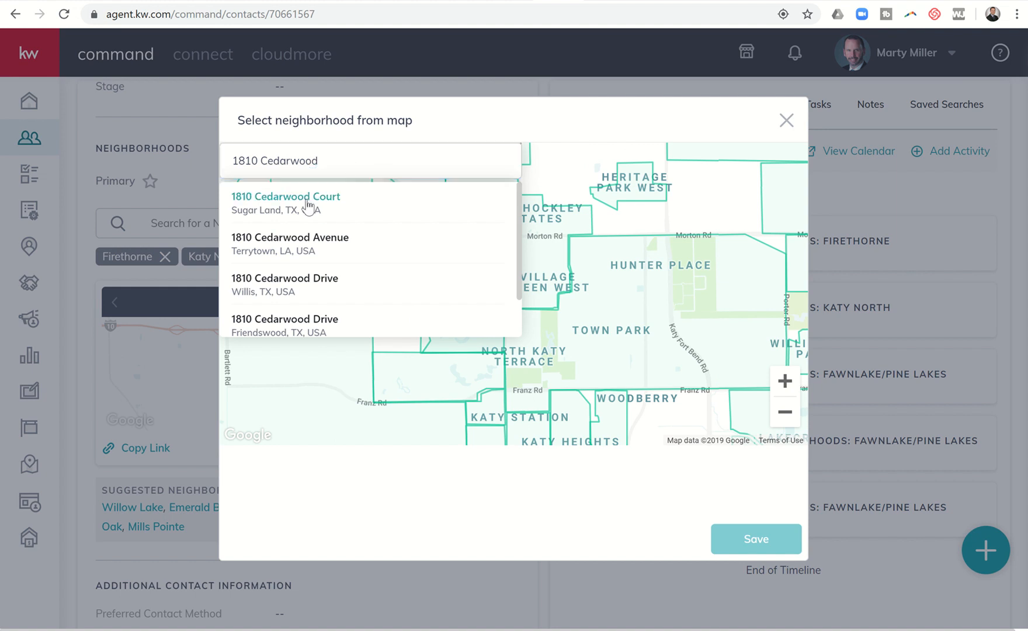
pyautogui.click(285, 202)
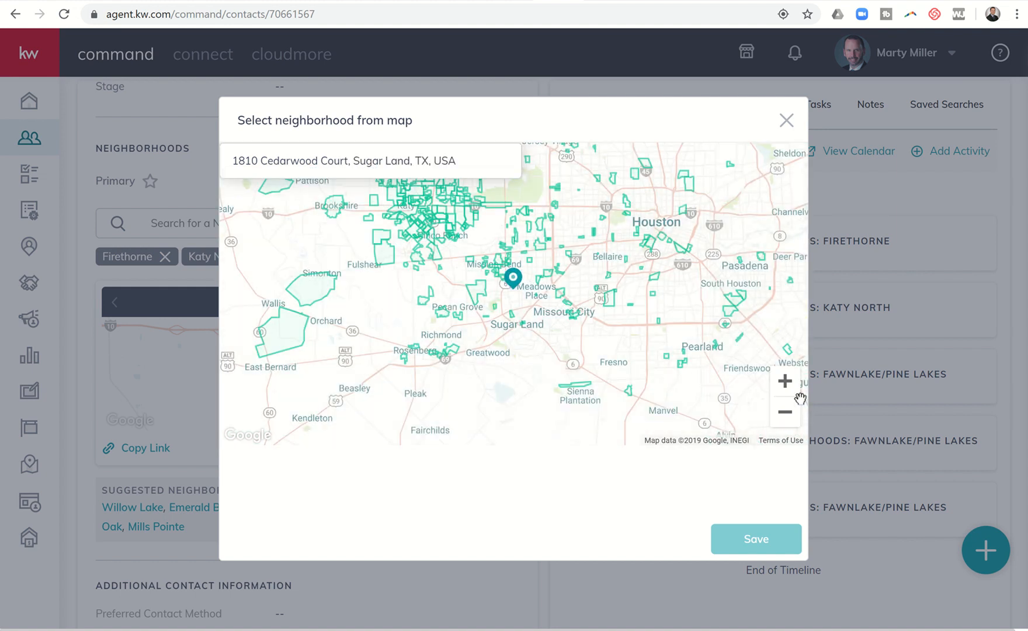
pyautogui.click(784, 380)
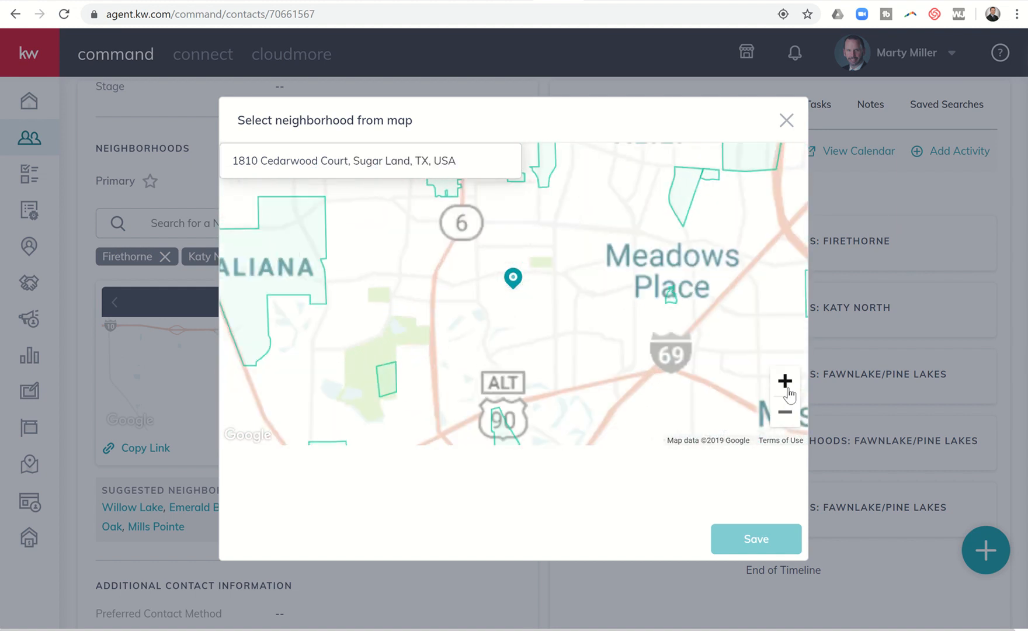
pyautogui.click(783, 380)
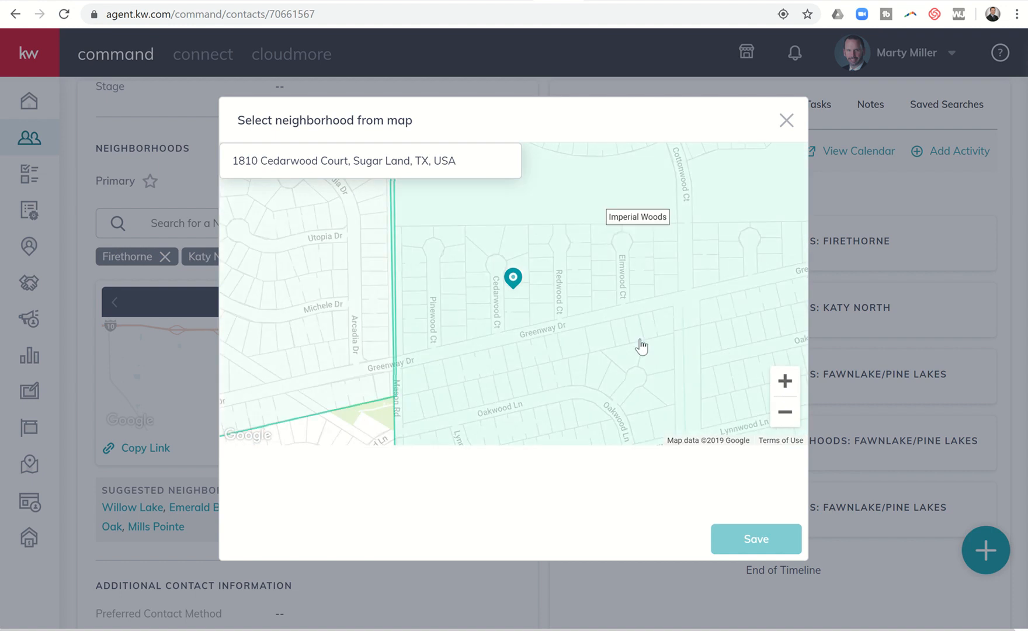
pyautogui.moveTo(636, 272)
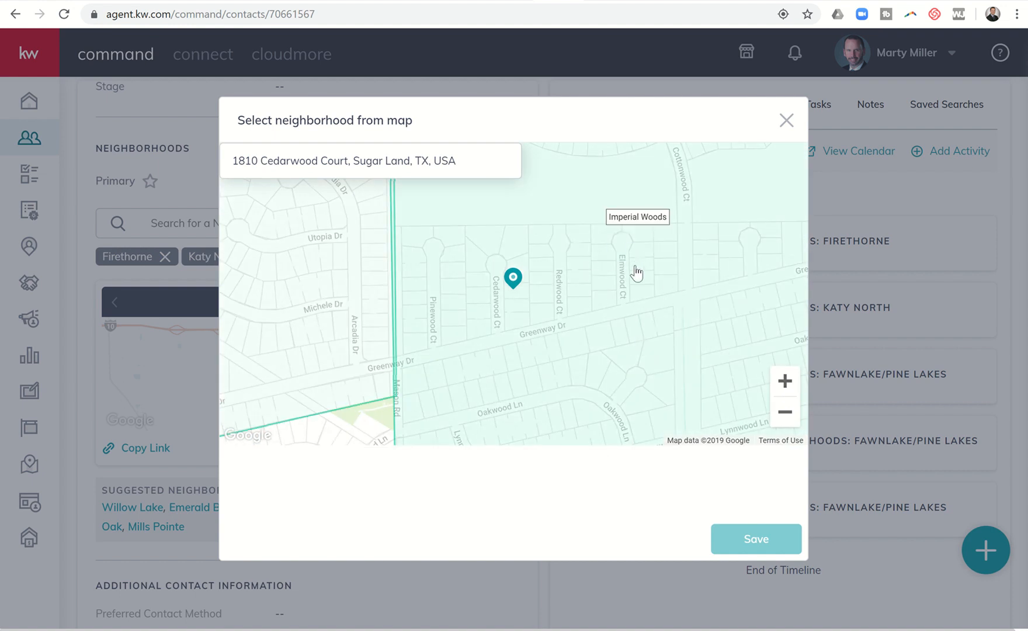
pyautogui.moveTo(638, 309)
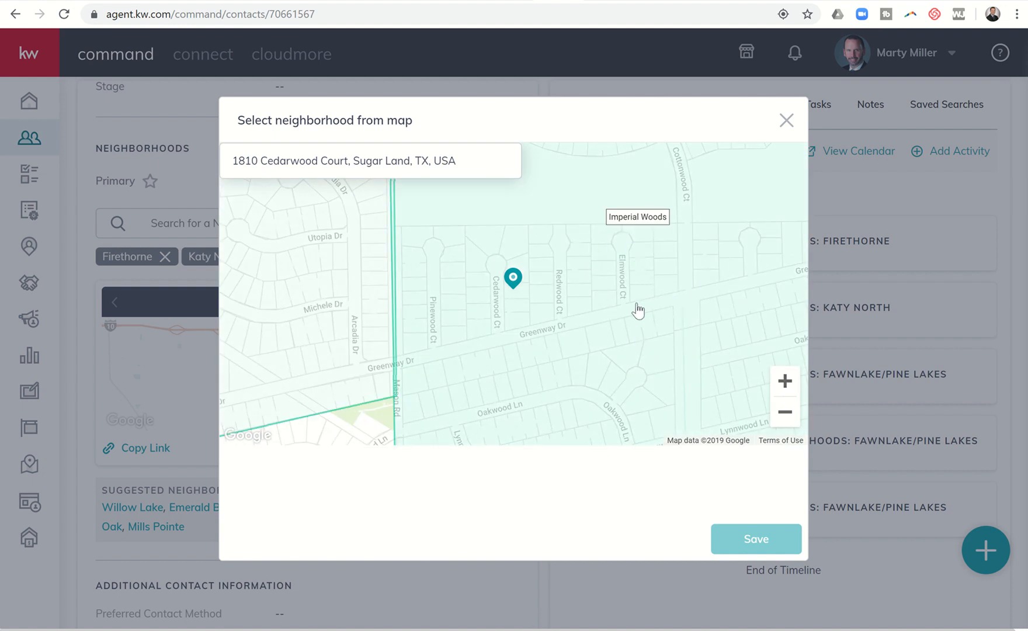
pyautogui.moveTo(633, 228)
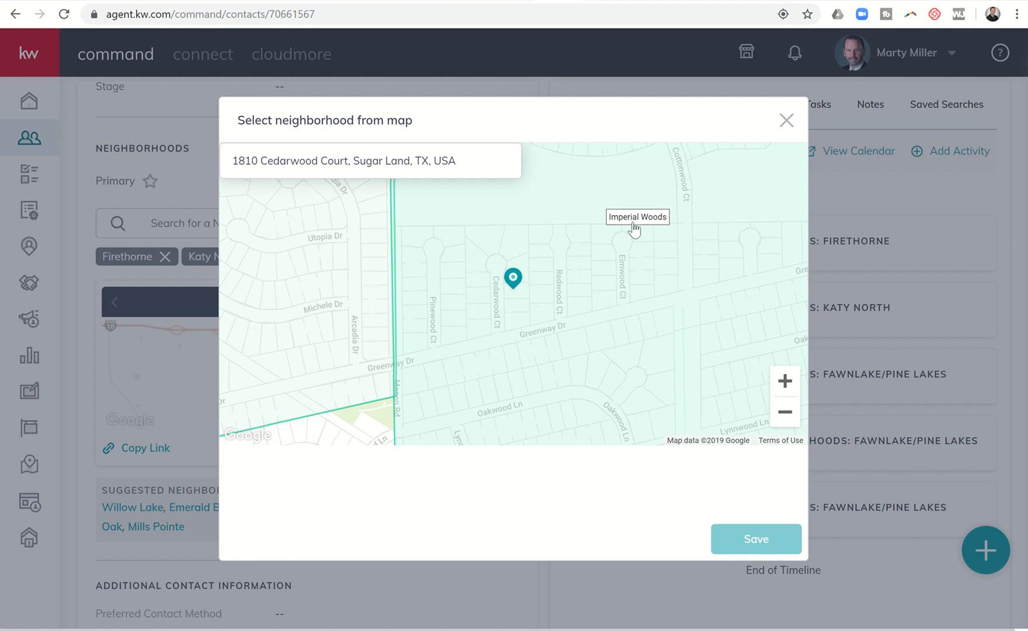
# Select the Imperial Woods area on the map and save it to the contact.
pyautogui.click(636, 216)
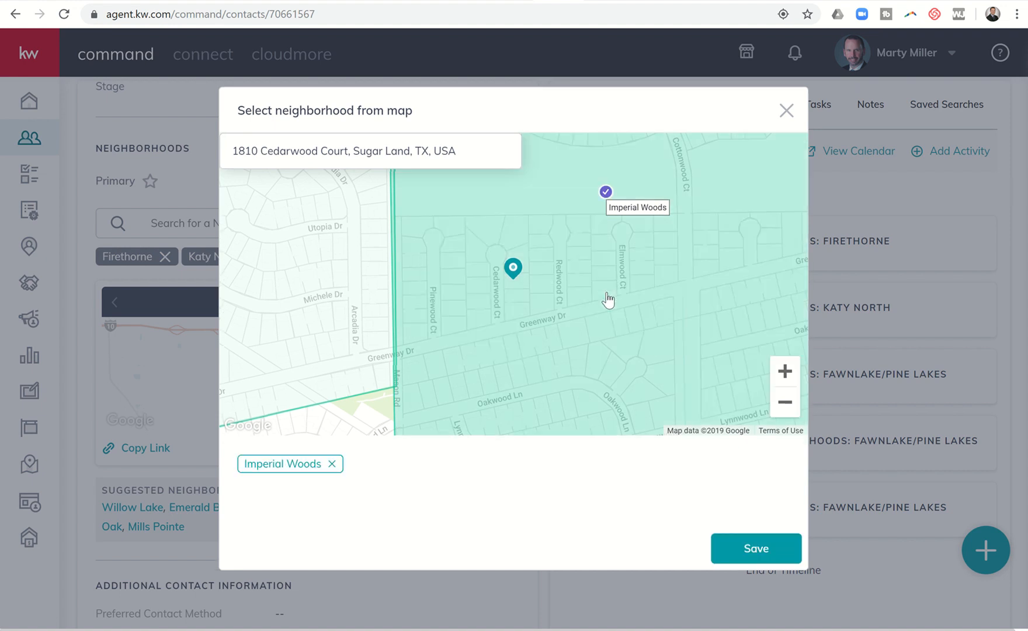
pyautogui.moveTo(264, 466)
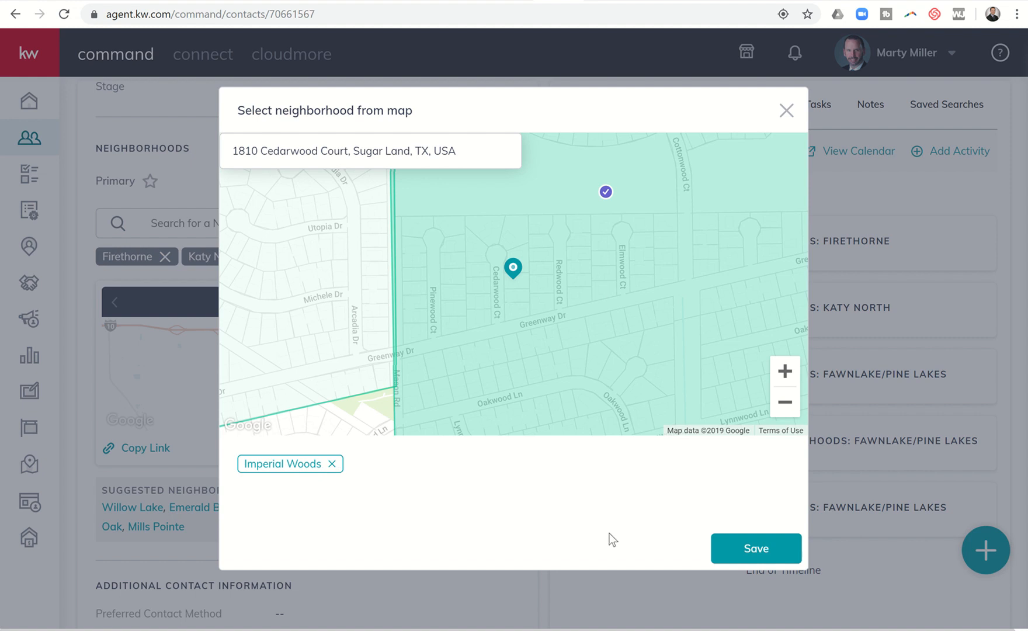
pyautogui.click(754, 548)
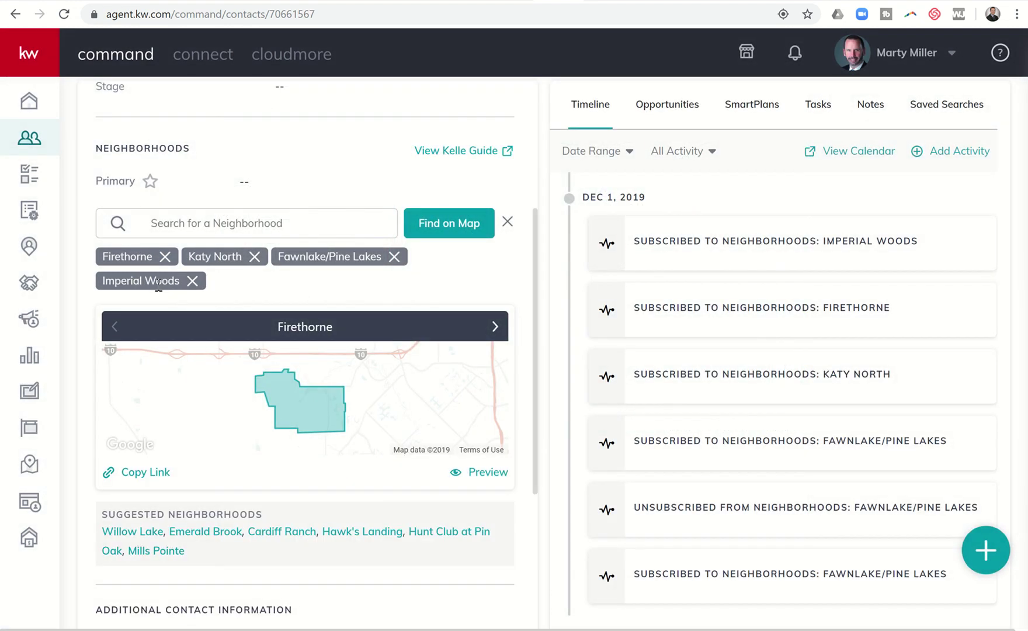
pyautogui.moveTo(305, 300)
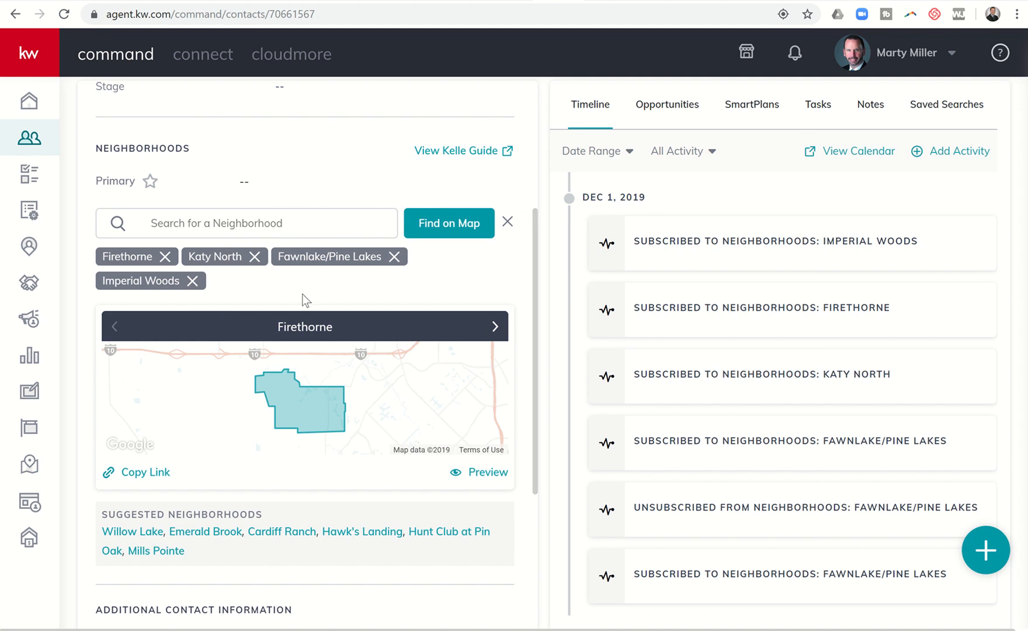
pyautogui.moveTo(313, 296)
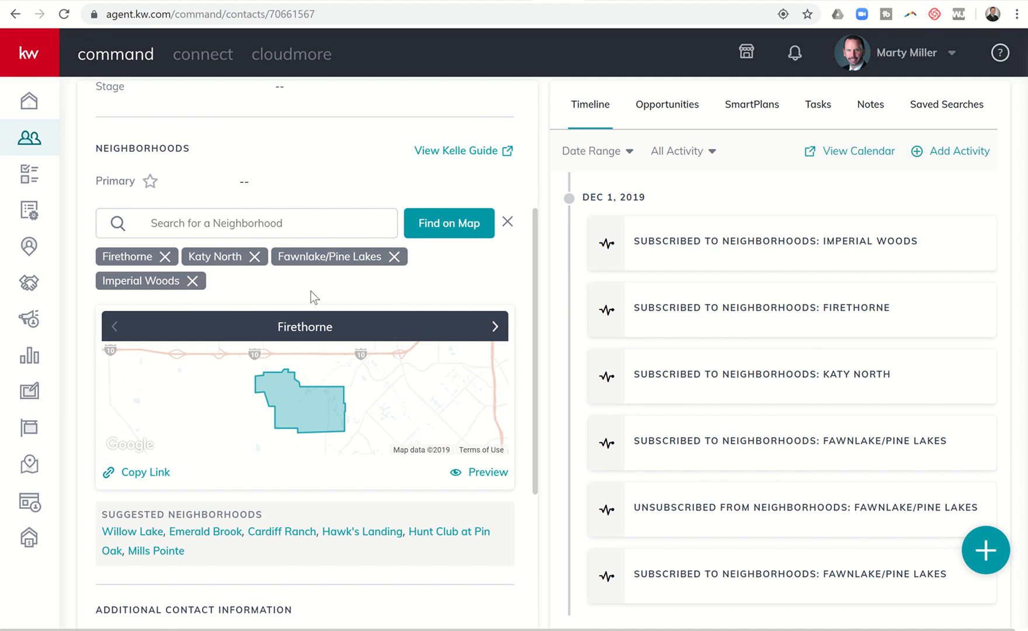